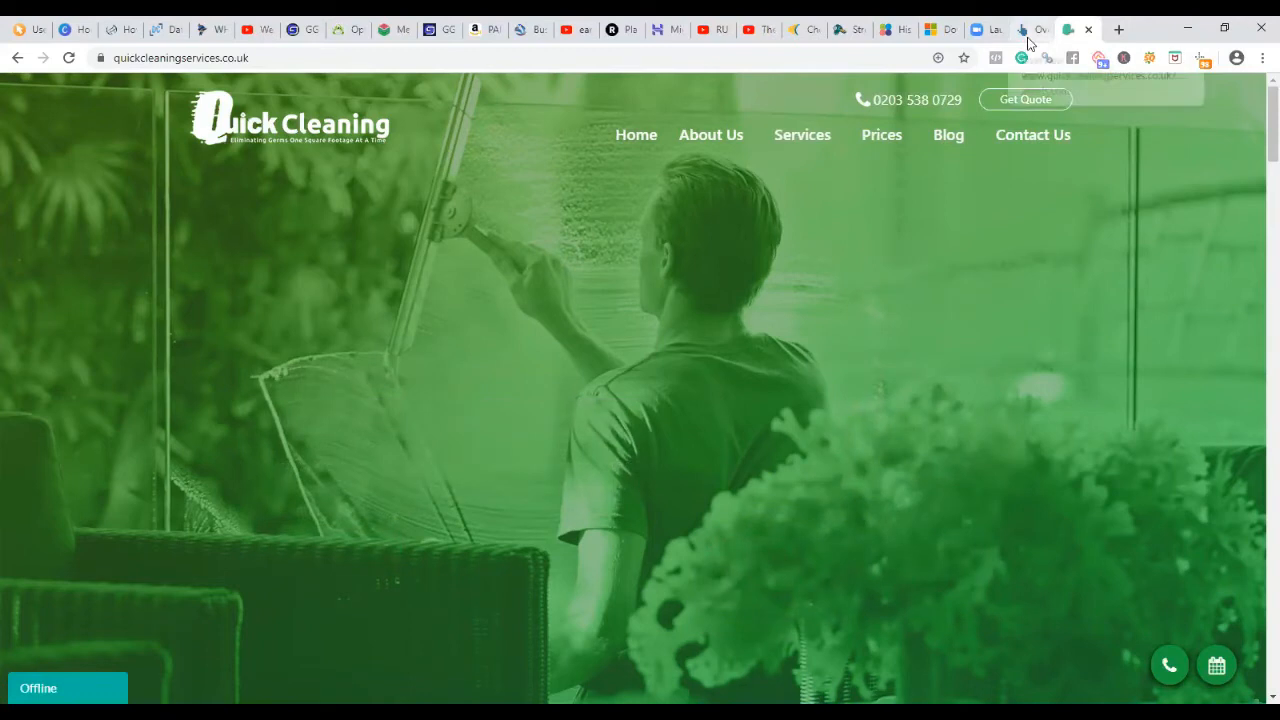
Step: View the Ahrefs organic keywords report and highlight the 'same day cleaning london' keyword
{"action": "left_click", "coordinate": [1078, 29]}
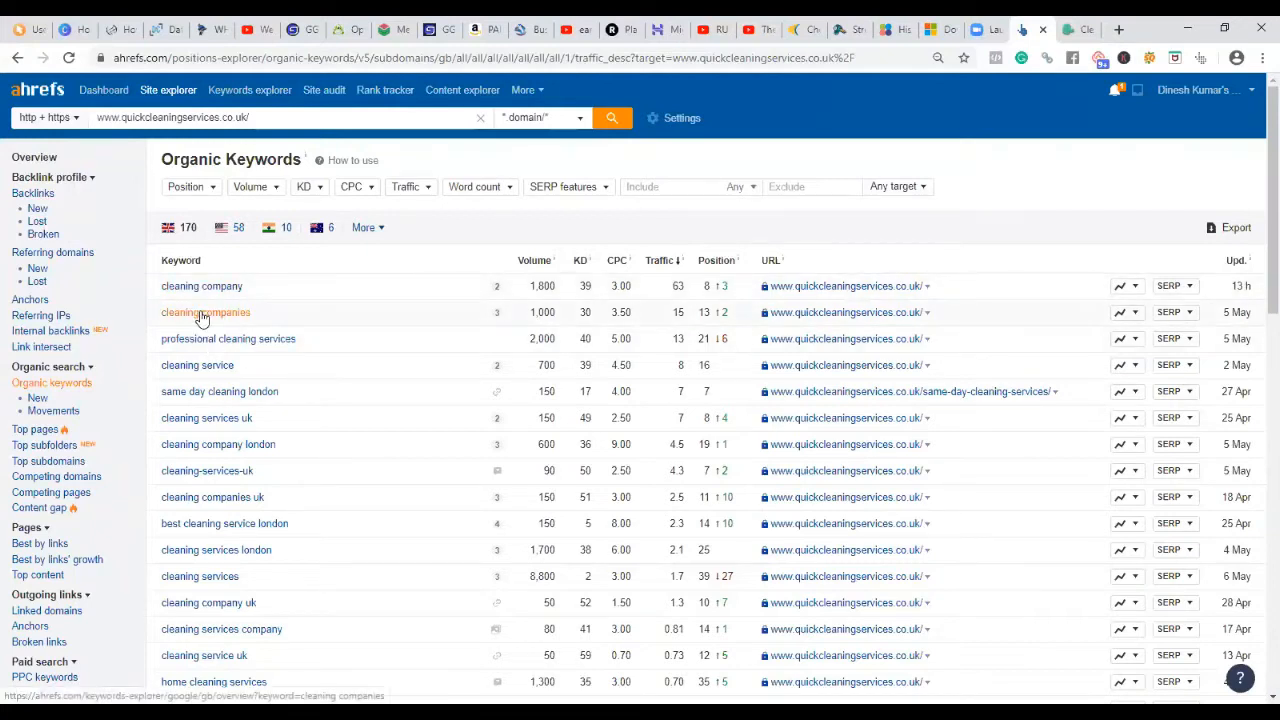
{"action": "mouse_move", "coordinate": [228, 338]}
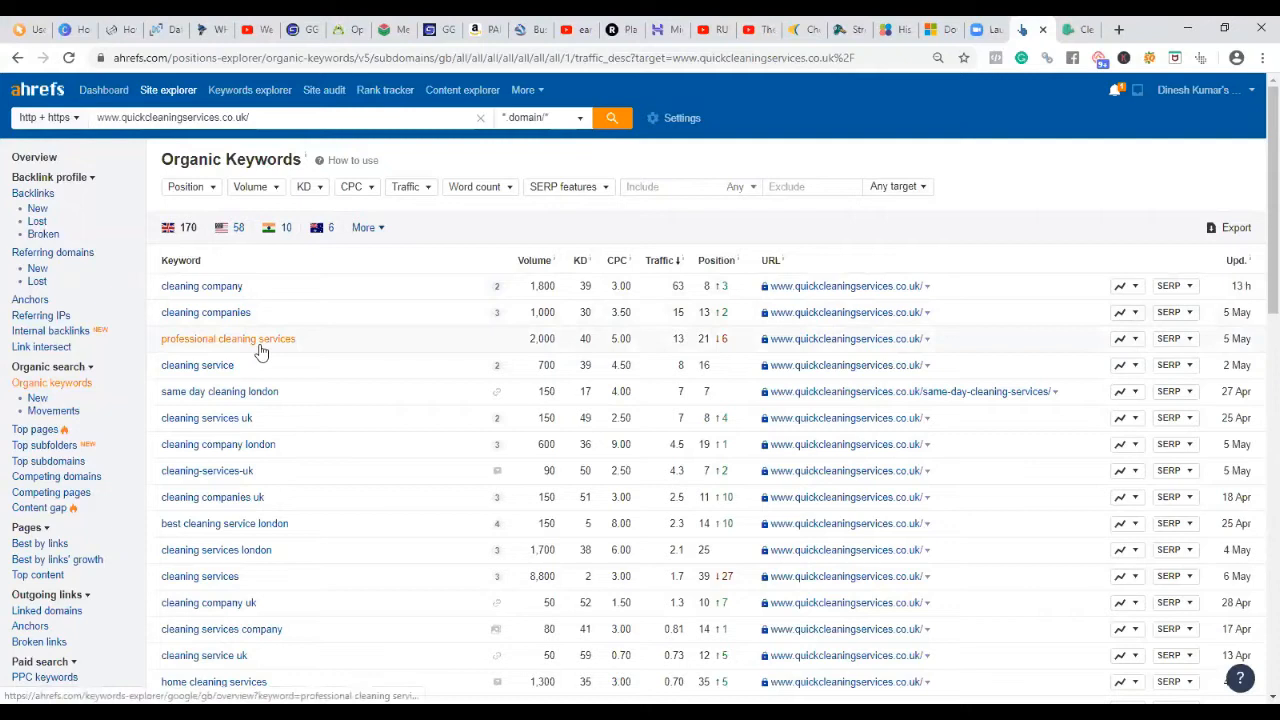
{"action": "mouse_move", "coordinate": [335, 361]}
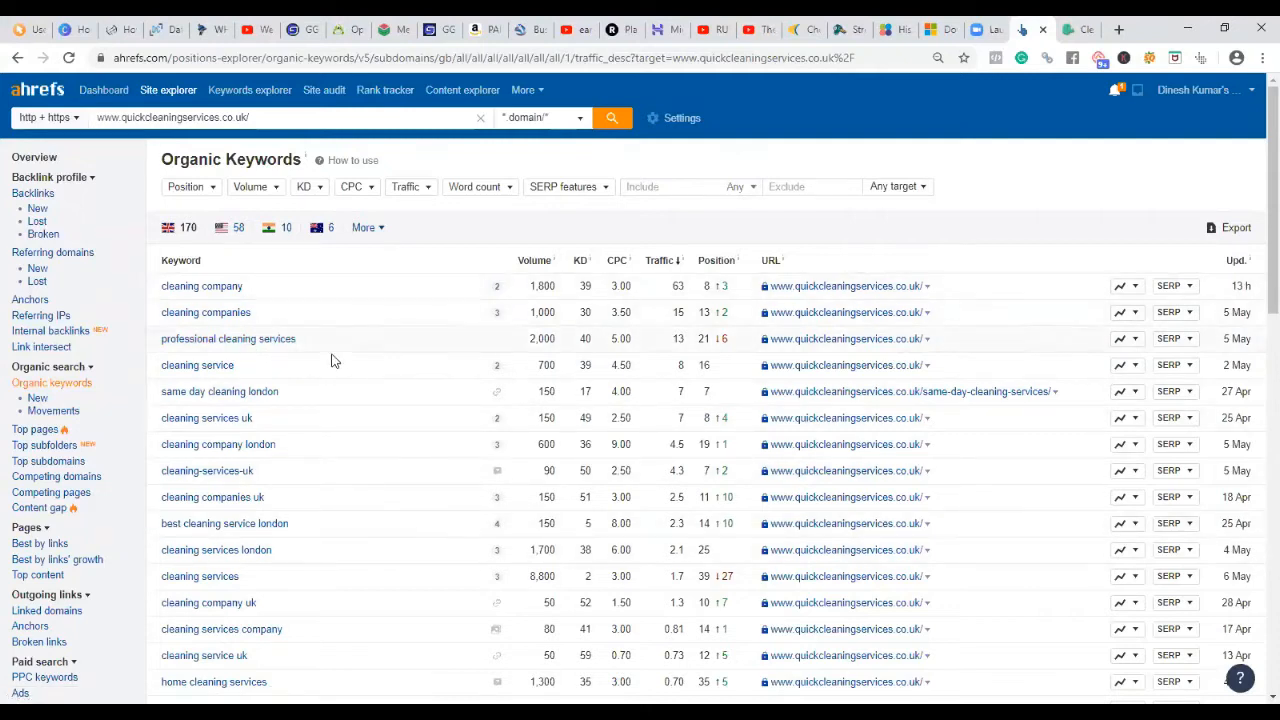
{"action": "mouse_move", "coordinate": [201, 286]}
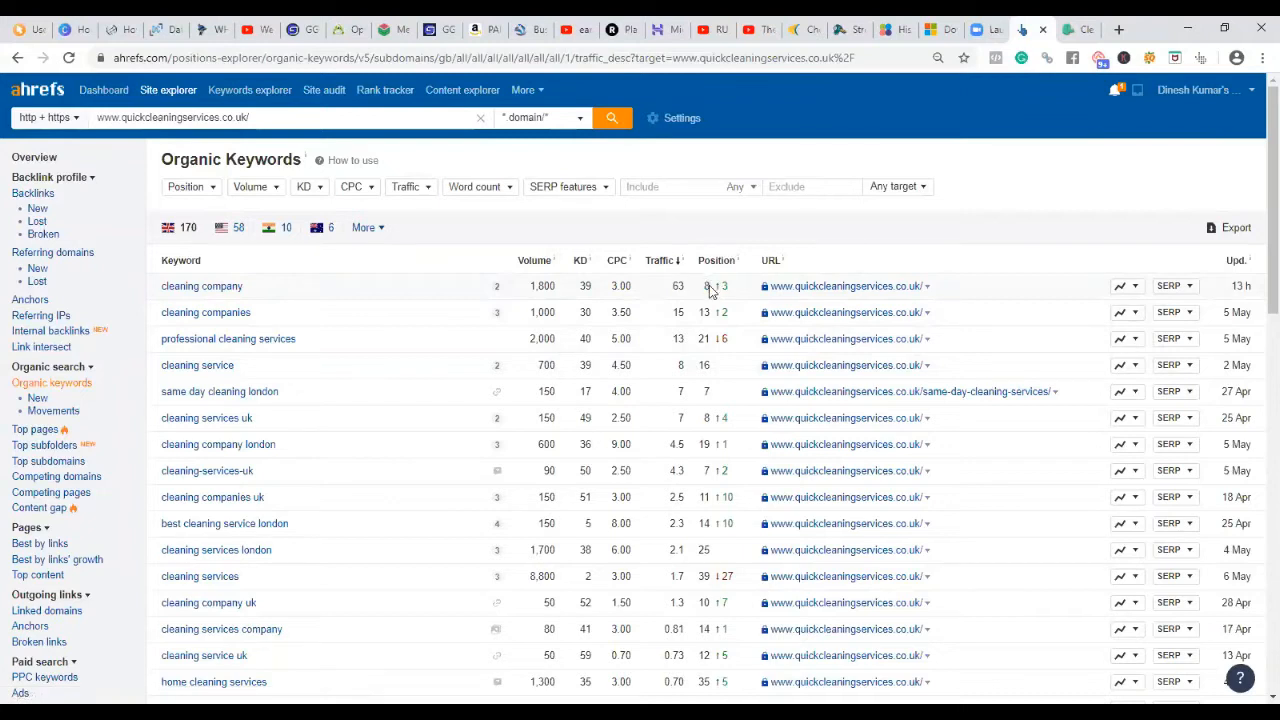
{"action": "double_click", "coordinate": [219, 391]}
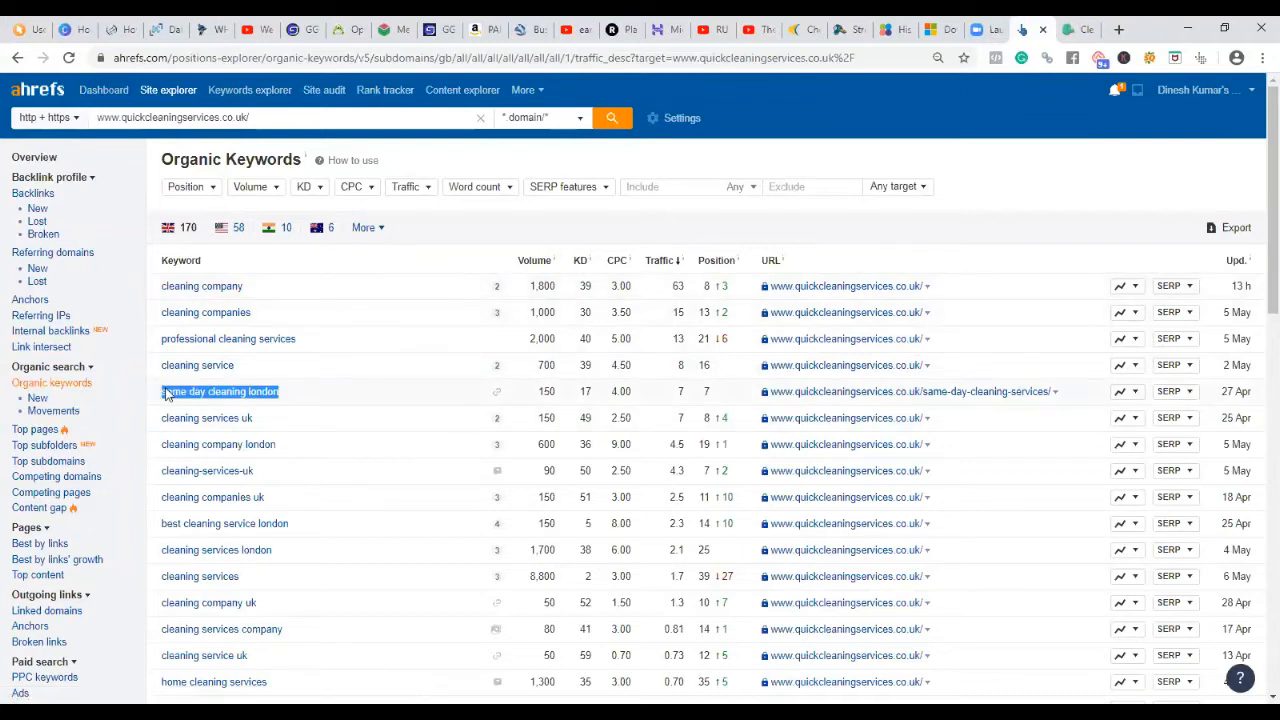
{"action": "mouse_move", "coordinate": [685, 412]}
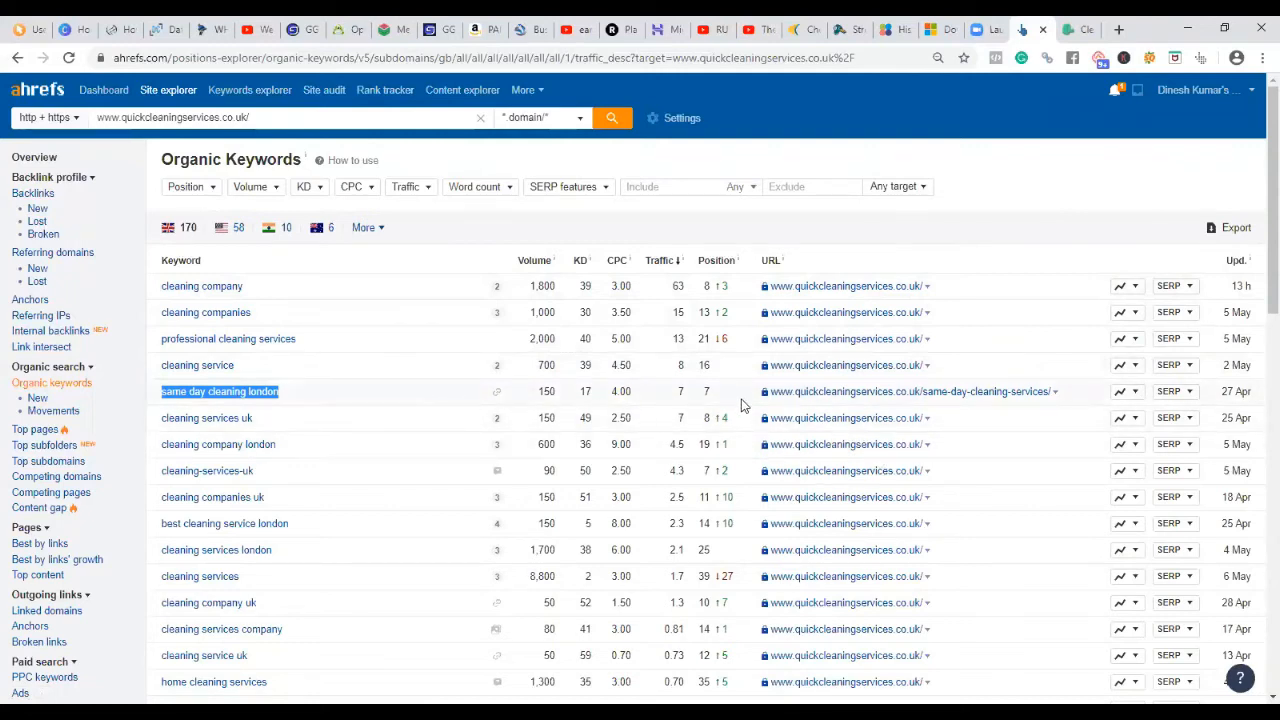
{"action": "mouse_move", "coordinate": [708, 418]}
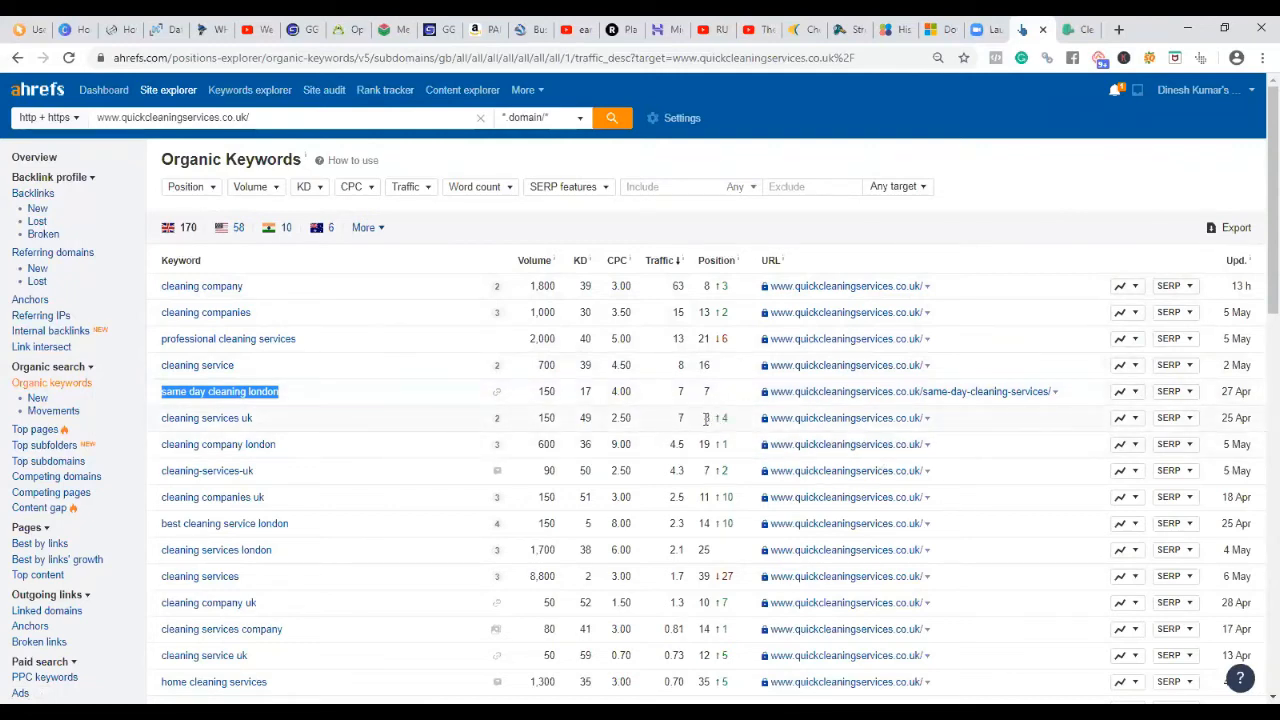
{"action": "mouse_move", "coordinate": [727, 668]}
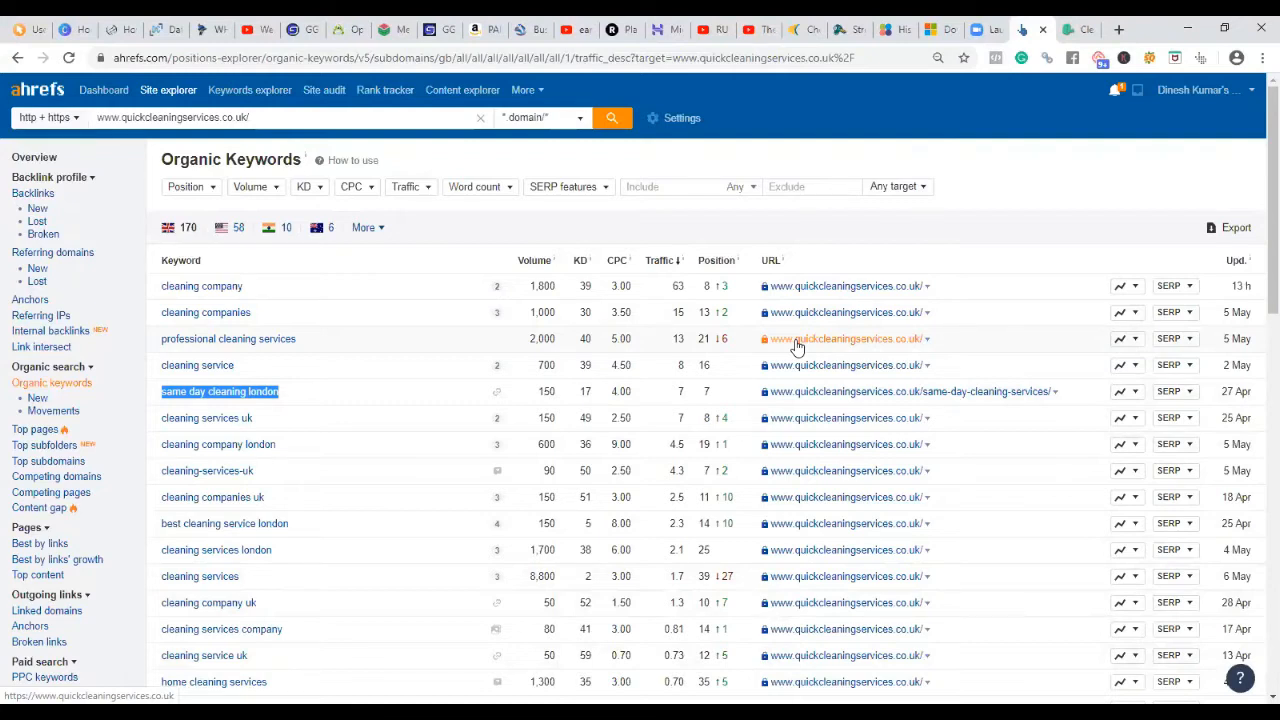
{"action": "scroll", "scroll_direction": "down", "scroll_amount": 3}
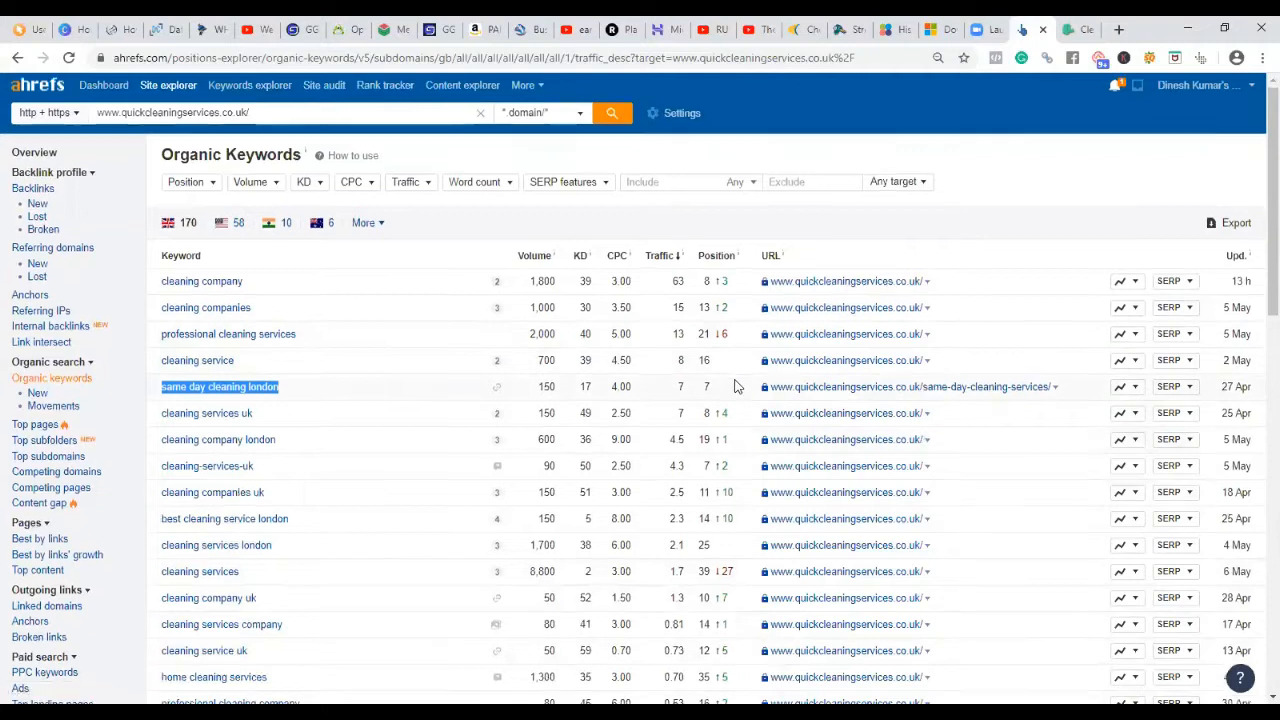
{"action": "scroll", "scroll_direction": "down", "scroll_amount": 3}
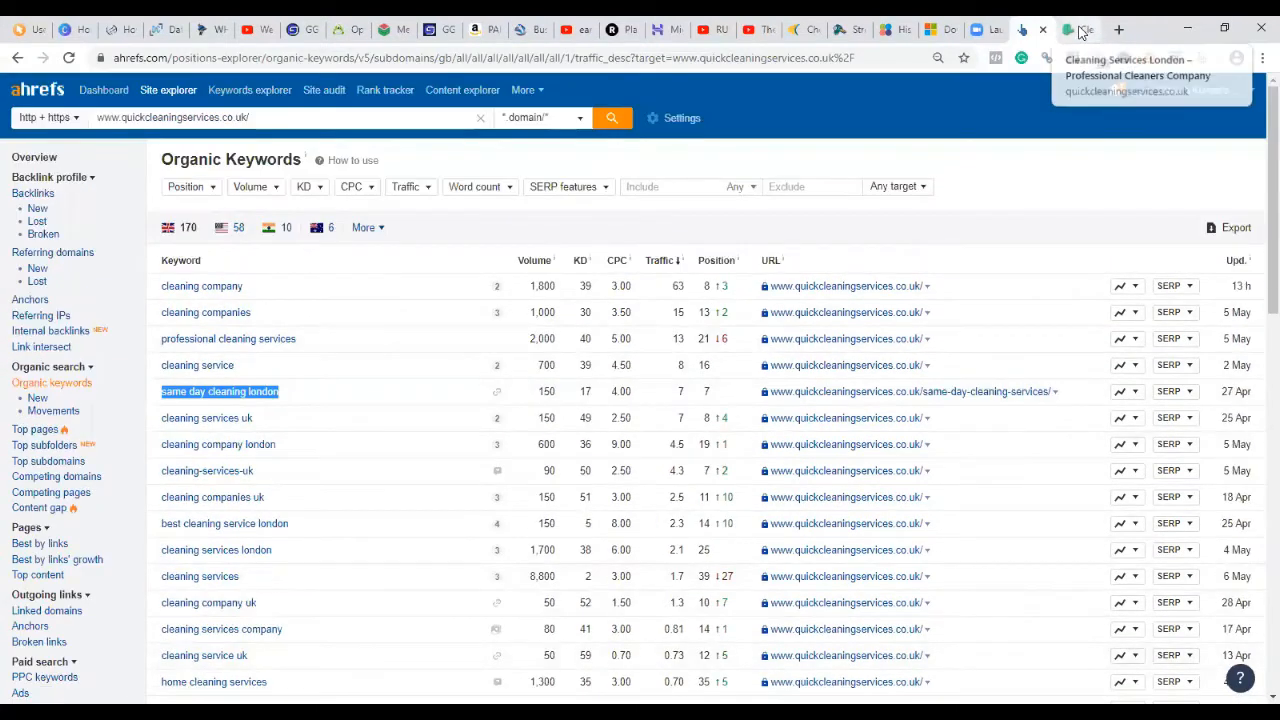
Step: Switch to the Quick Cleaning website and scroll down the homepage
{"action": "left_click", "coordinate": [1075, 29]}
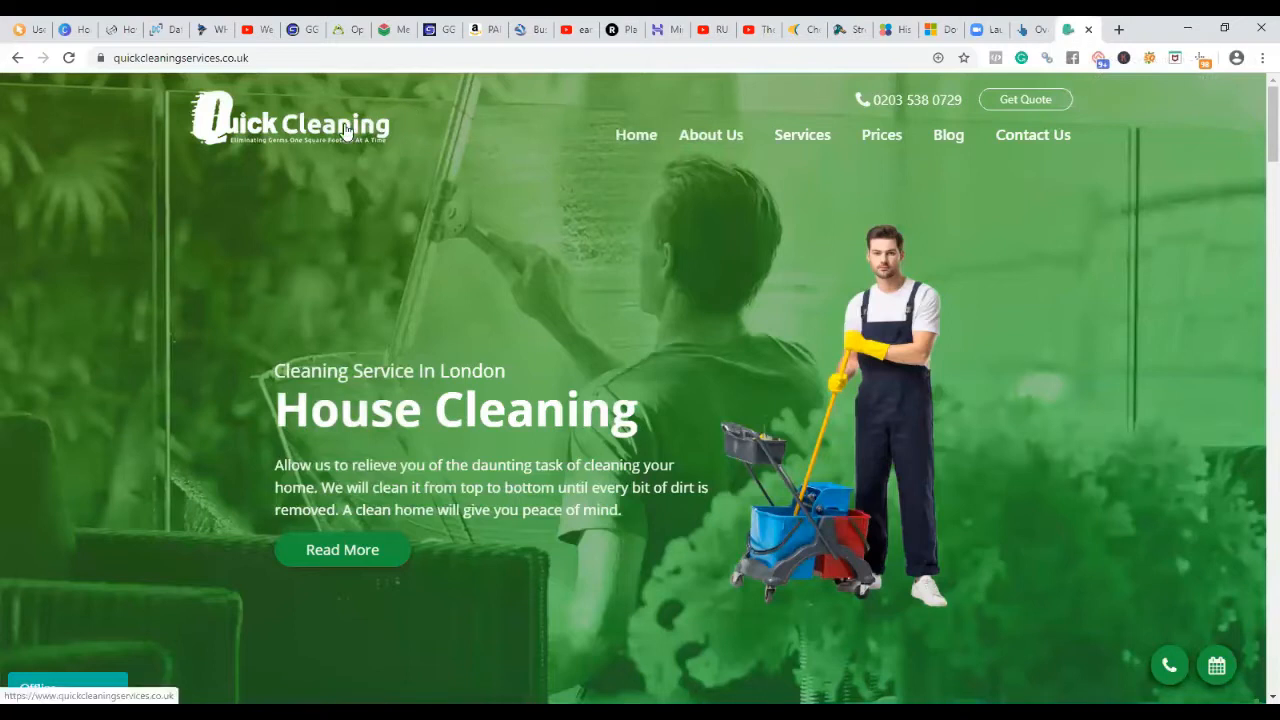
{"action": "scroll", "scroll_direction": "down", "scroll_amount": 3}
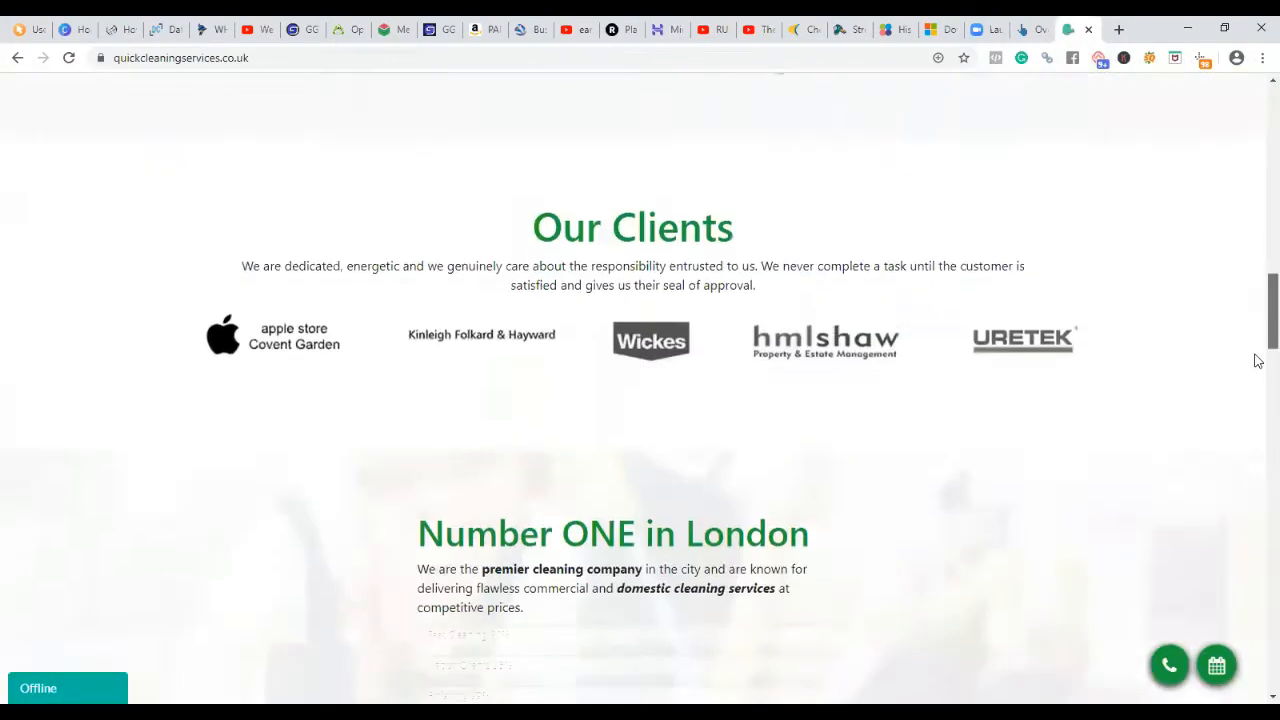
{"action": "scroll", "scroll_direction": "down", "scroll_amount": 3}
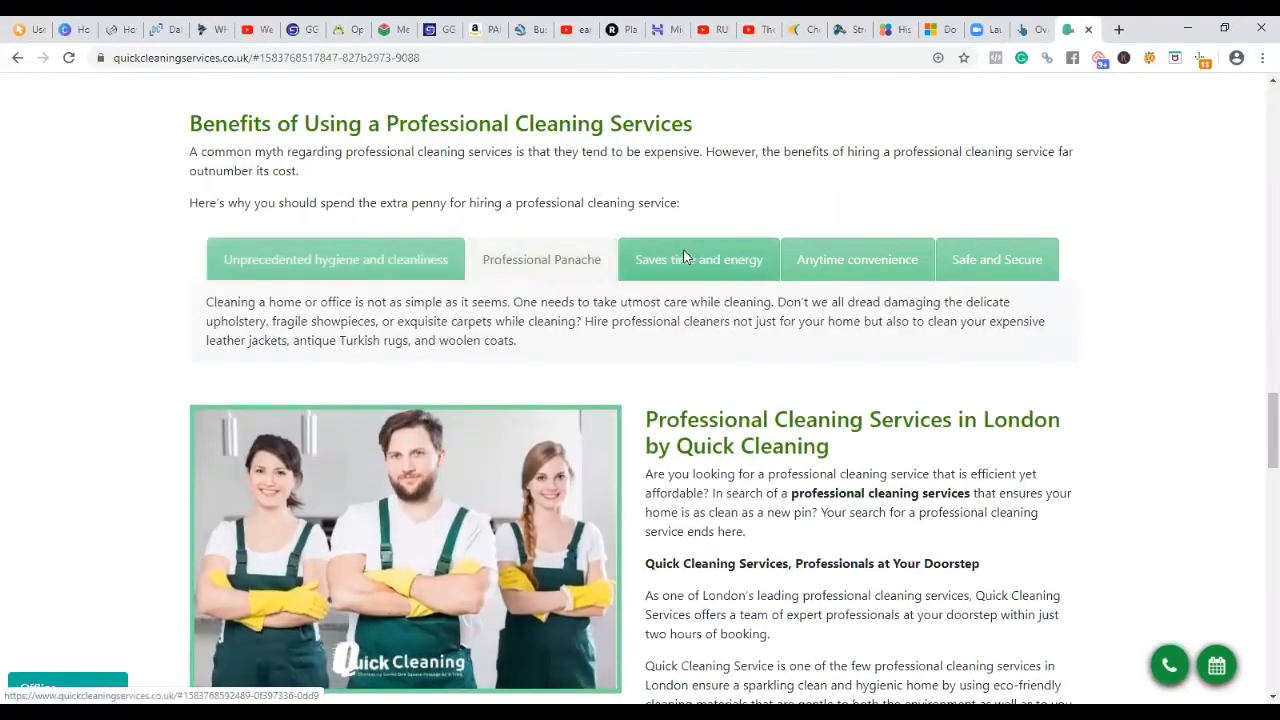
Step: Show the 'Anytime convenience' benefit text and review the homepage top to bottom
{"action": "left_click", "coordinate": [856, 259]}
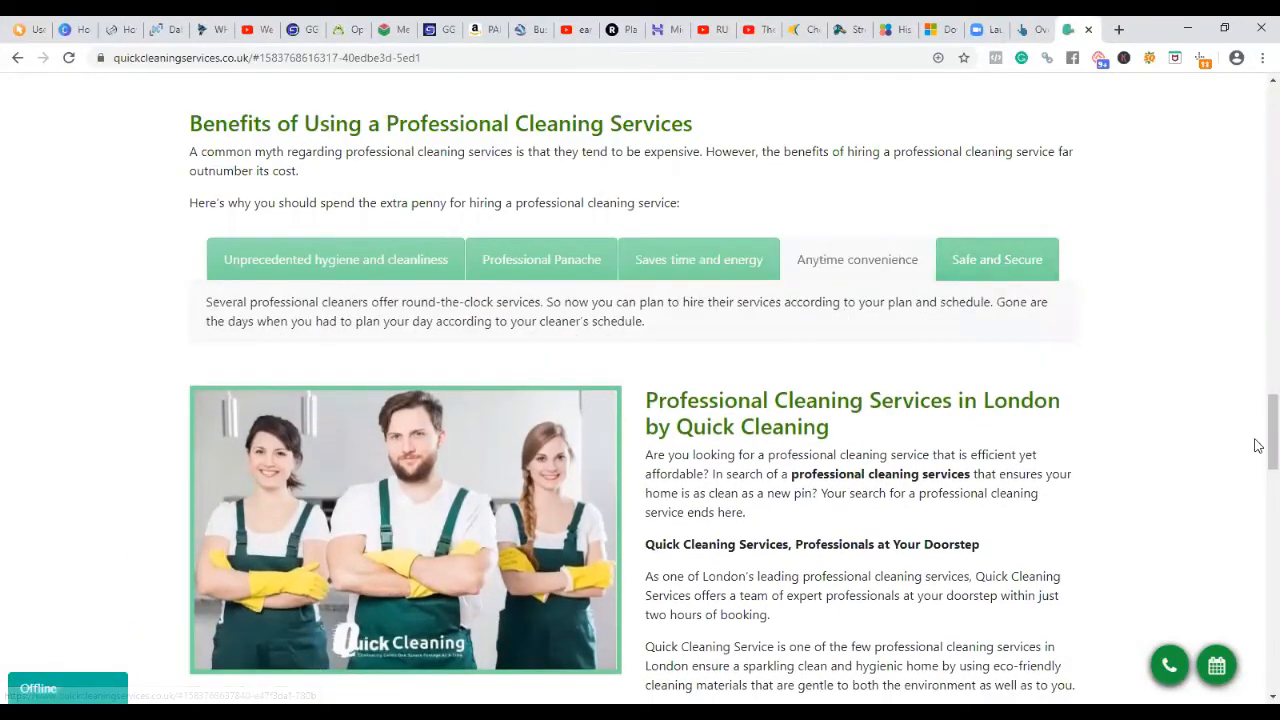
{"action": "scroll", "scroll_direction": "down", "scroll_amount": 3}
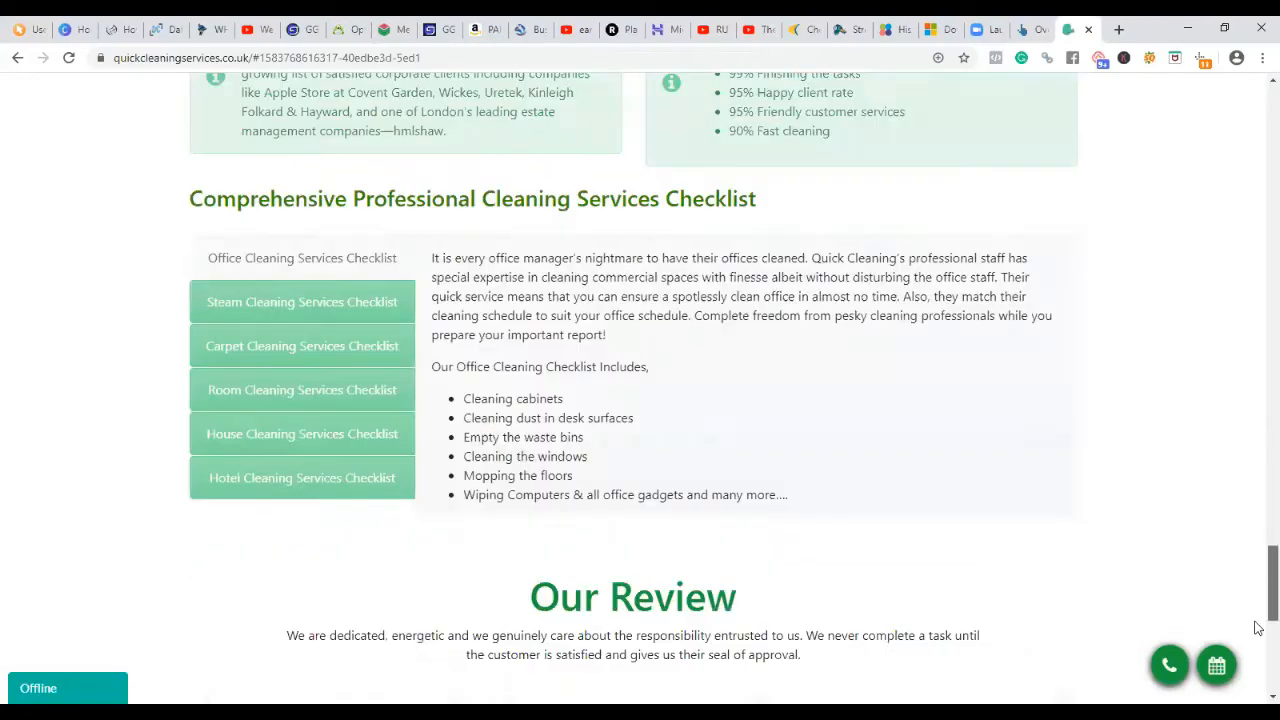
{"action": "scroll", "scroll_direction": "up", "scroll_amount": 3}
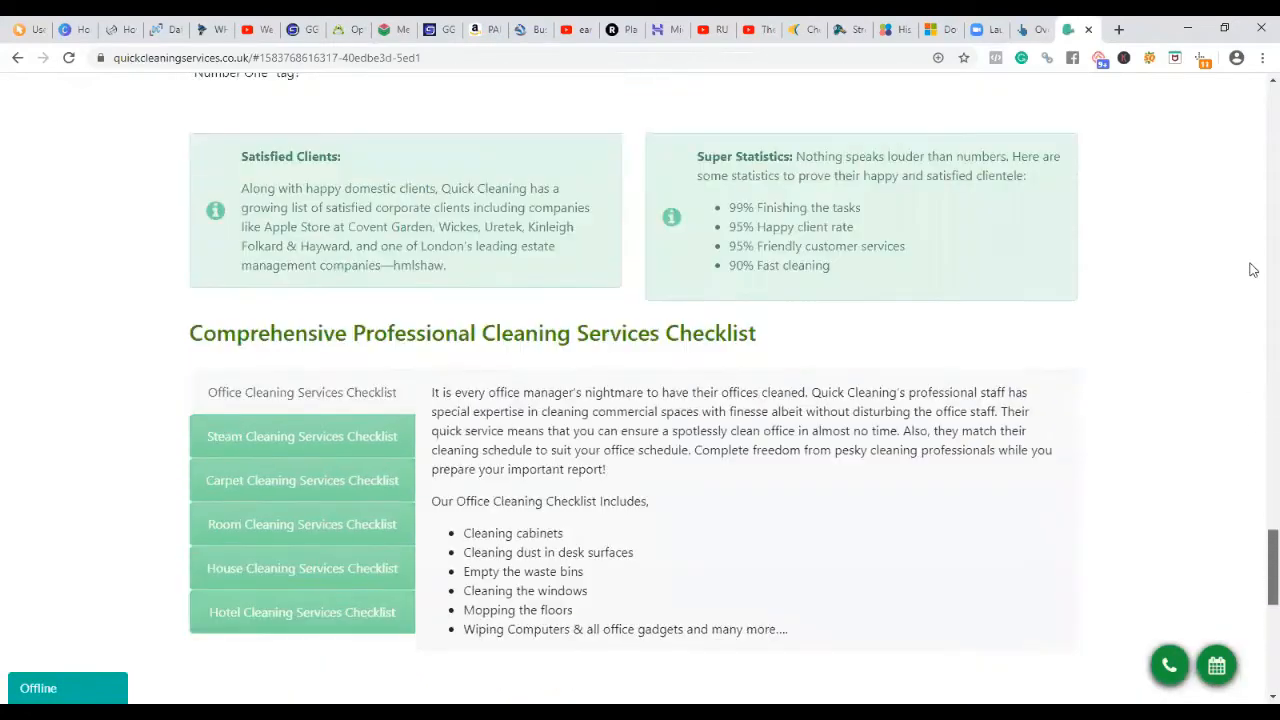
{"action": "scroll", "scroll_direction": "up", "scroll_amount": 3}
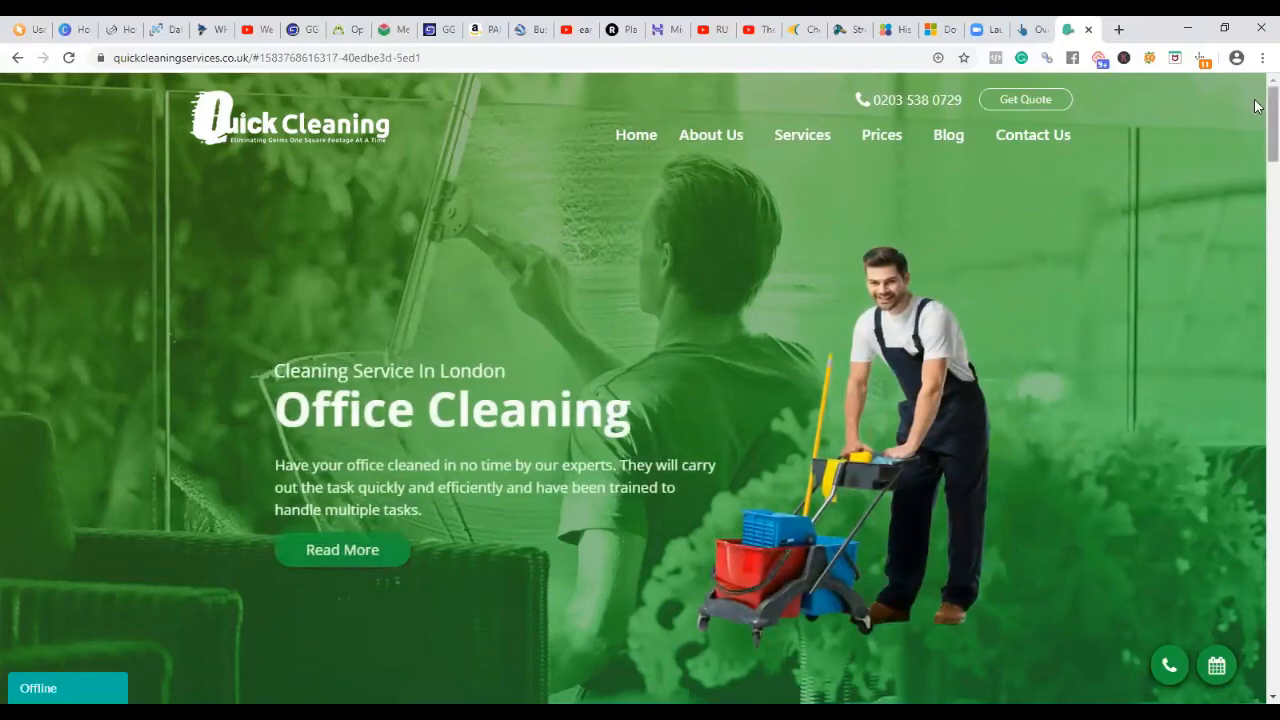
{"action": "scroll", "scroll_direction": "down", "scroll_amount": 3}
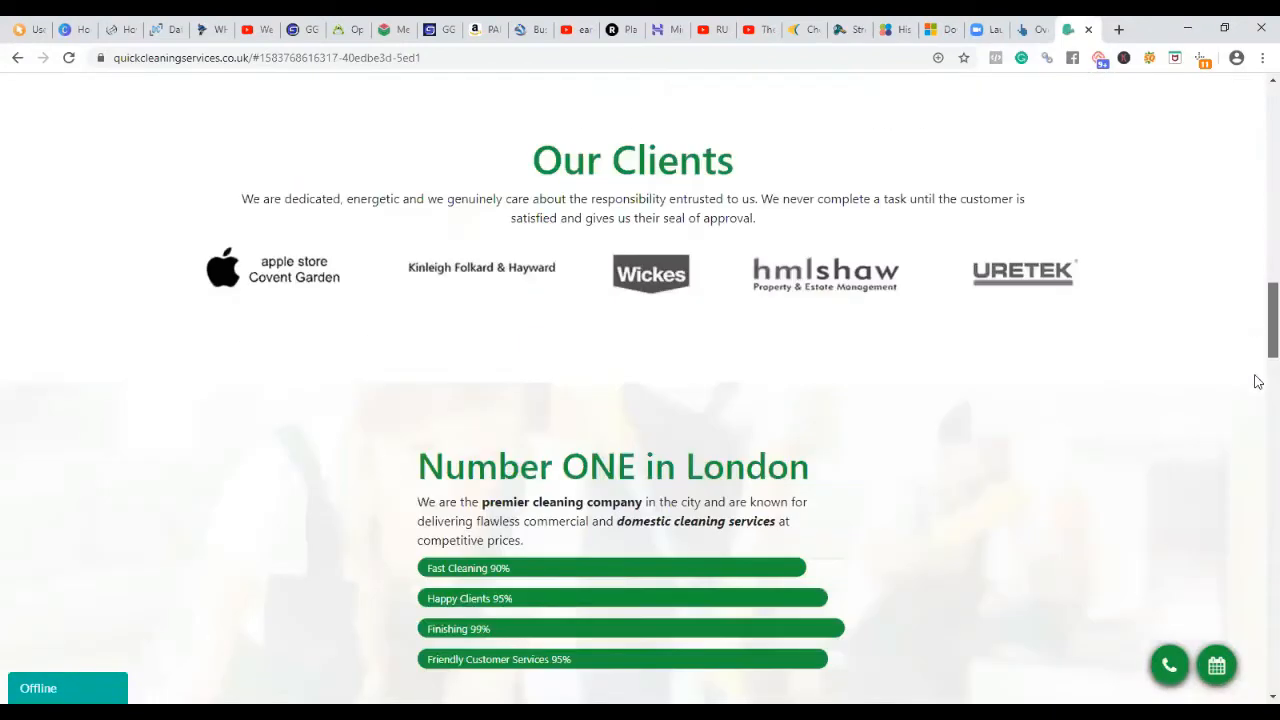
{"action": "scroll", "scroll_direction": "down", "scroll_amount": 3}
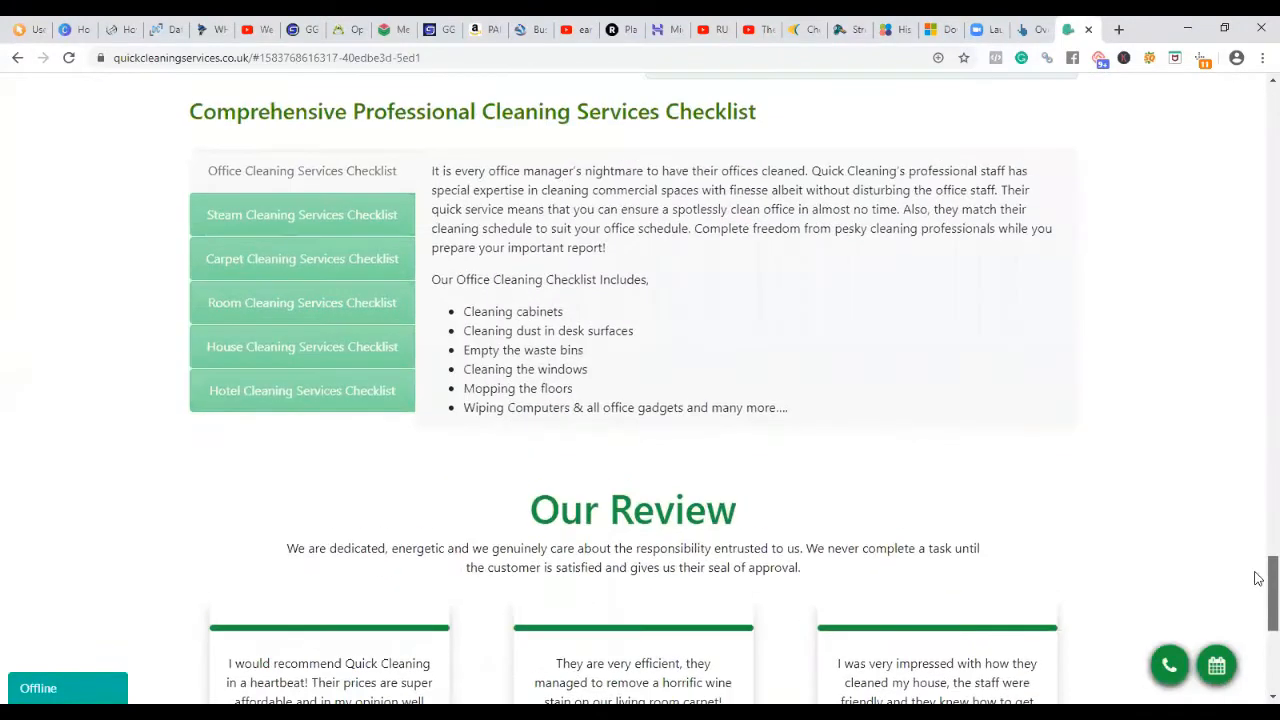
{"action": "scroll", "scroll_direction": "up", "scroll_amount": 3}
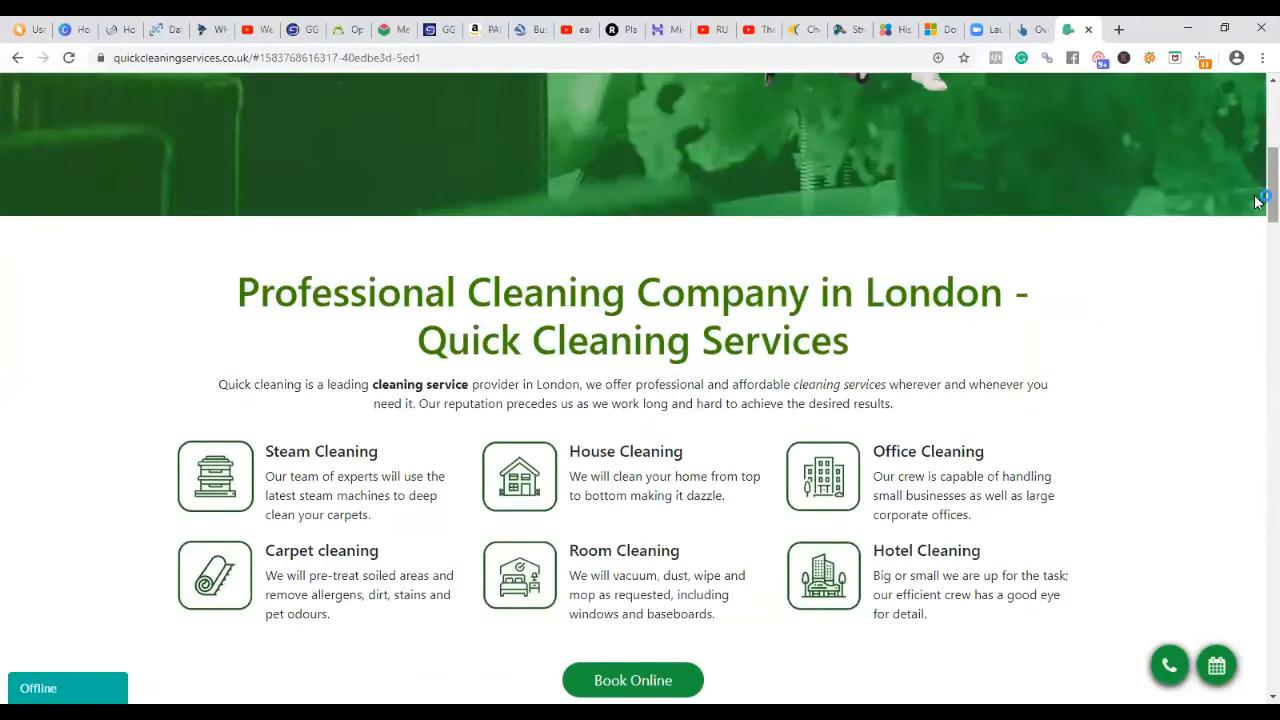
{"action": "scroll", "scroll_direction": "up", "scroll_amount": 3}
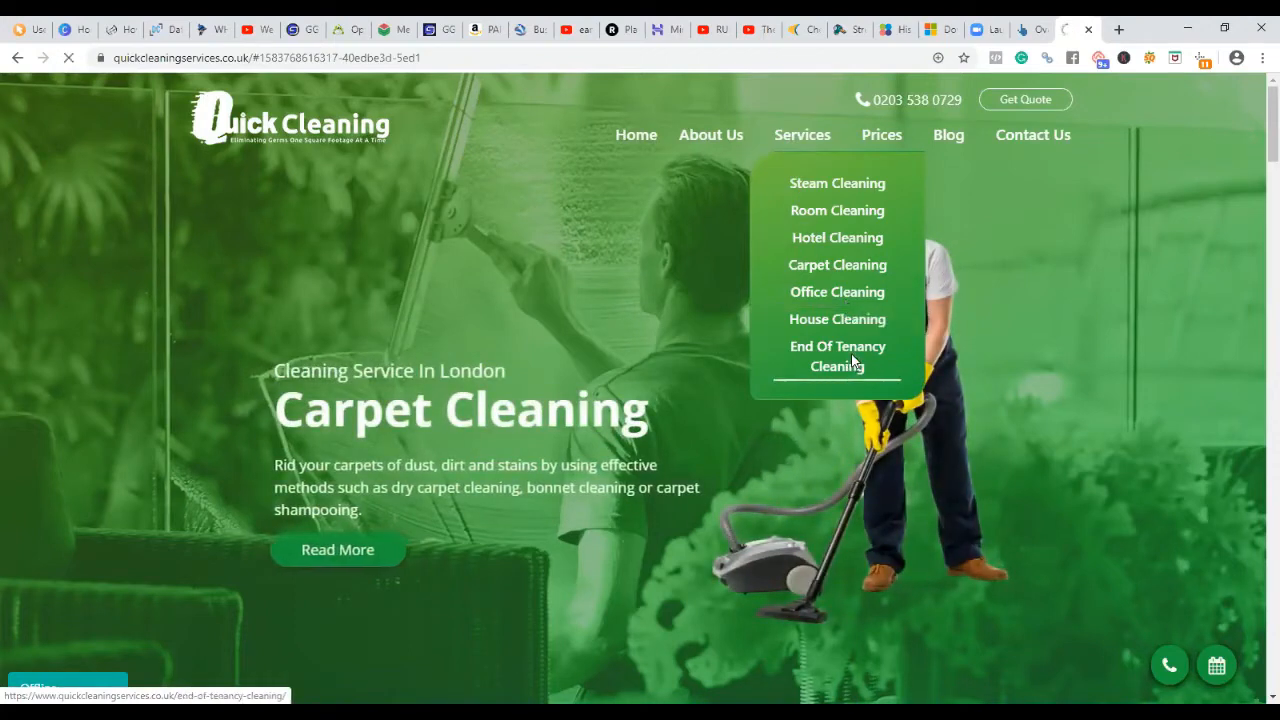
Step: Browse the End Of Tenancy Cleaning page
{"action": "left_click", "coordinate": [837, 355]}
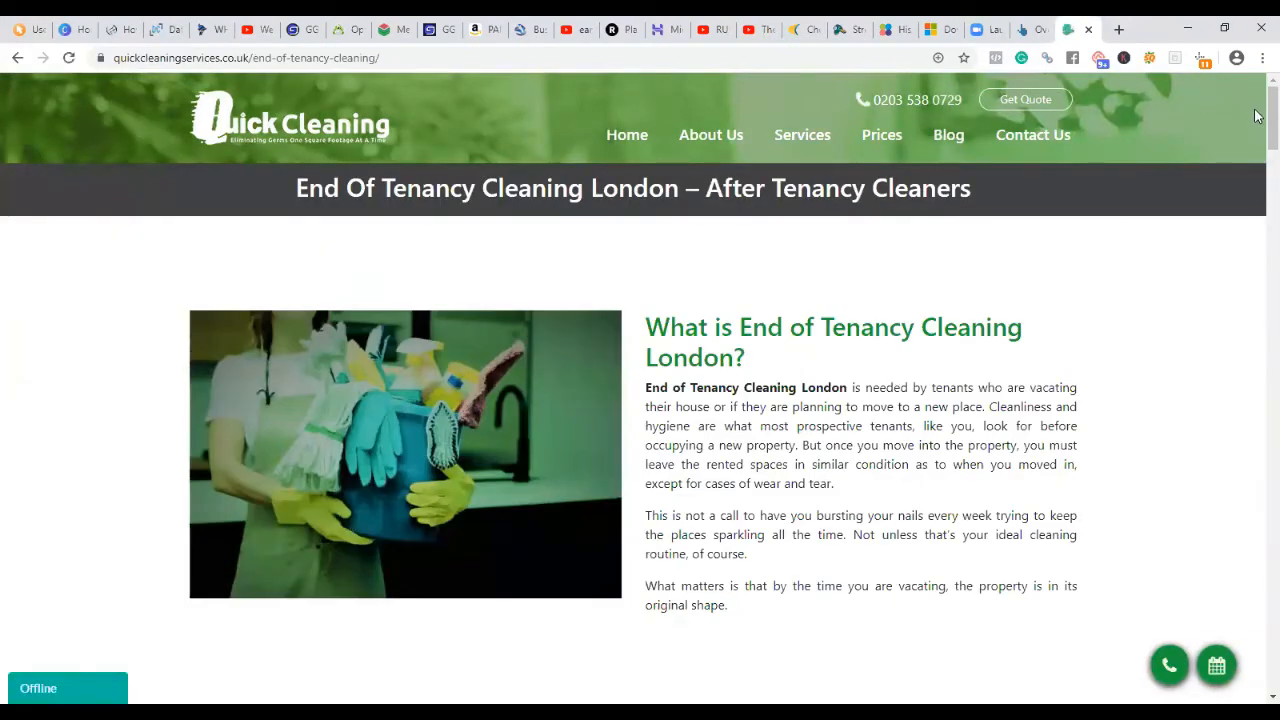
{"action": "scroll", "scroll_direction": "down", "scroll_amount": 3}
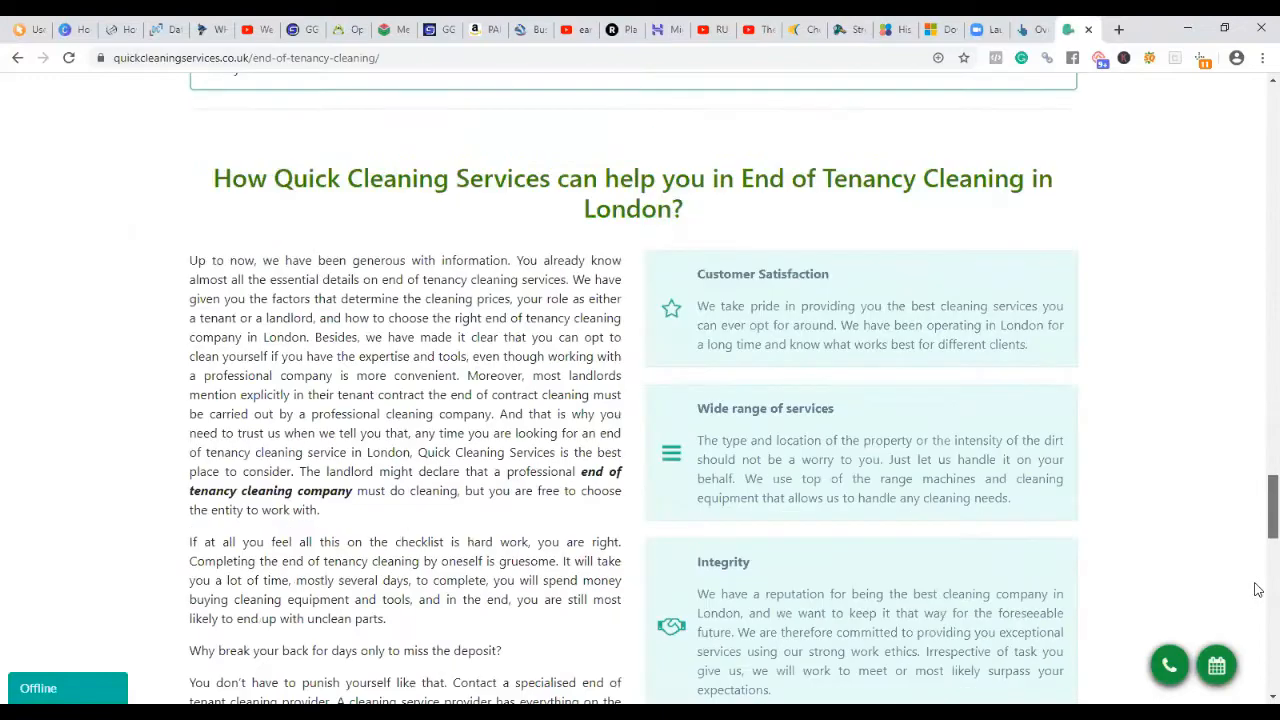
{"action": "scroll", "scroll_direction": "down", "scroll_amount": 3}
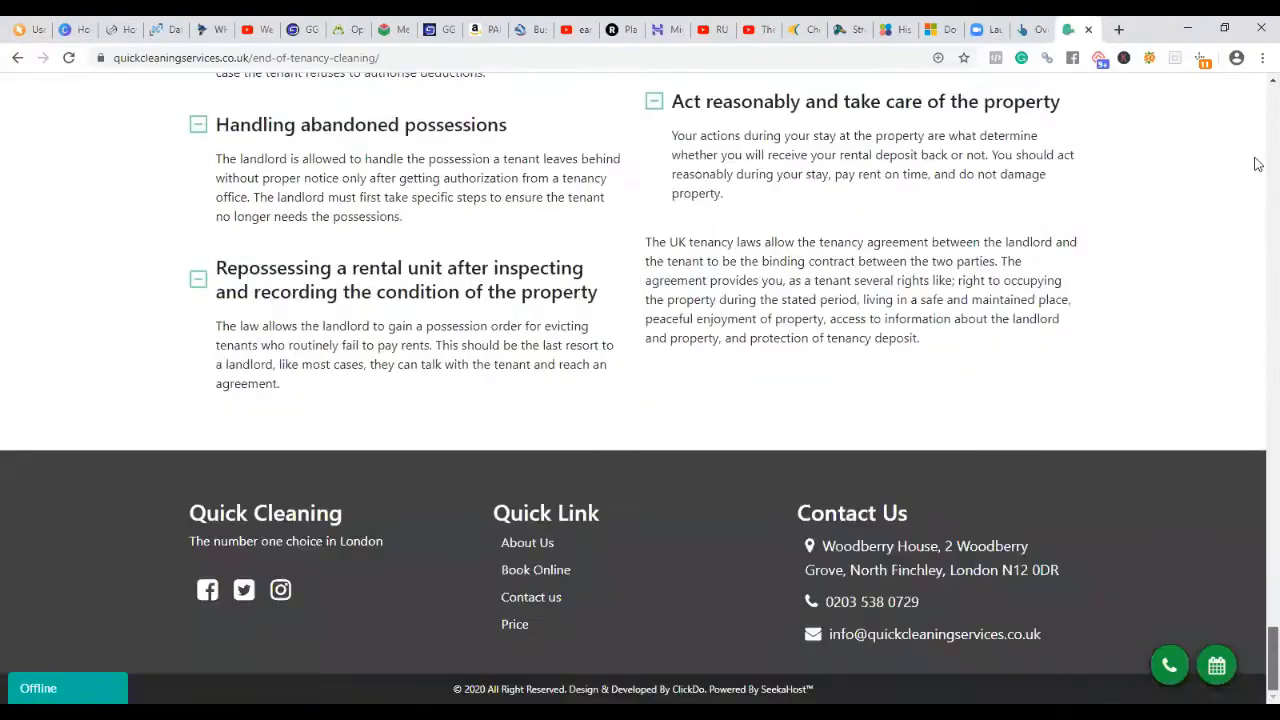
{"action": "scroll", "scroll_direction": "up", "scroll_amount": 3}
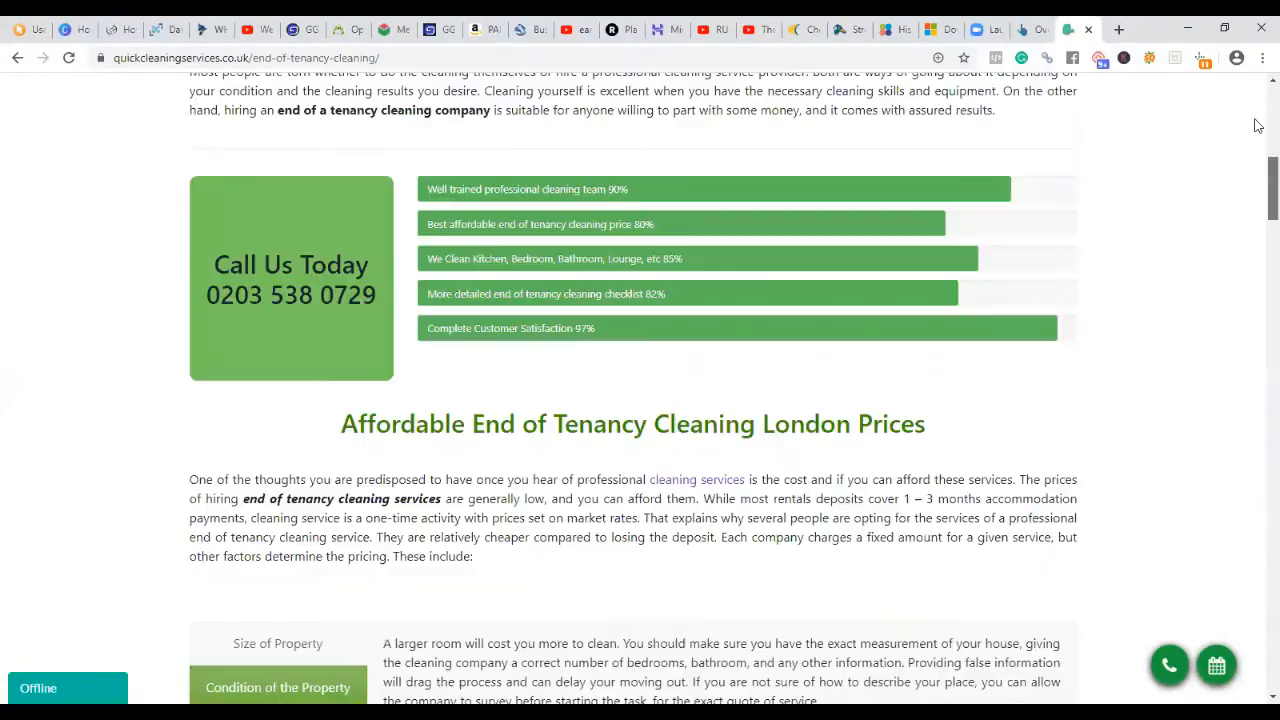
{"action": "scroll", "scroll_direction": "down", "scroll_amount": 3}
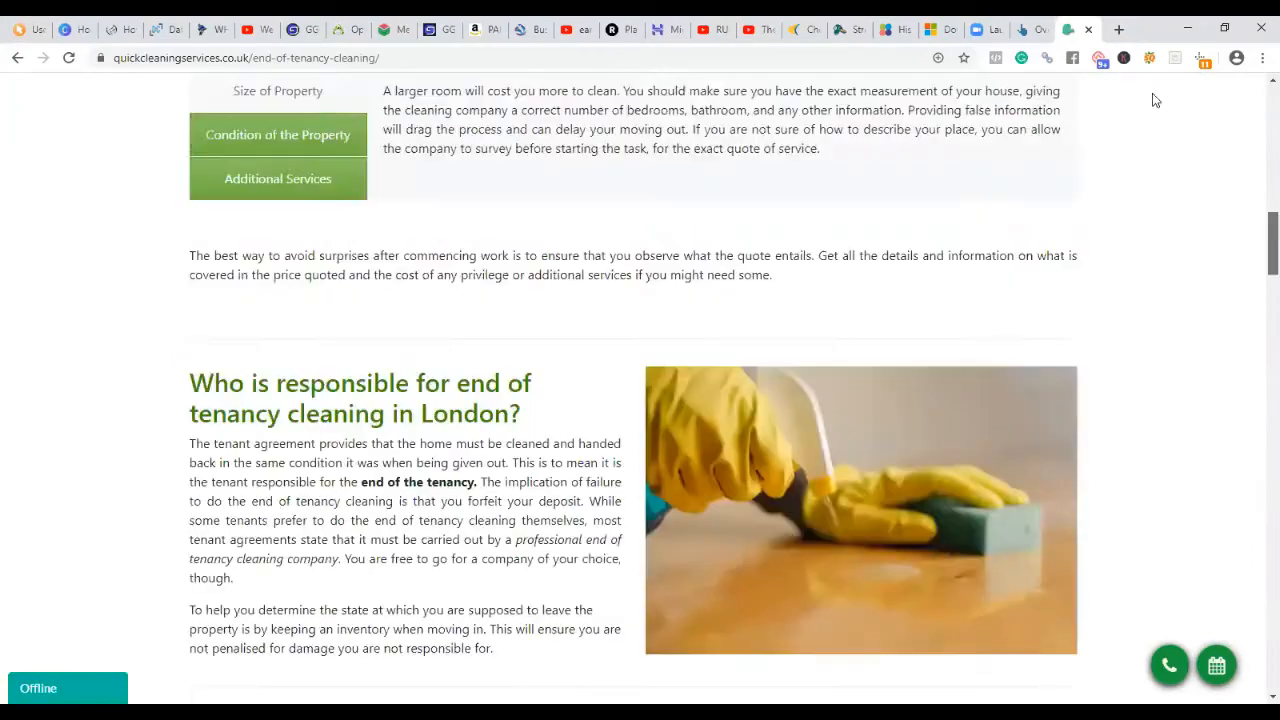
{"action": "scroll", "scroll_direction": "up", "scroll_amount": 3}
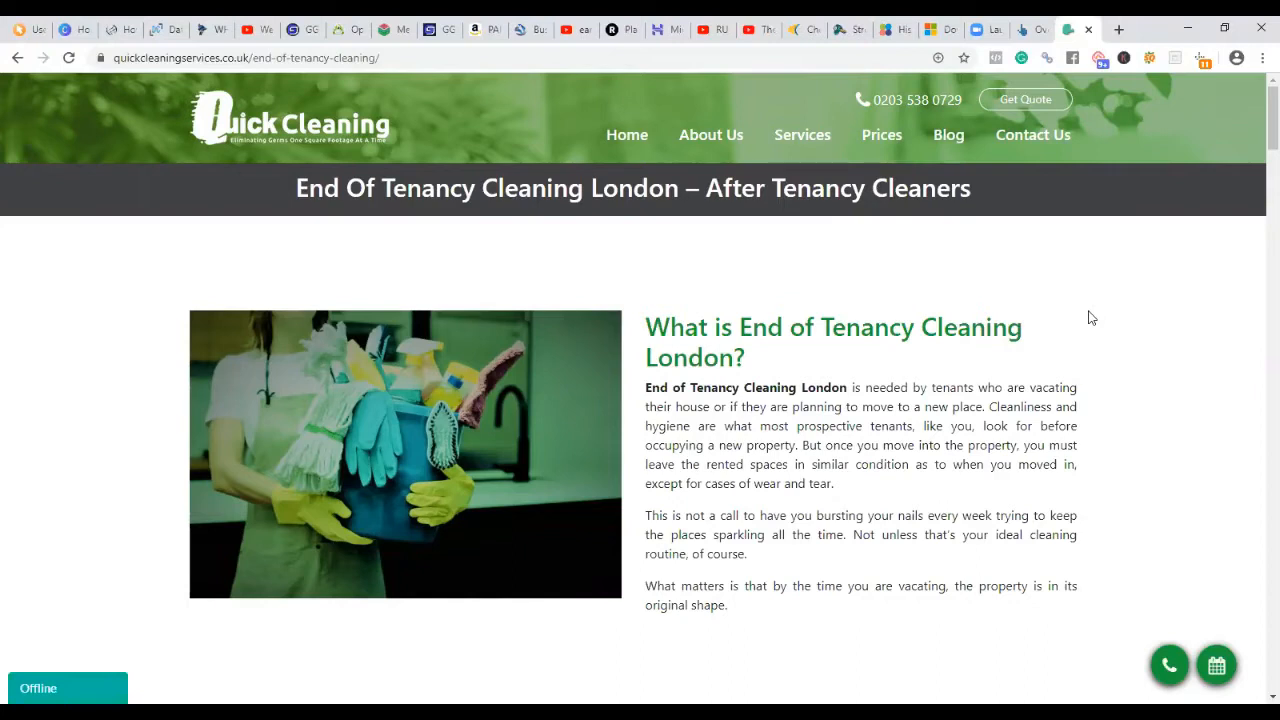
{"action": "mouse_move", "coordinate": [1103, 317]}
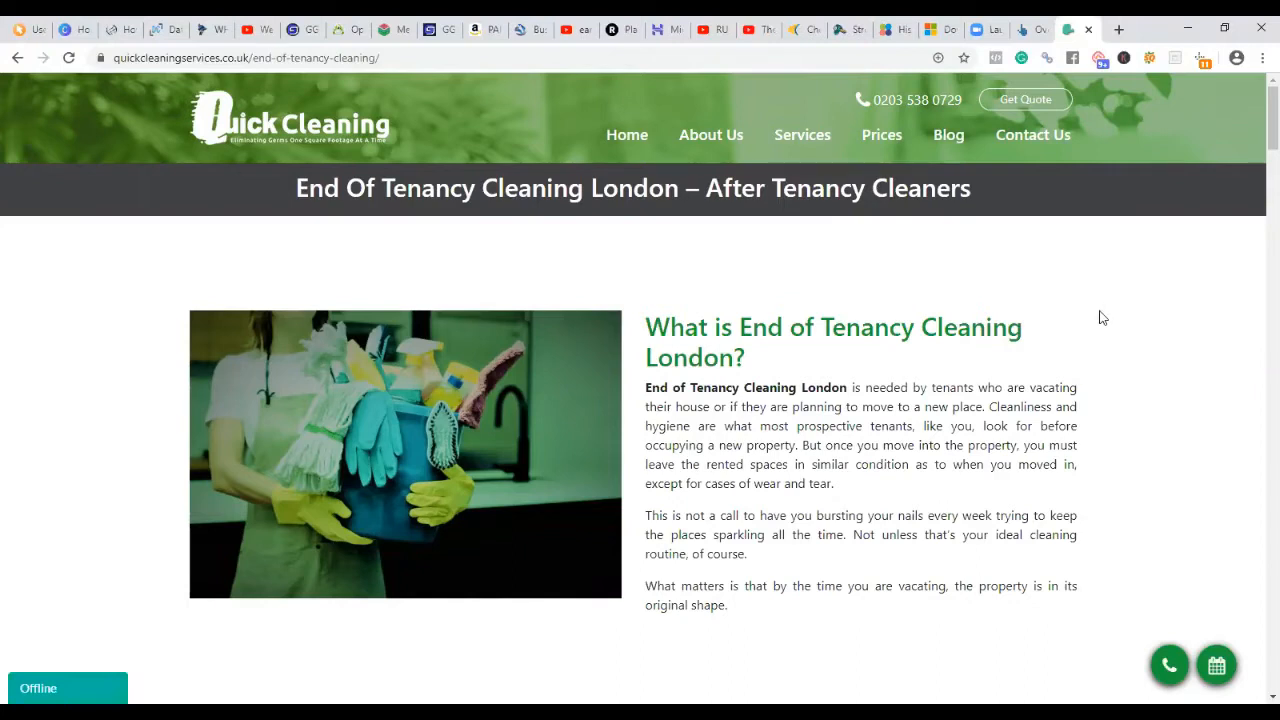
{"action": "mouse_move", "coordinate": [948, 134]}
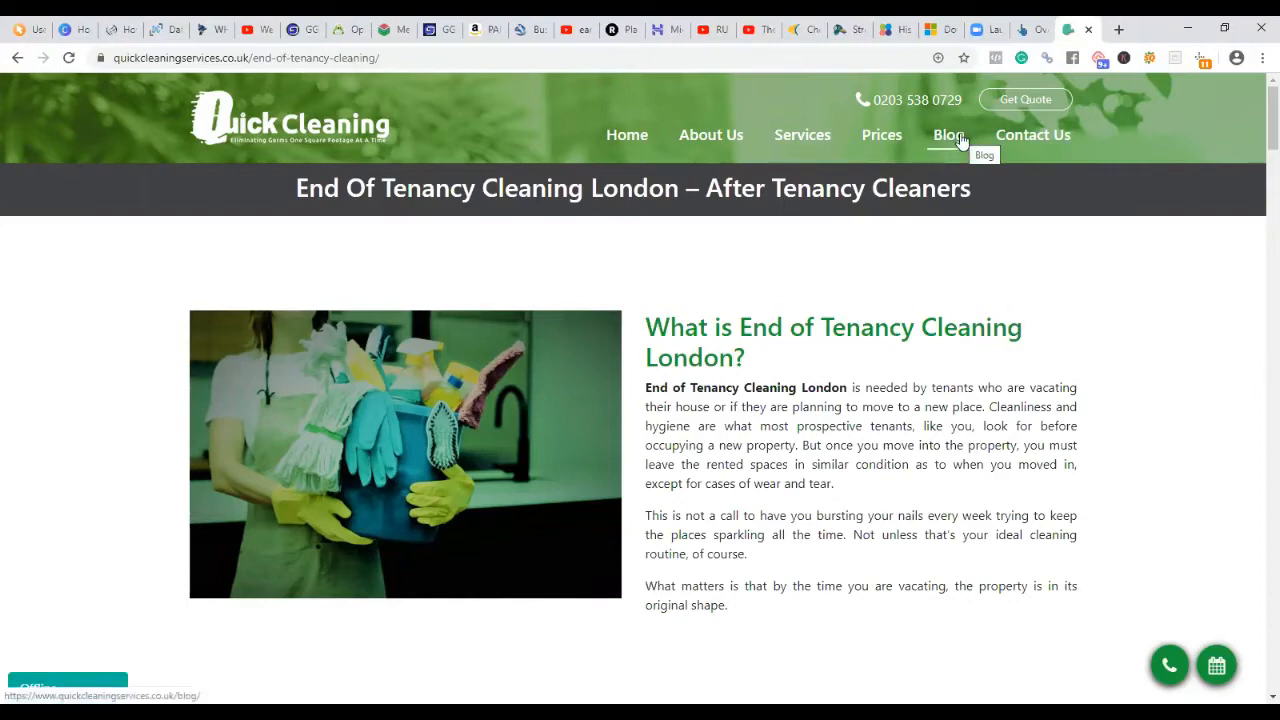
Step: Visit the empty blog page, return Home, then go back to the Ahrefs tab
{"action": "left_click", "coordinate": [946, 134]}
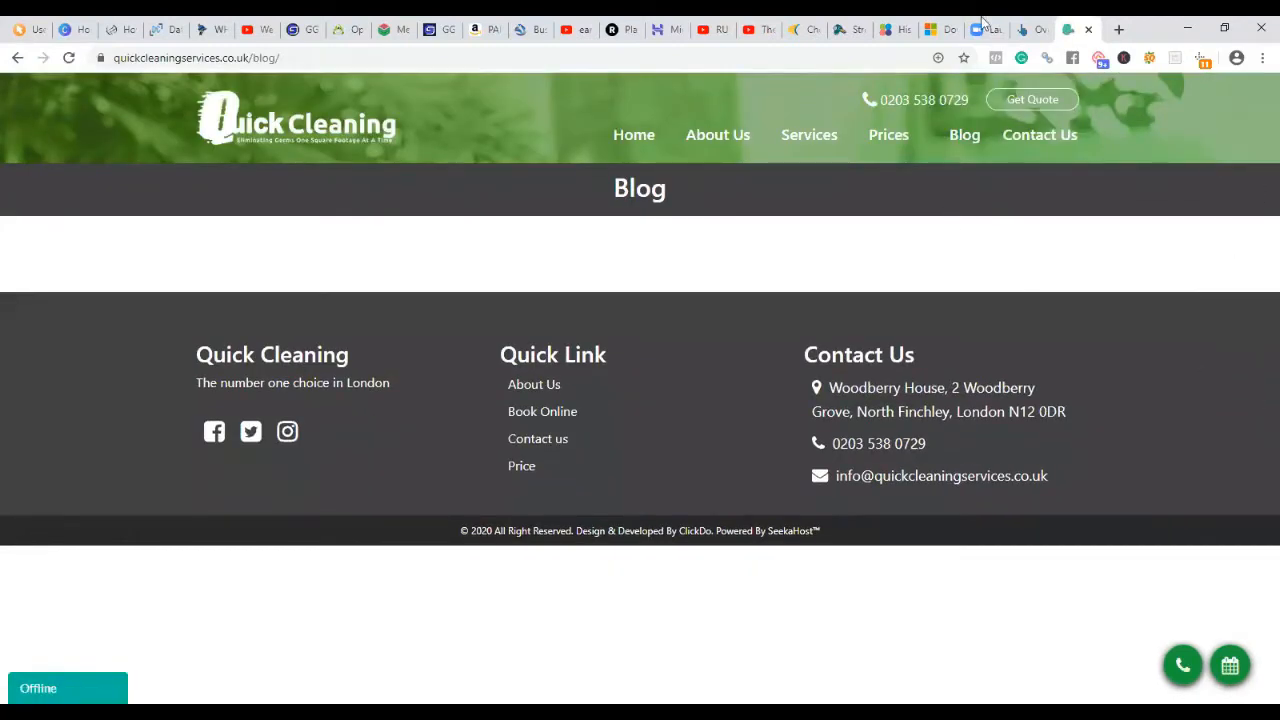
{"action": "mouse_move", "coordinate": [633, 135]}
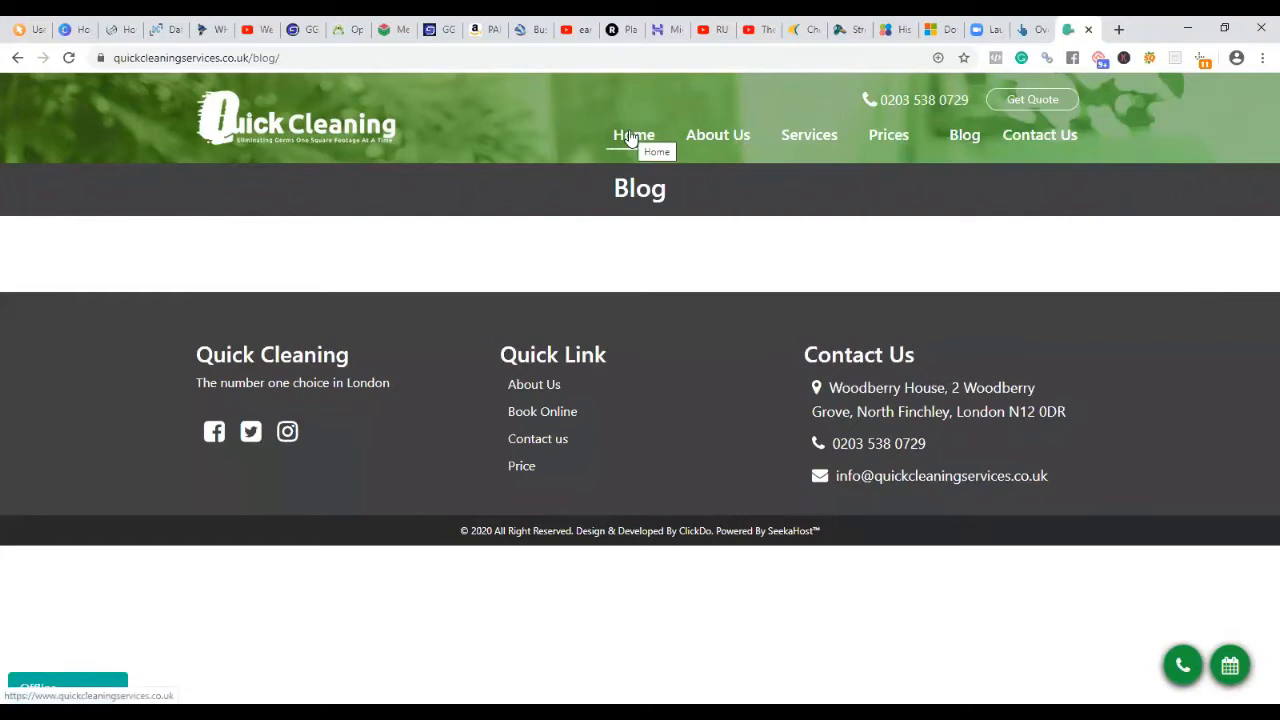
{"action": "left_click", "coordinate": [633, 135]}
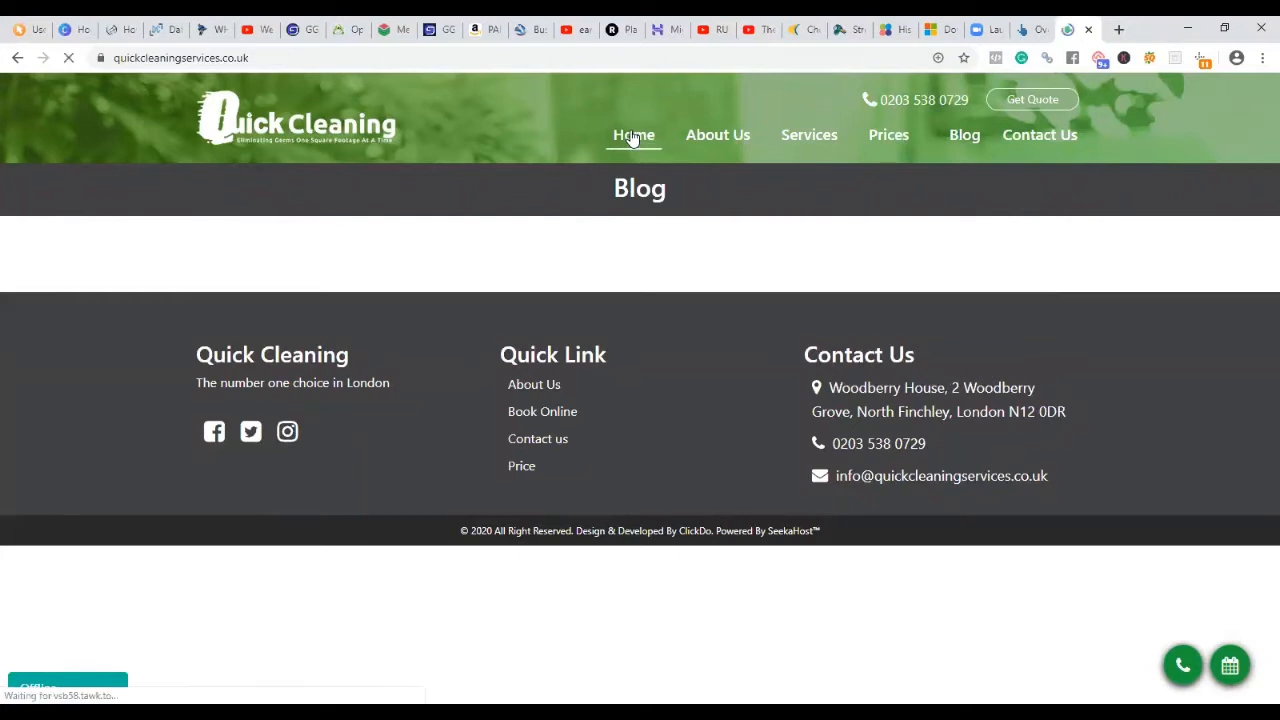
{"action": "left_click", "coordinate": [633, 135]}
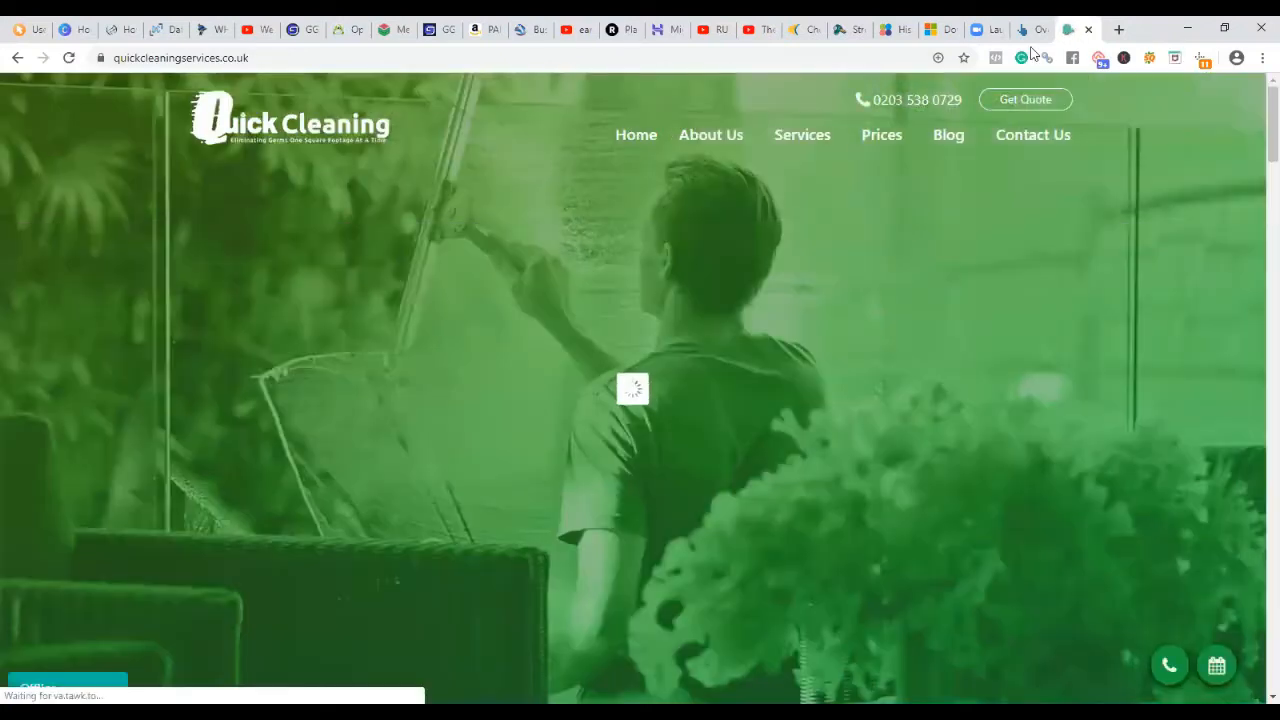
{"action": "left_click", "coordinate": [1030, 29]}
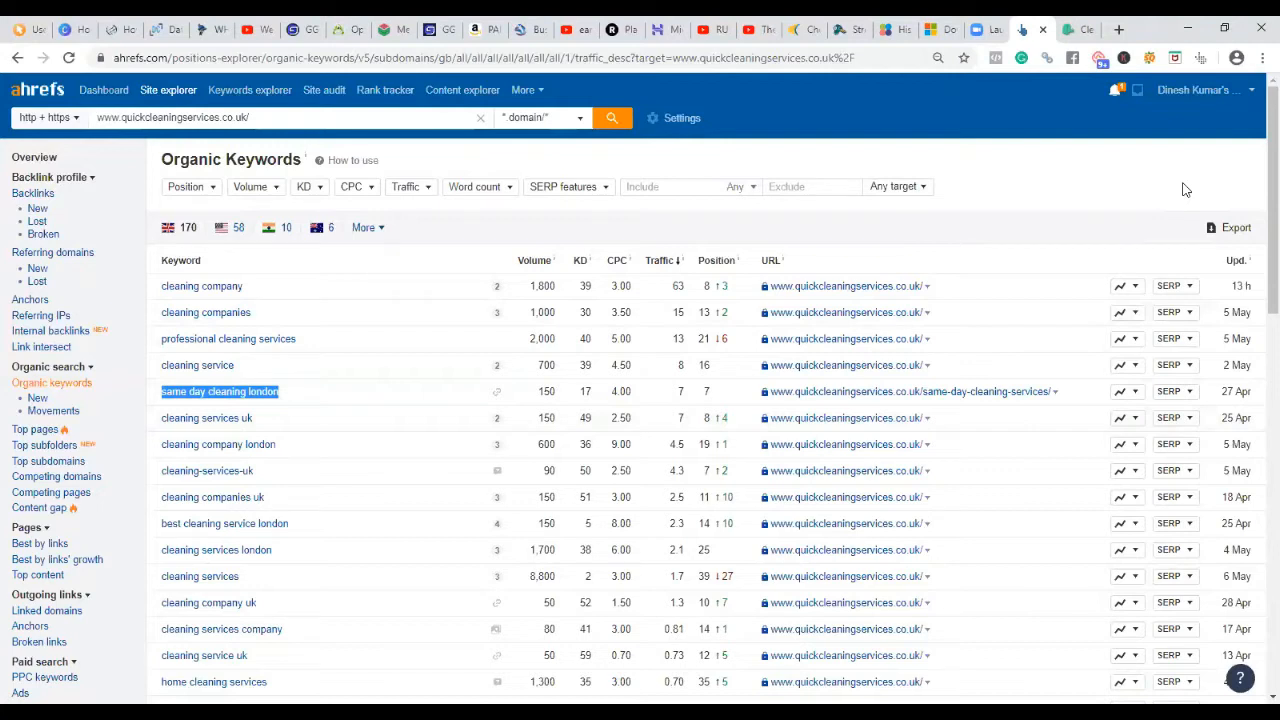
{"action": "mouse_move", "coordinate": [250, 432]}
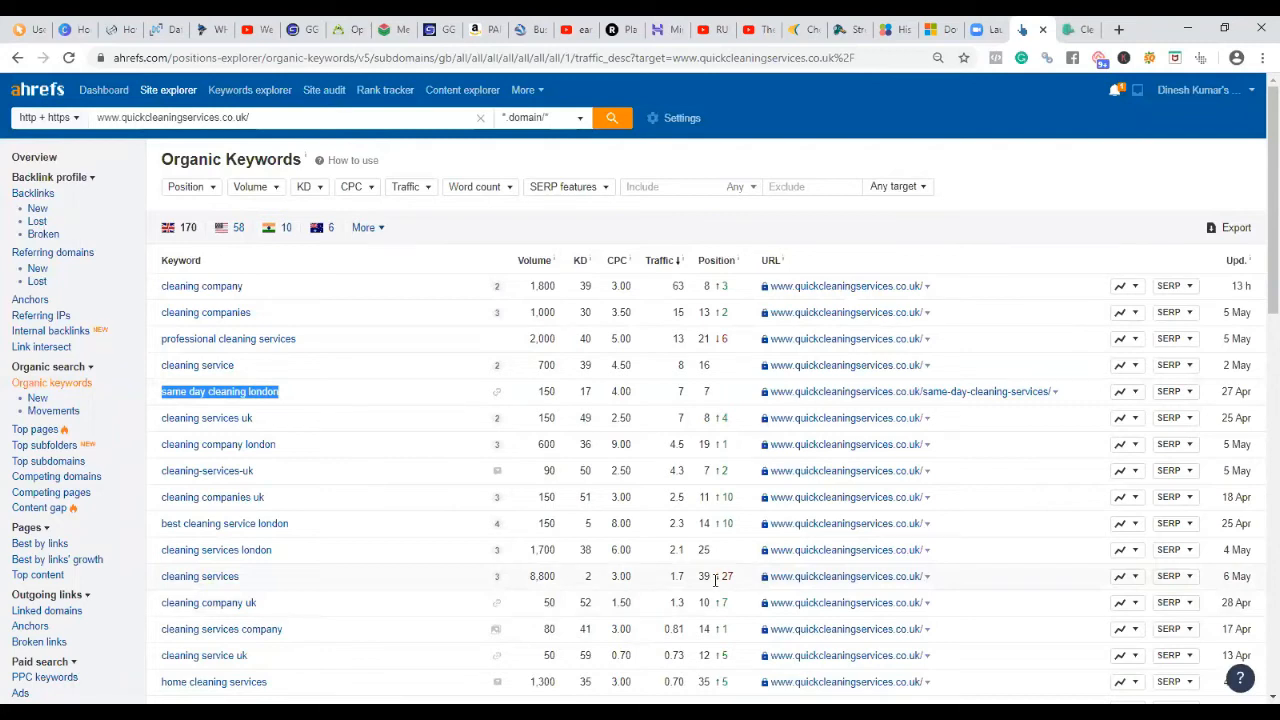
{"action": "mouse_move", "coordinate": [242, 580]}
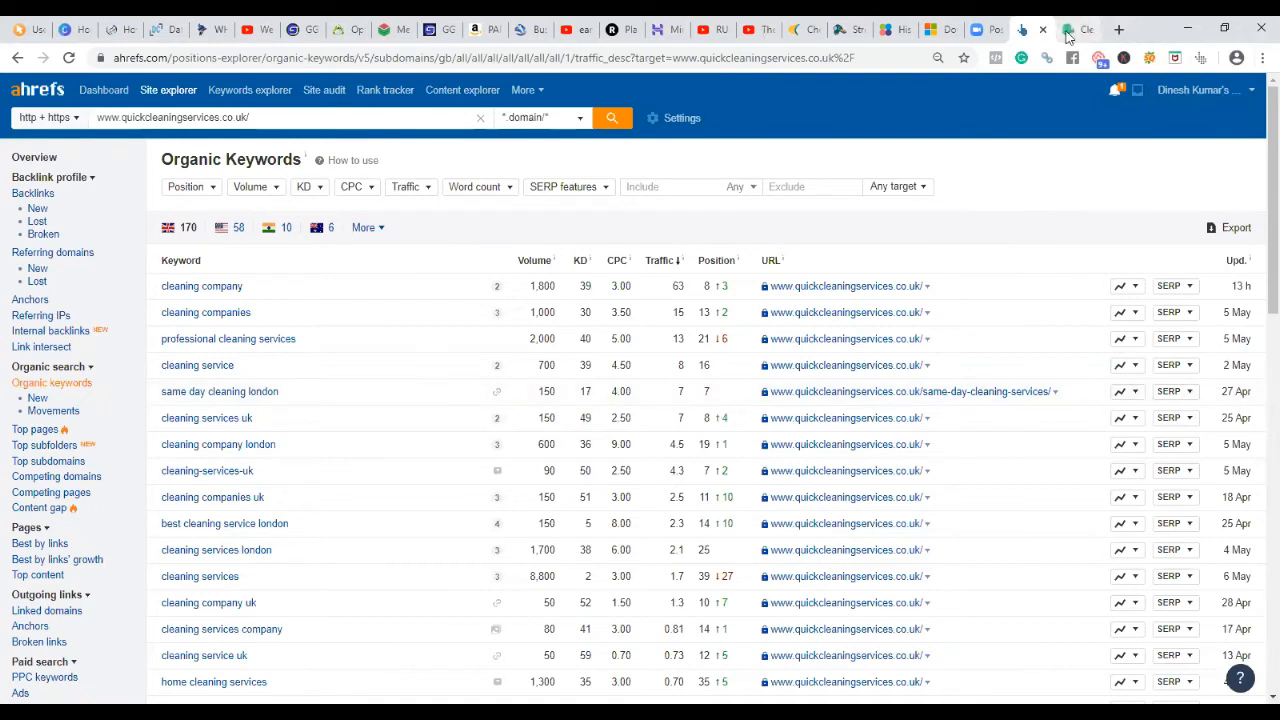
{"action": "left_click", "coordinate": [1075, 29]}
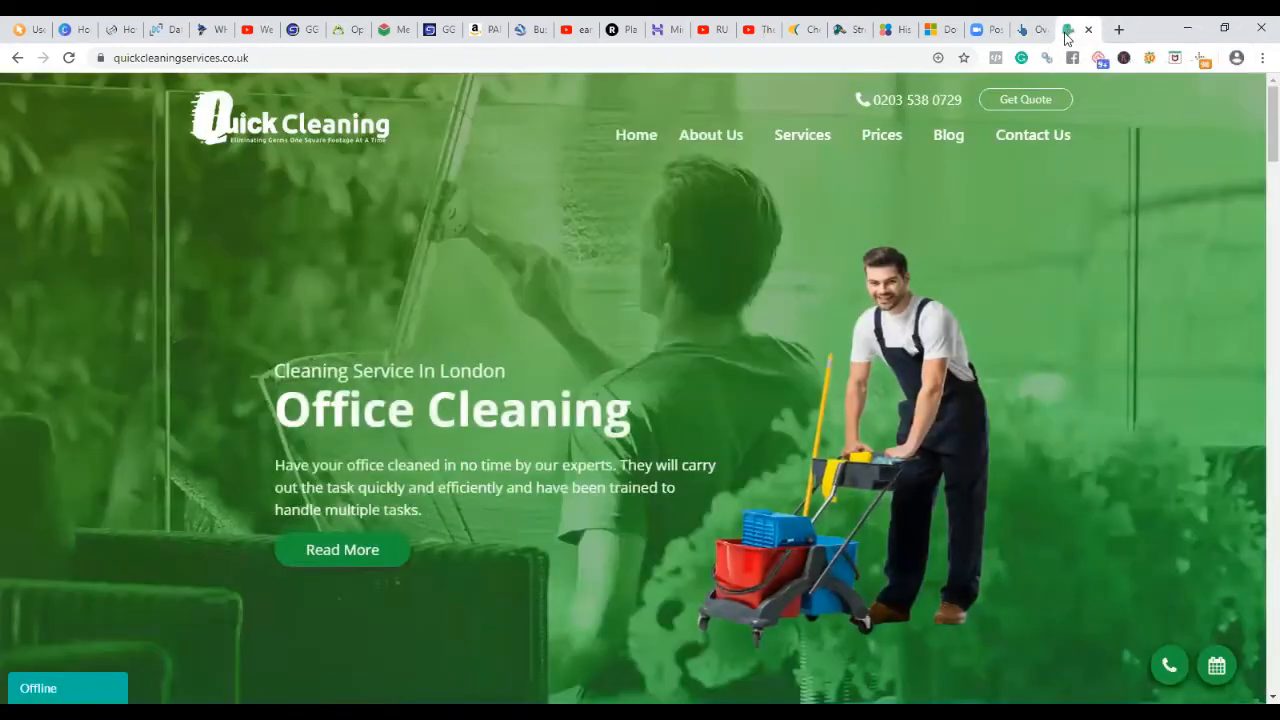
{"action": "scroll", "scroll_direction": "down", "scroll_amount": 3}
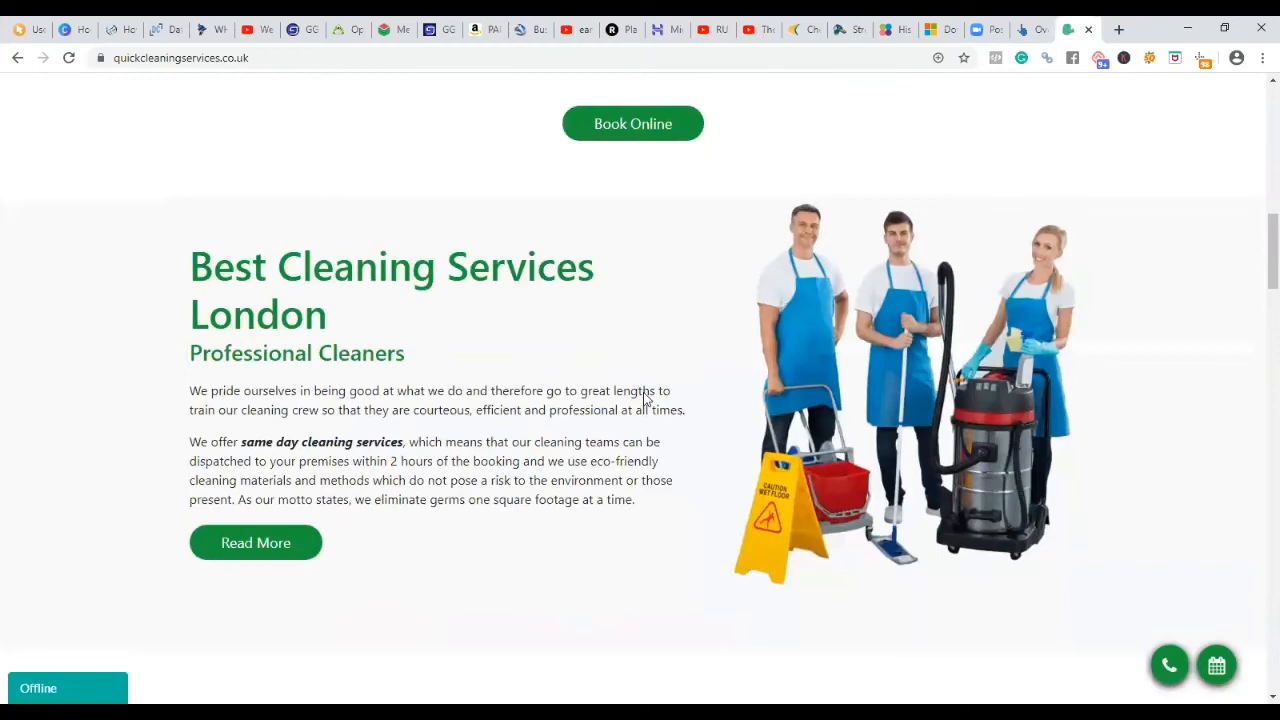
{"action": "scroll", "scroll_direction": "down", "scroll_amount": 3}
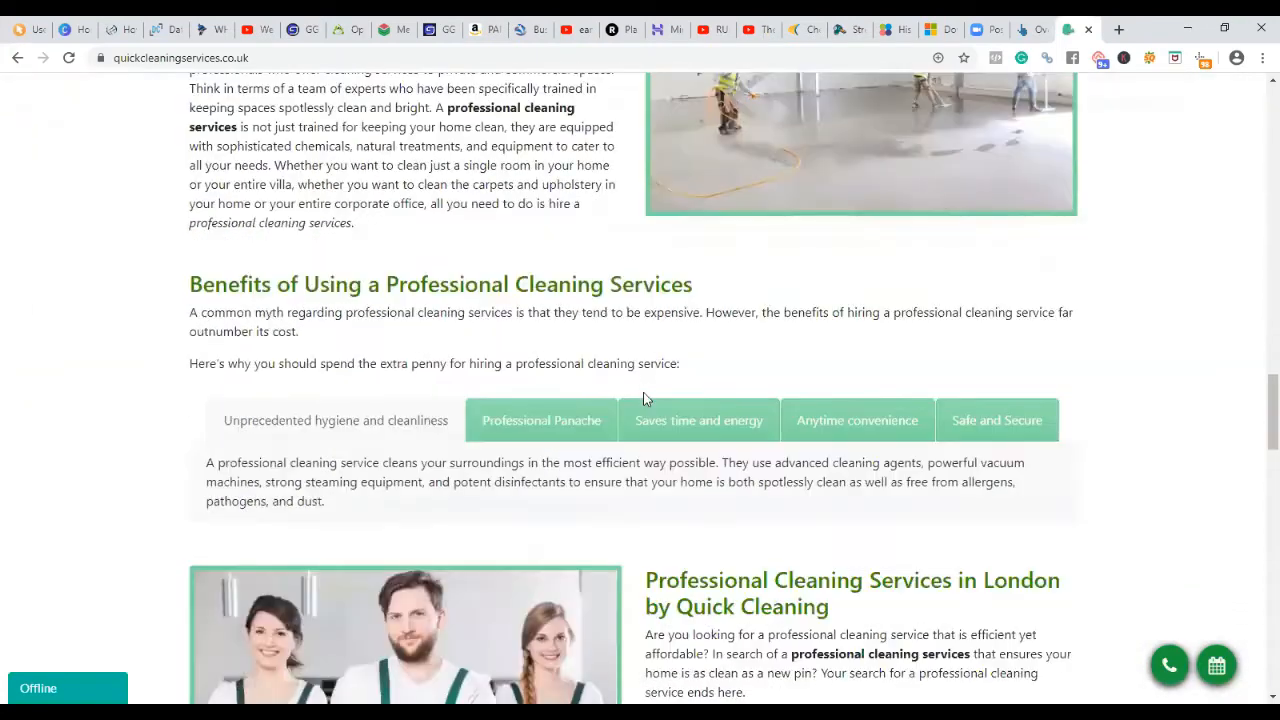
{"action": "scroll", "scroll_direction": "down", "scroll_amount": 3}
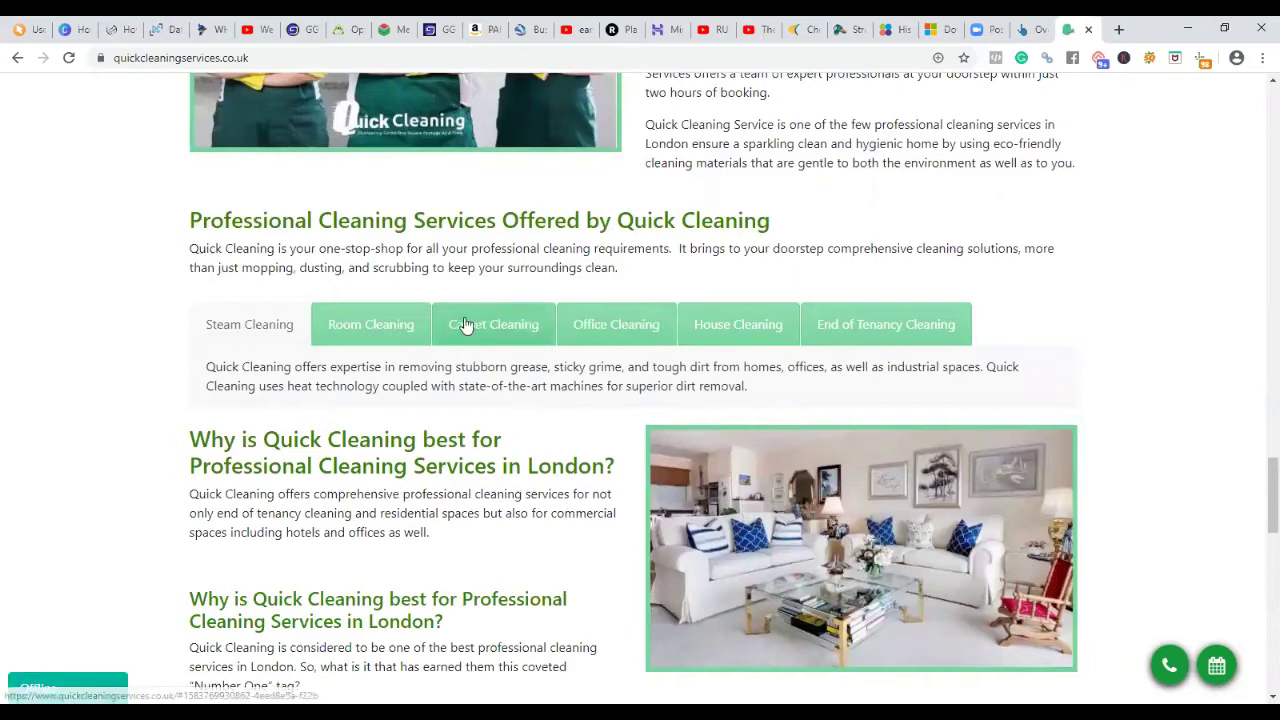
{"action": "scroll", "scroll_direction": "down", "scroll_amount": 3}
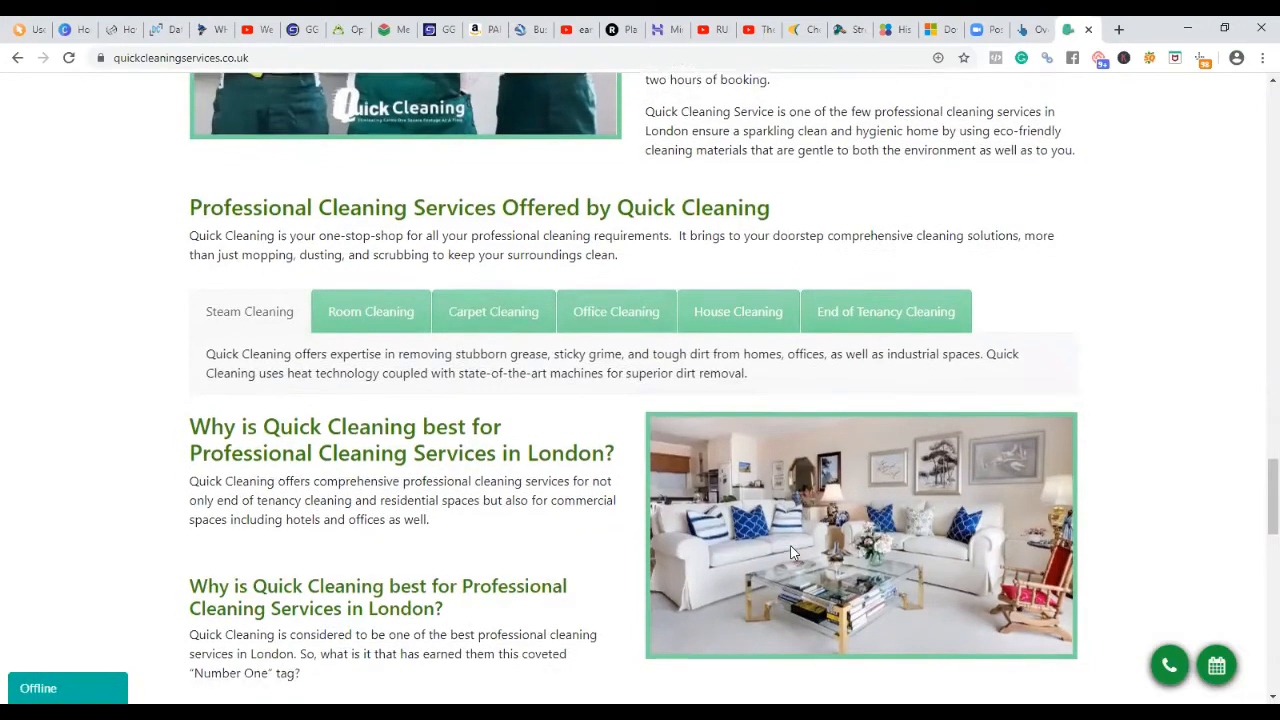
{"action": "scroll", "scroll_direction": "down", "scroll_amount": 3}
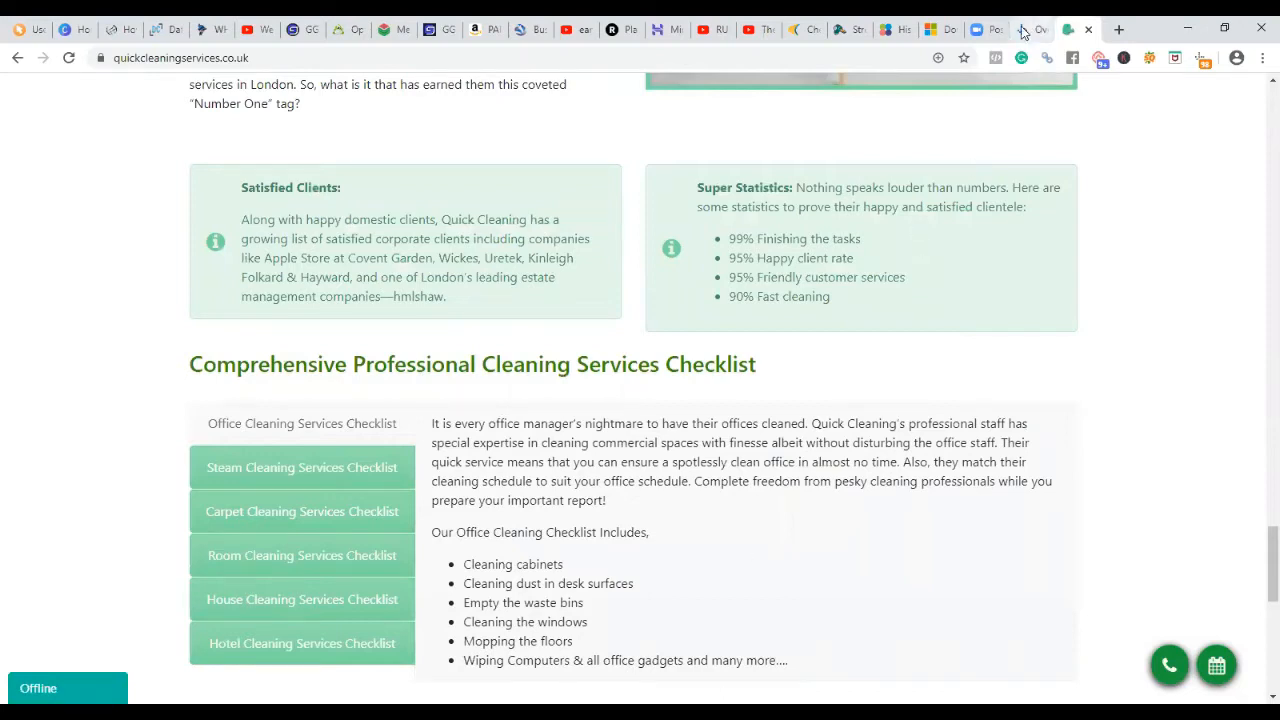
{"action": "left_click", "coordinate": [1030, 29]}
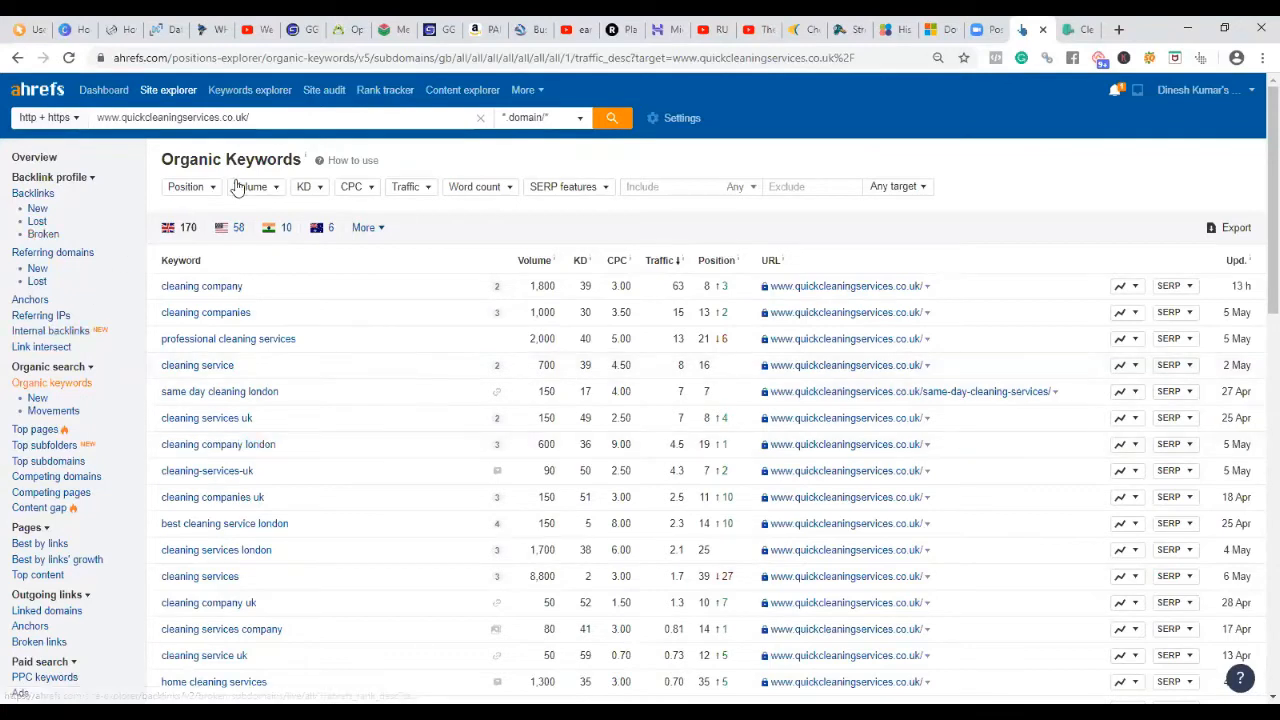
{"action": "mouse_move", "coordinate": [423, 311]}
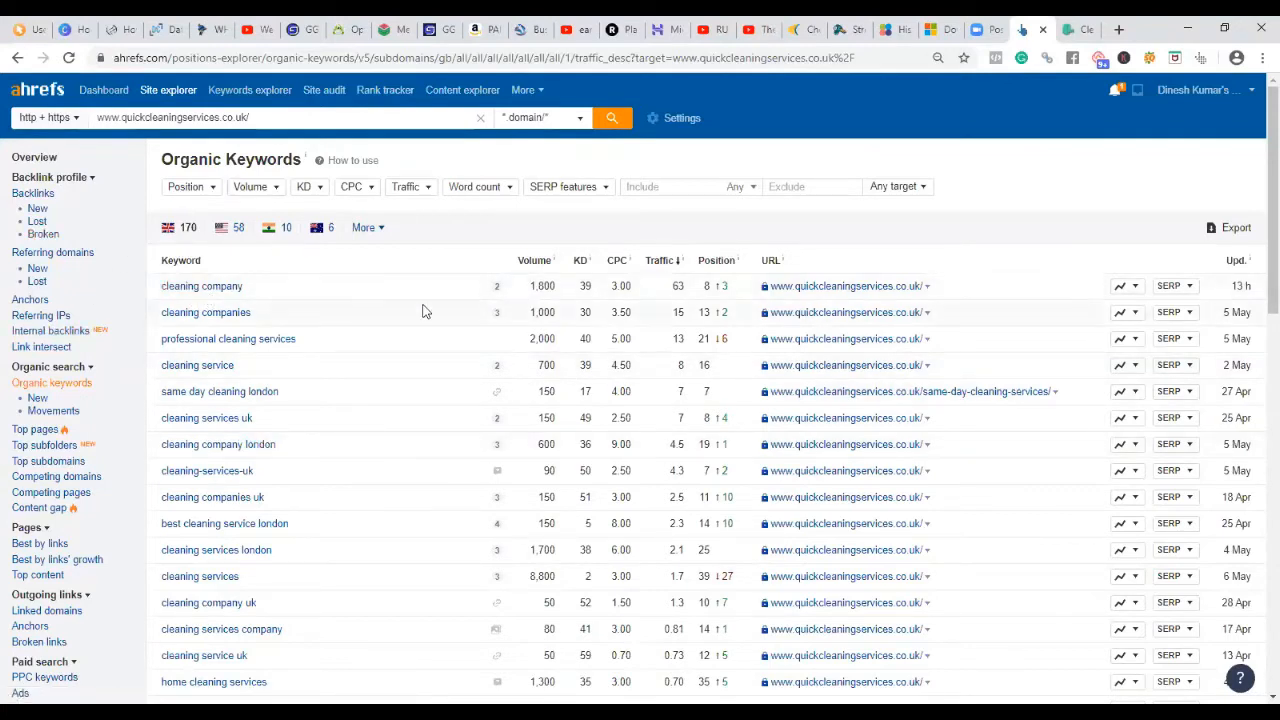
{"action": "mouse_move", "coordinate": [363, 288]}
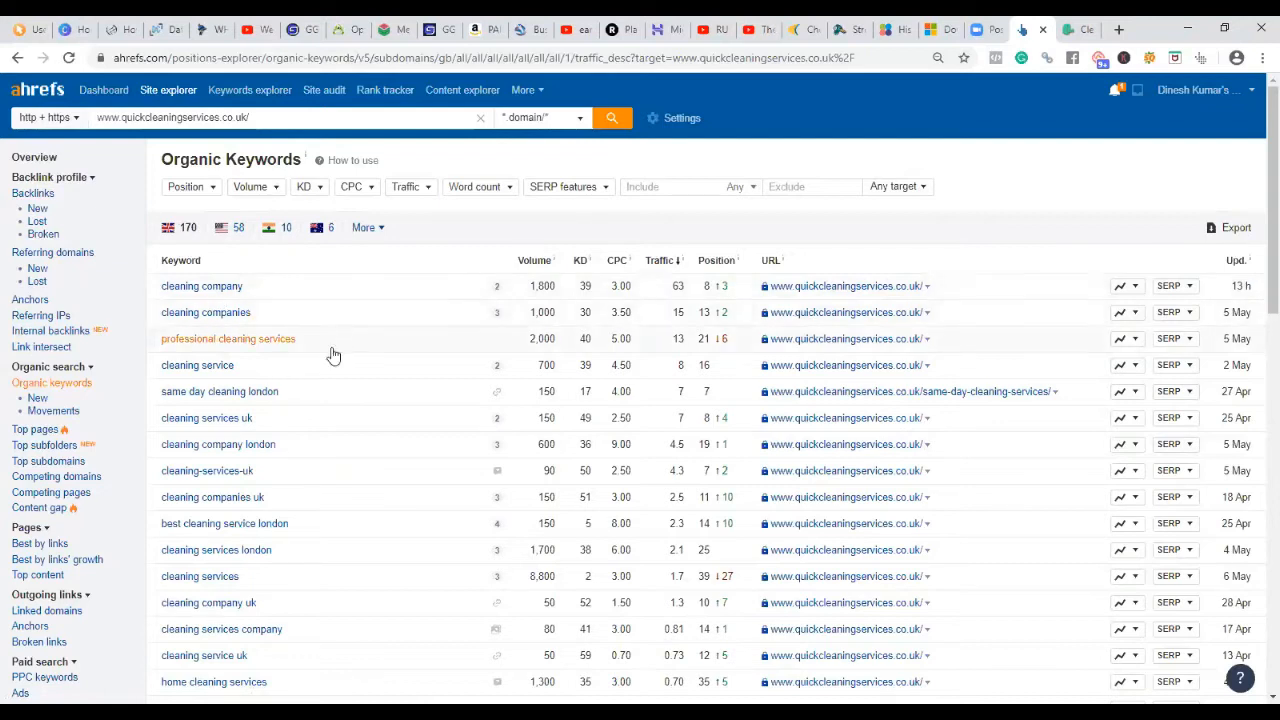
{"action": "mouse_move", "coordinate": [300, 583]}
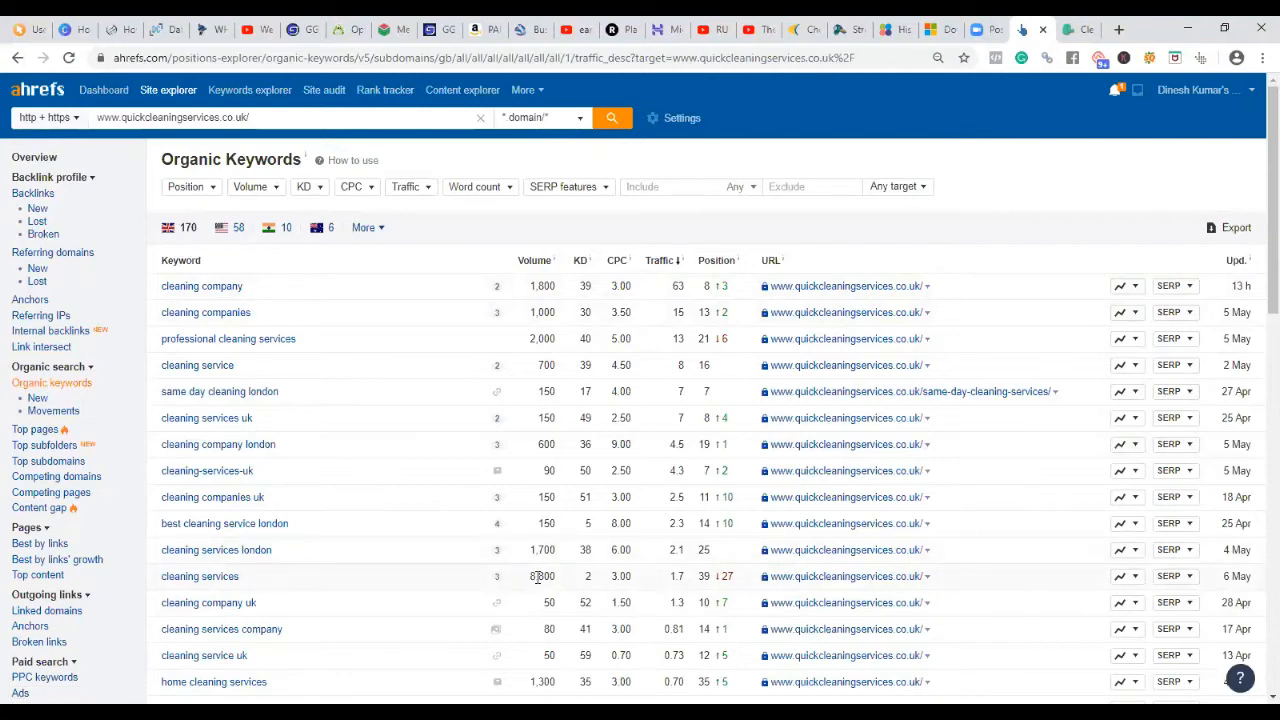
{"action": "mouse_move", "coordinate": [588, 525]}
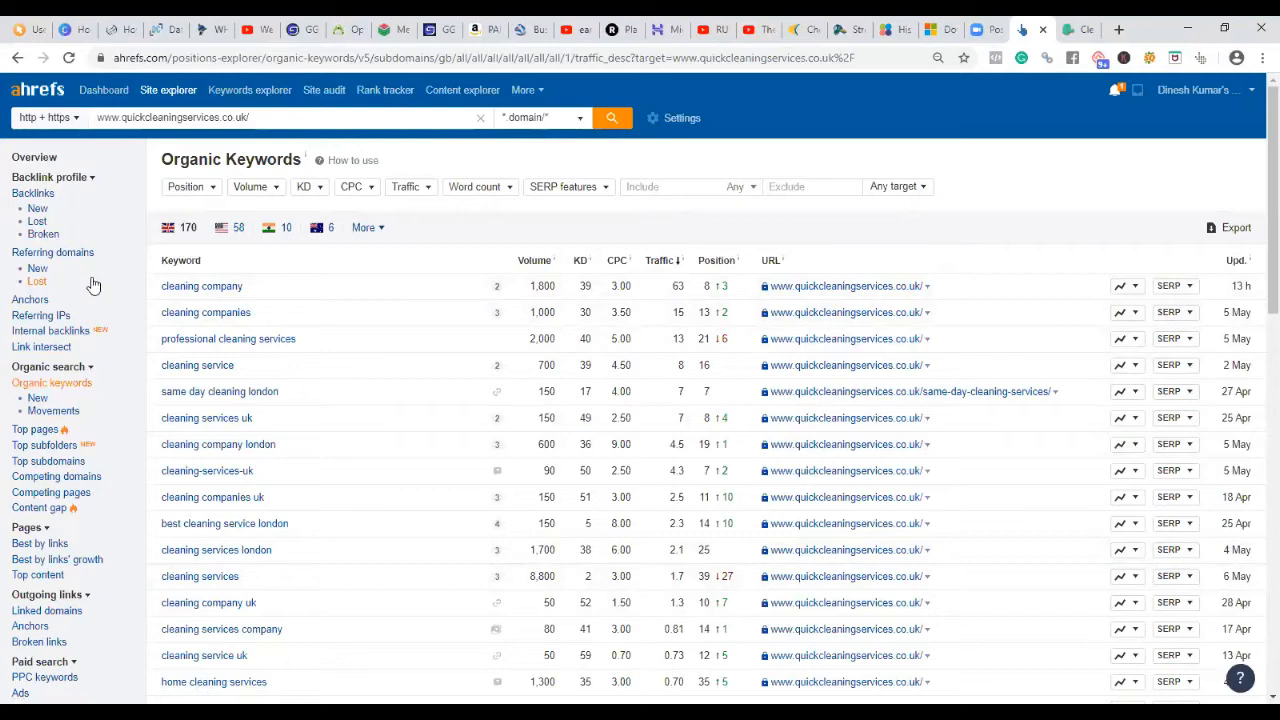
{"action": "mouse_move", "coordinate": [52, 252]}
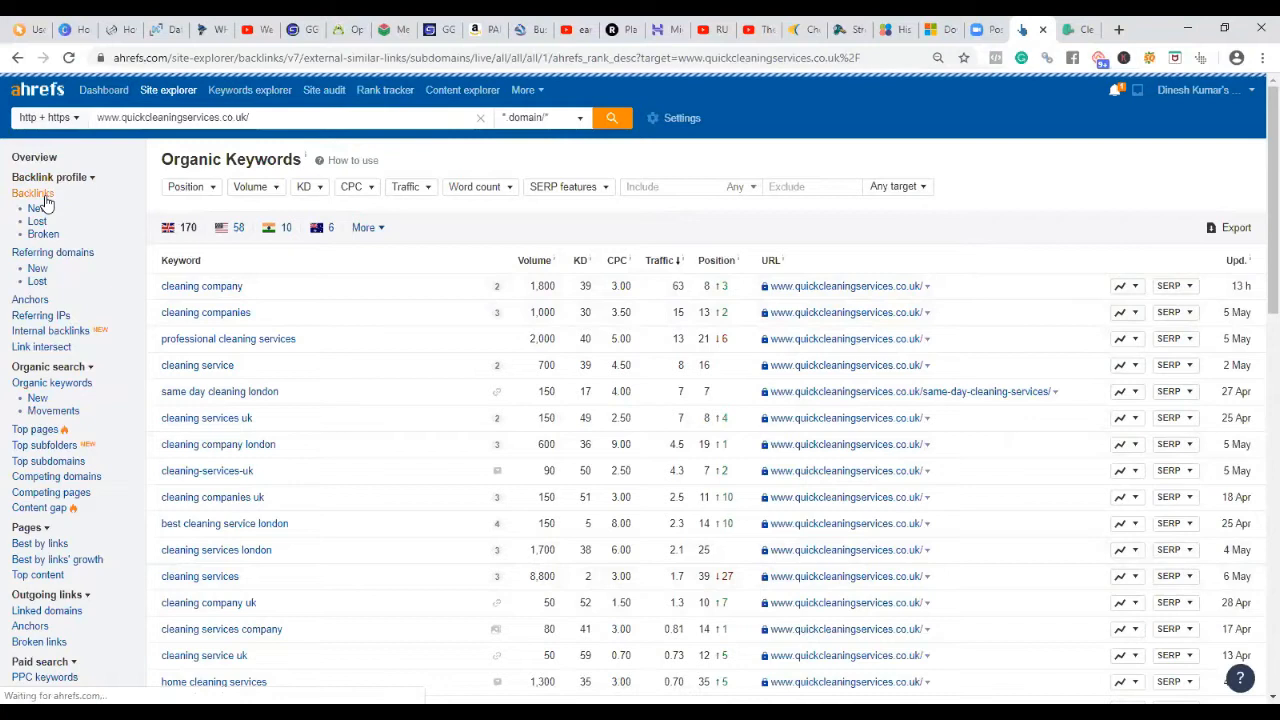
Step: View the Backlinks report, which lists 45 groups of similar links
{"action": "left_click", "coordinate": [32, 193]}
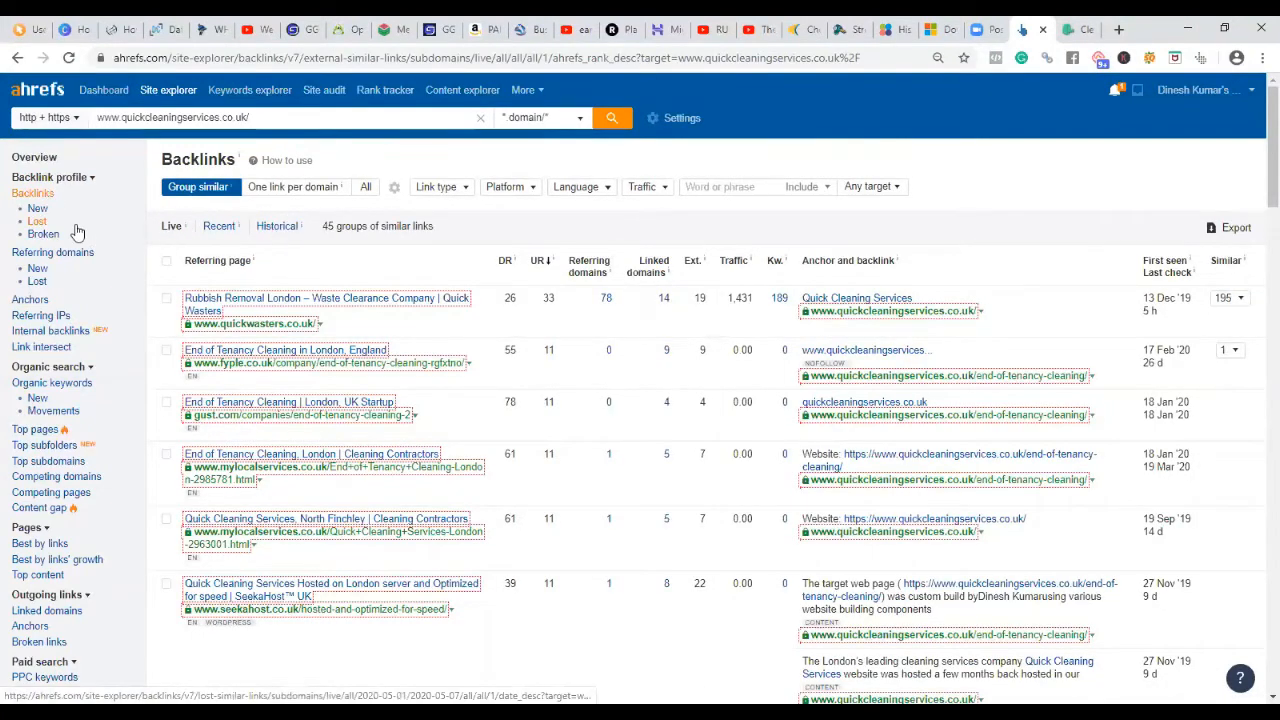
{"action": "left_click", "coordinate": [30, 299]}
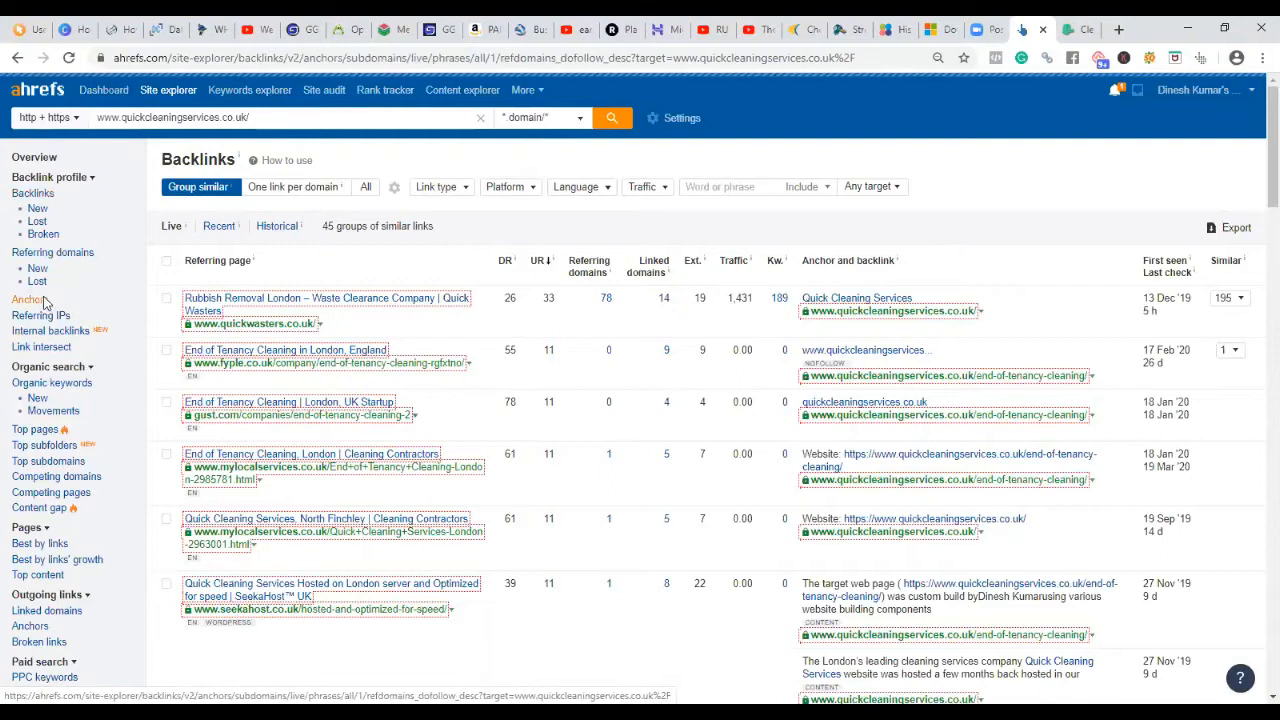
Step: Highlight the 'quick cleaning services' anchor phrase among the 23 anchors
{"action": "left_click", "coordinate": [30, 299]}
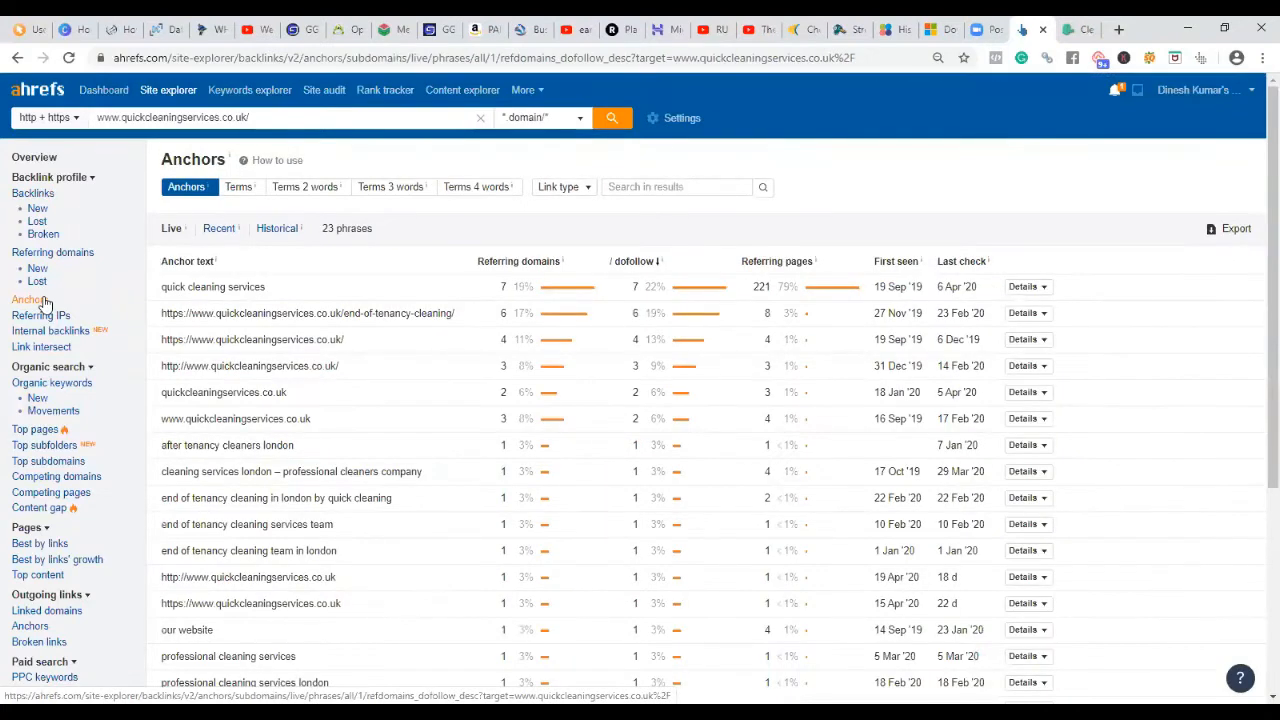
{"action": "mouse_move", "coordinate": [317, 294]}
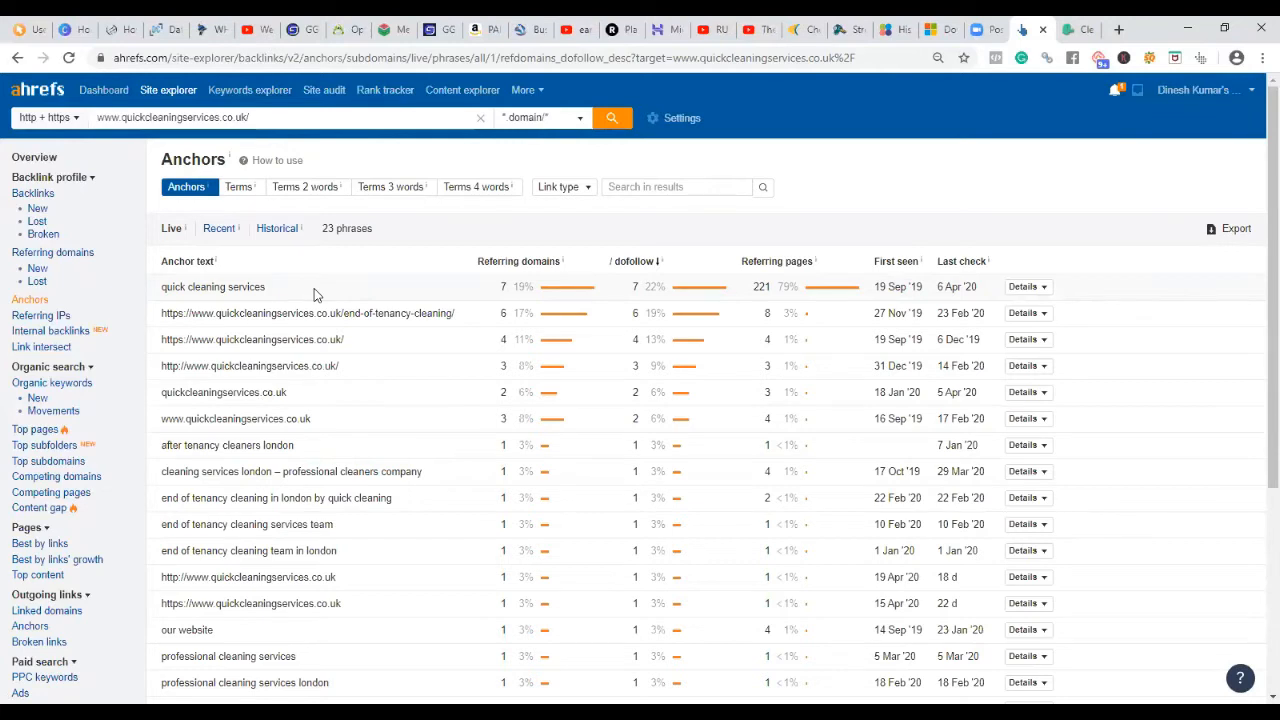
{"action": "mouse_move", "coordinate": [357, 301]}
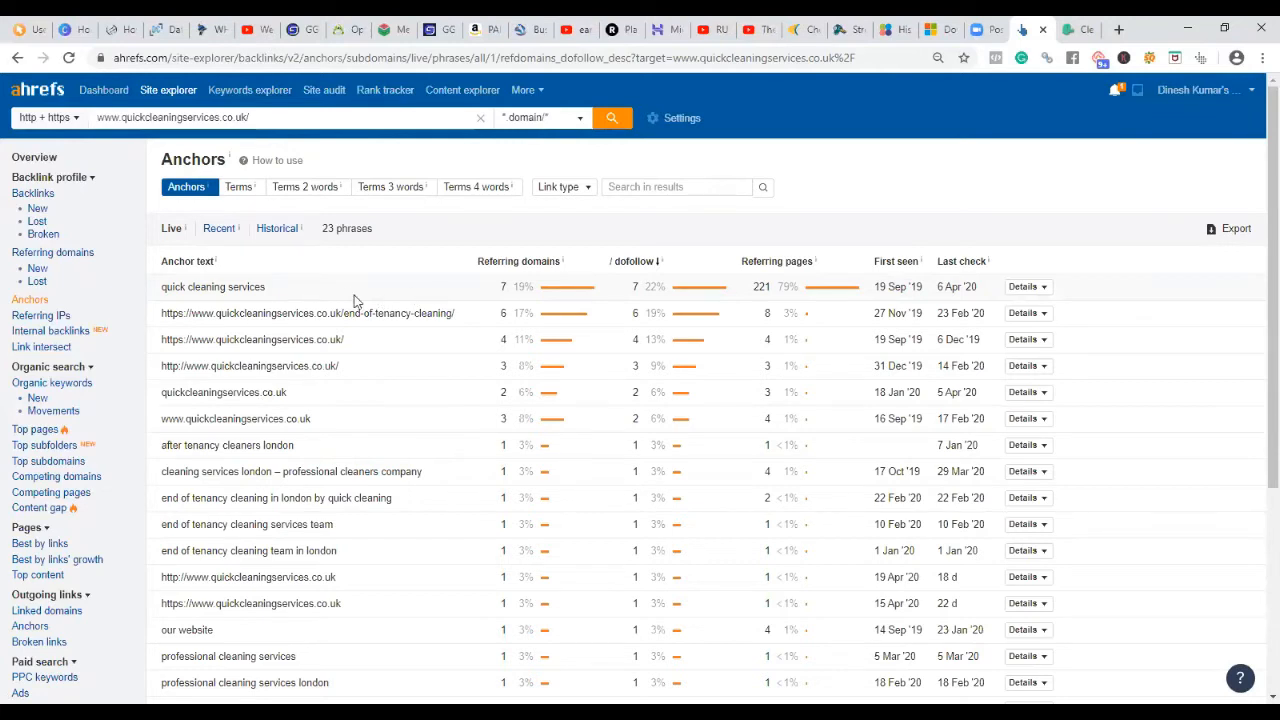
{"action": "mouse_move", "coordinate": [316, 293]}
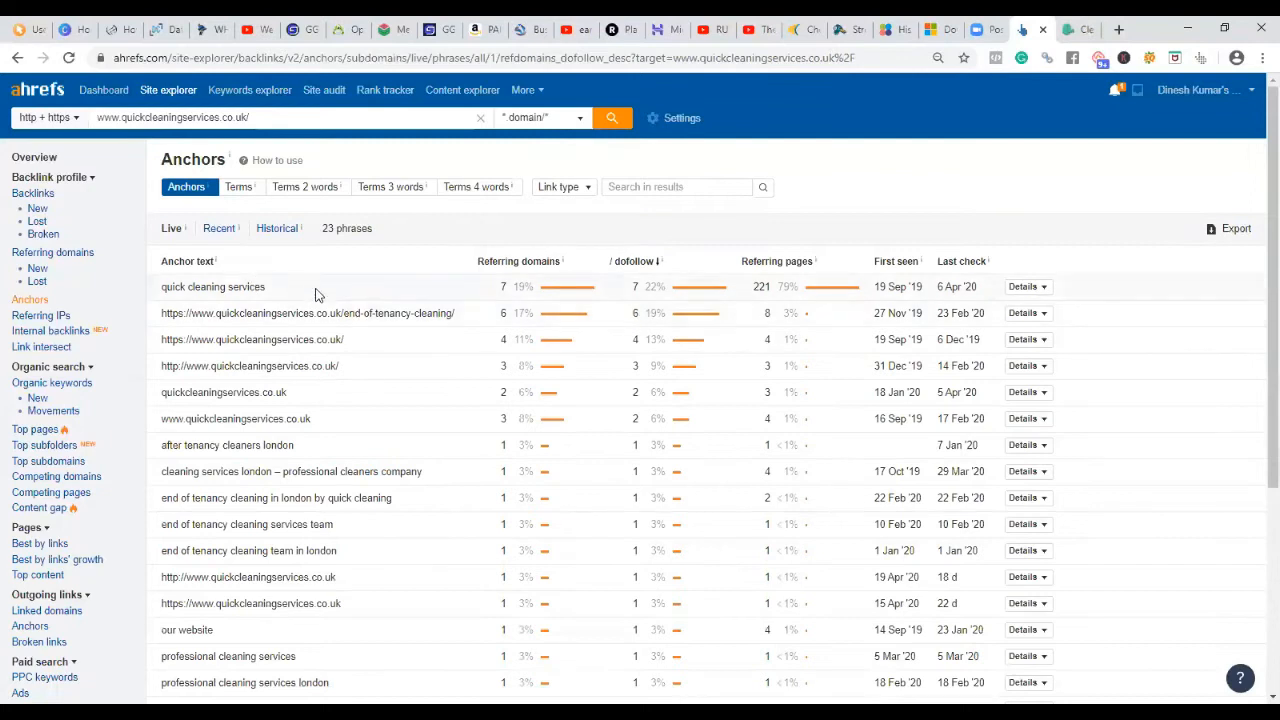
{"action": "mouse_move", "coordinate": [287, 294]}
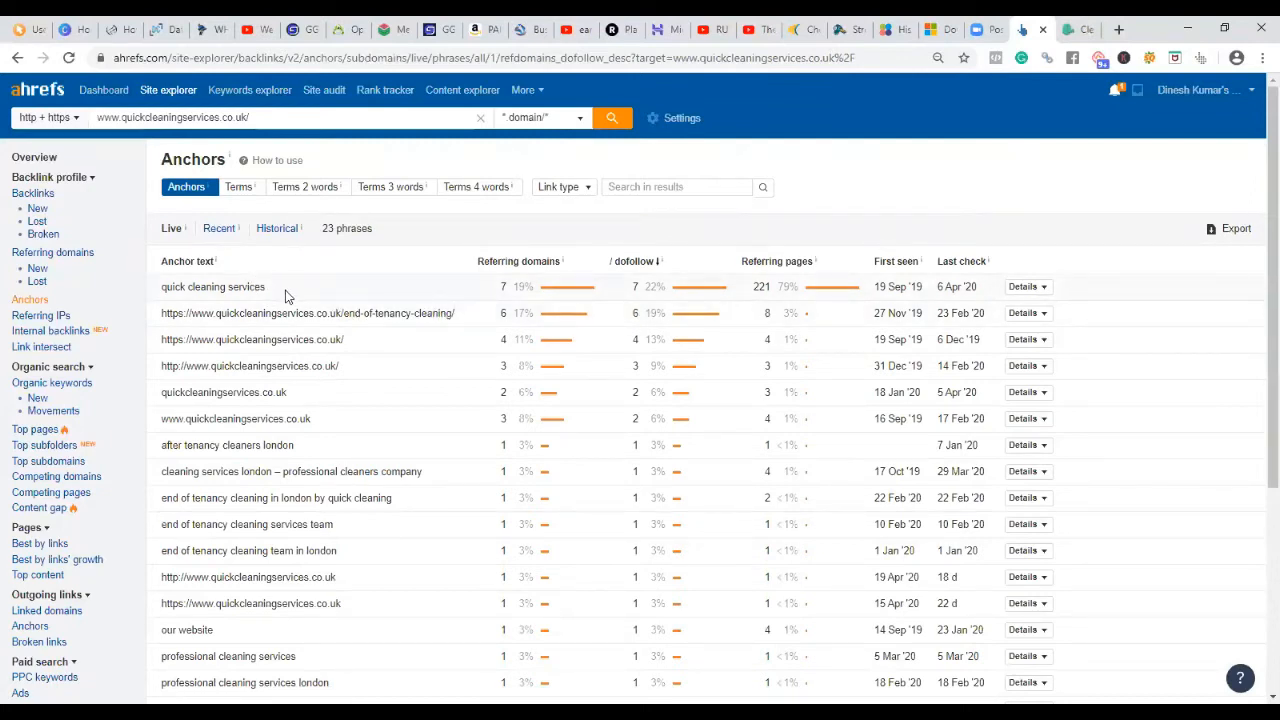
{"action": "mouse_move", "coordinate": [337, 515]}
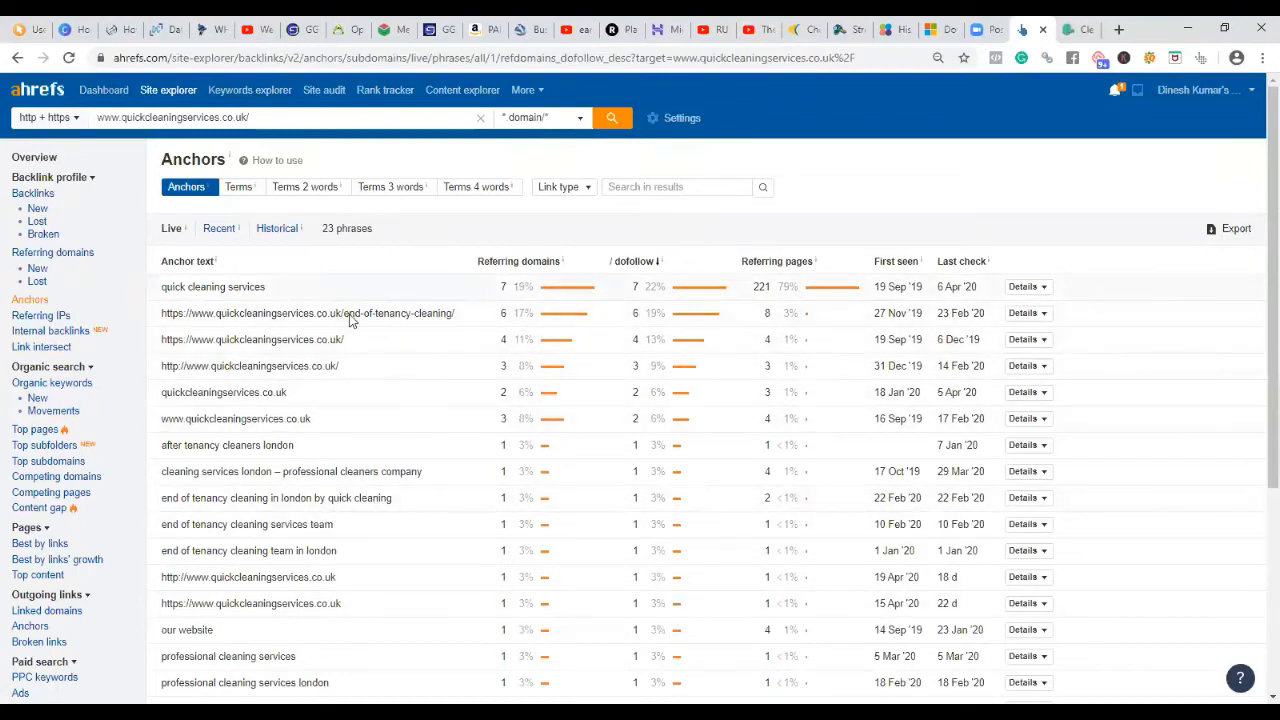
{"action": "double_click", "coordinate": [212, 287]}
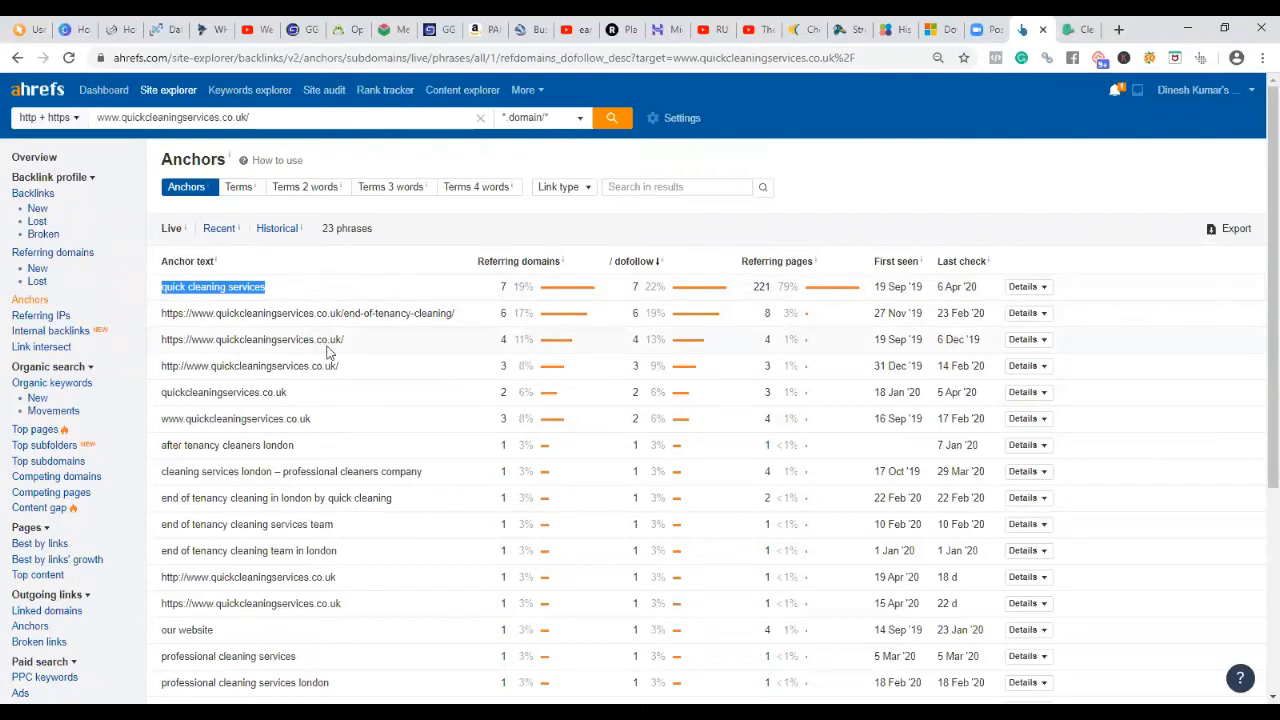
{"action": "mouse_move", "coordinate": [207, 422]}
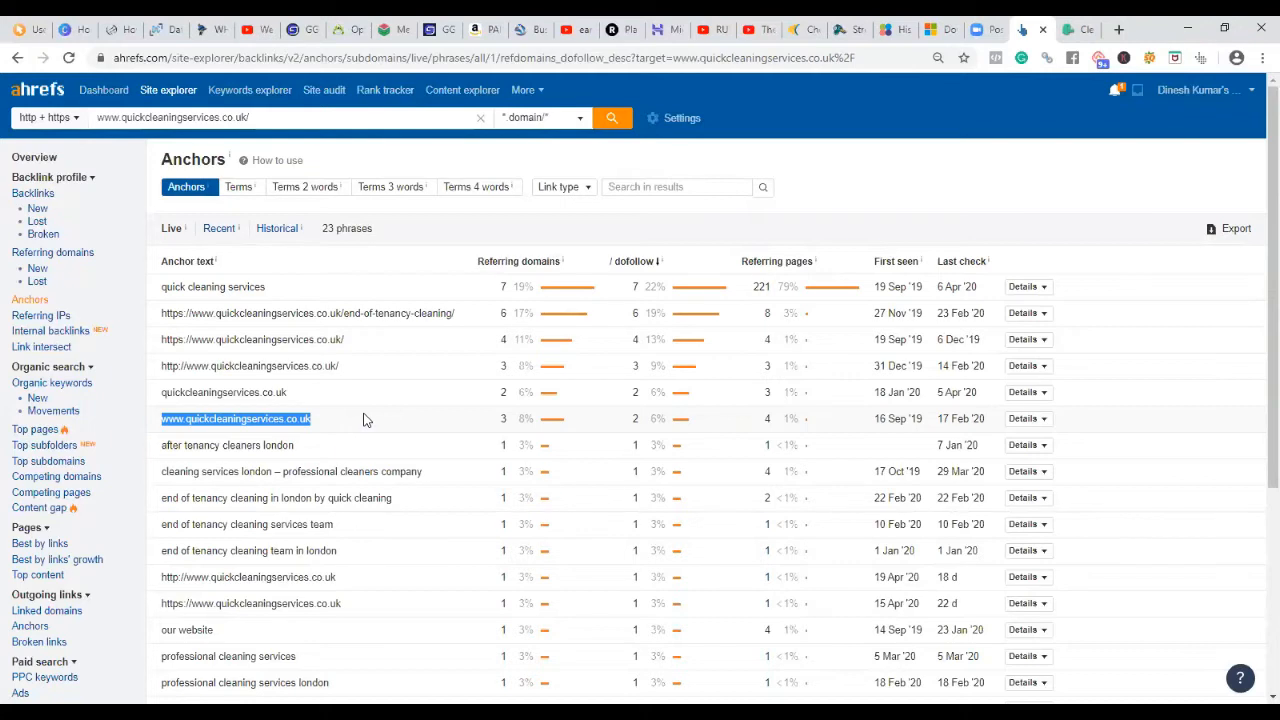
{"action": "mouse_move", "coordinate": [375, 290]}
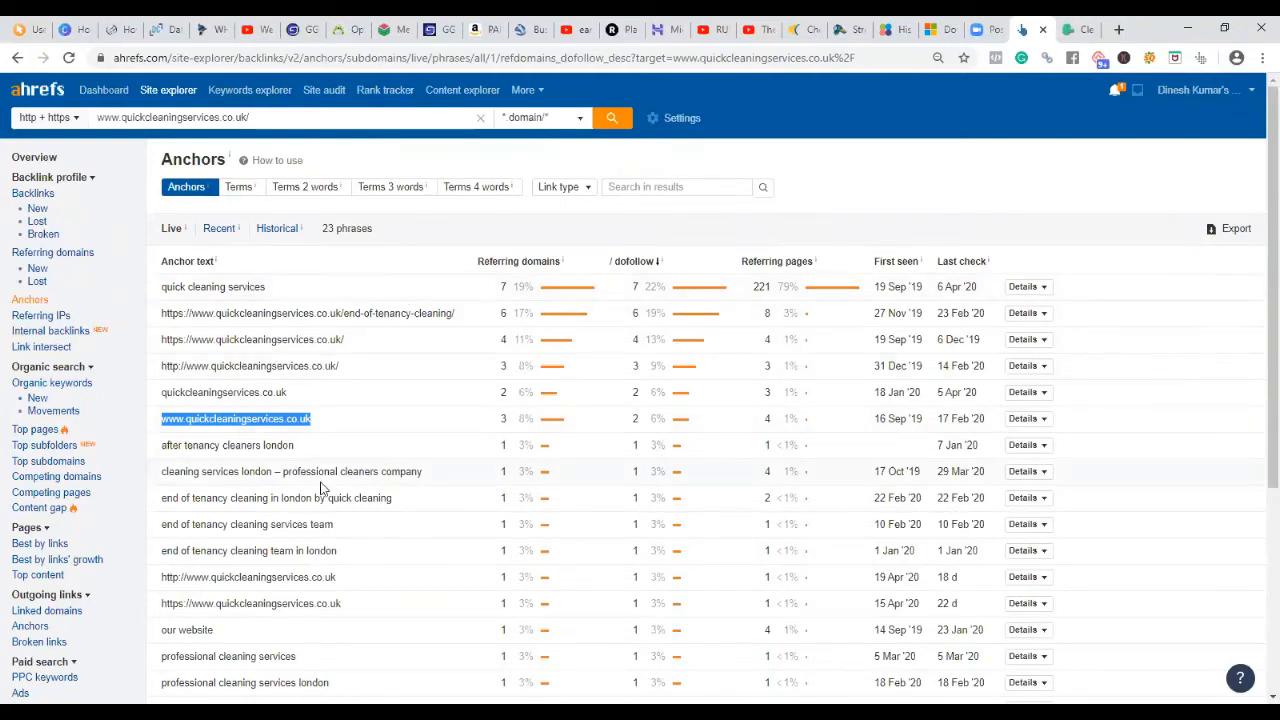
{"action": "scroll", "scroll_direction": "down", "scroll_amount": 3}
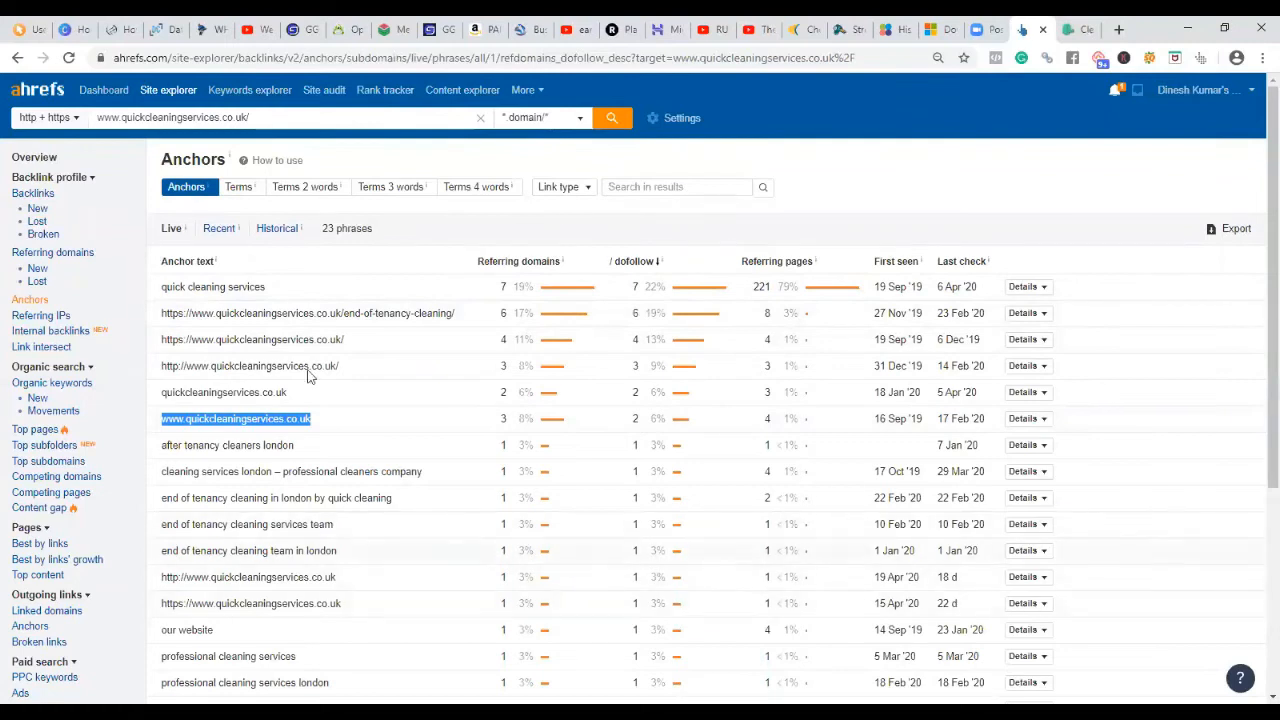
{"action": "mouse_move", "coordinate": [267, 308]}
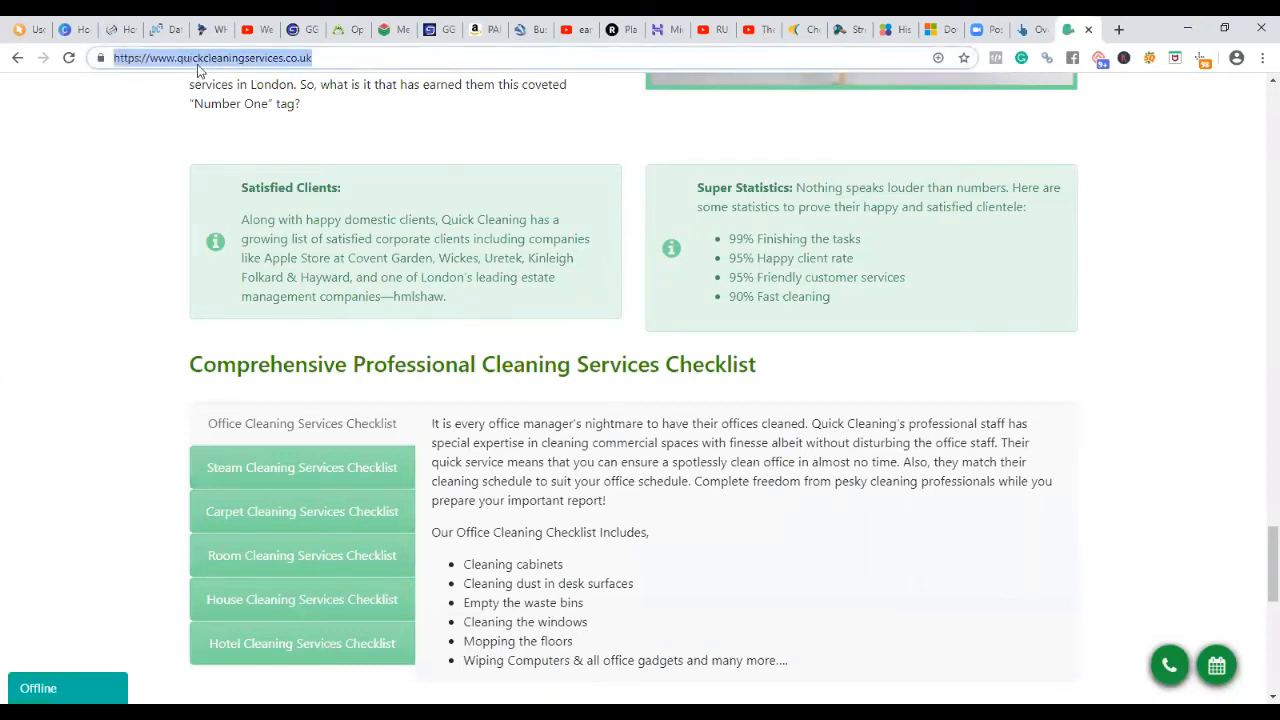
{"action": "mouse_move", "coordinate": [275, 72]}
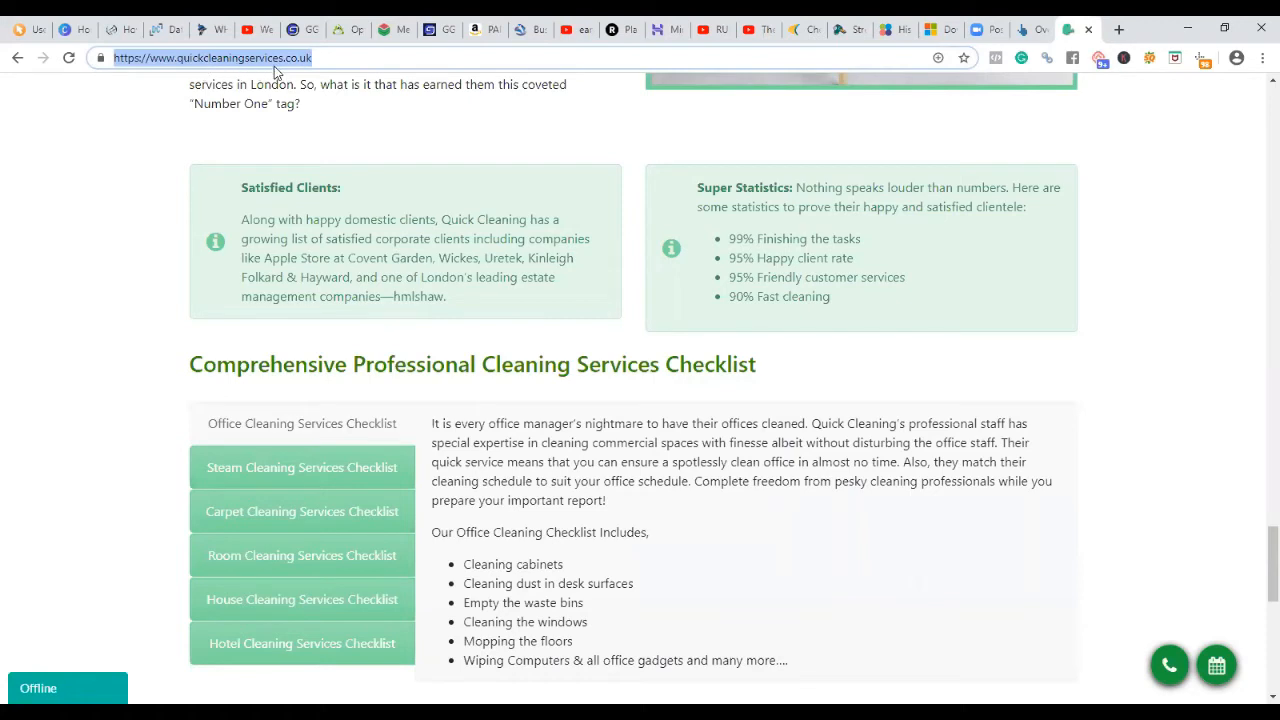
{"action": "mouse_move", "coordinate": [962, 57]}
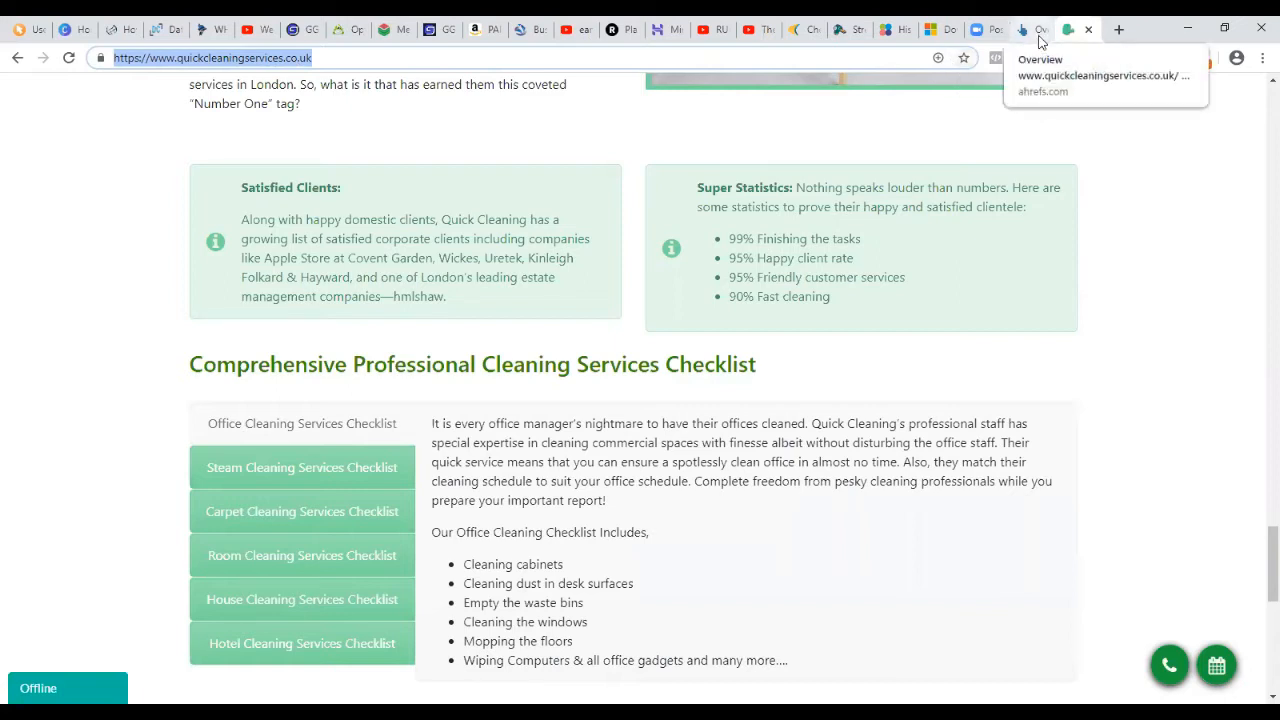
Step: Return to the Ahrefs Anchors report tab
{"action": "left_click", "coordinate": [1030, 29]}
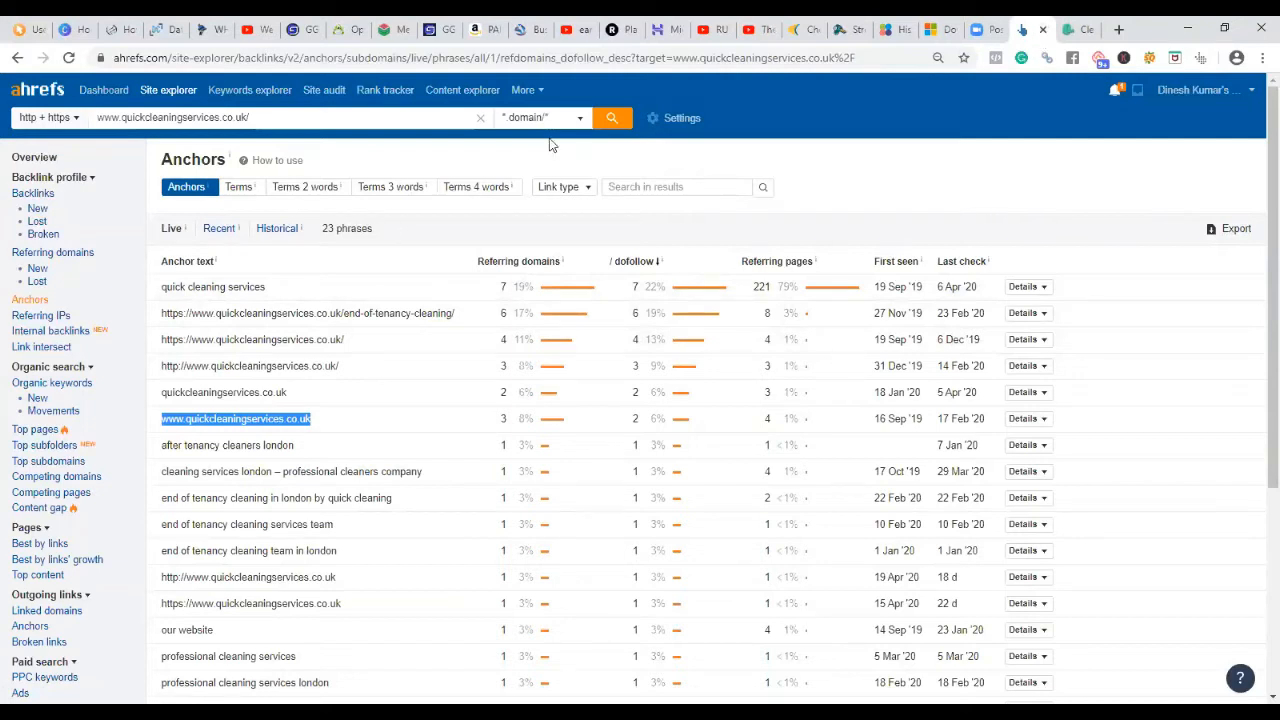
{"action": "mouse_move", "coordinate": [385, 90]}
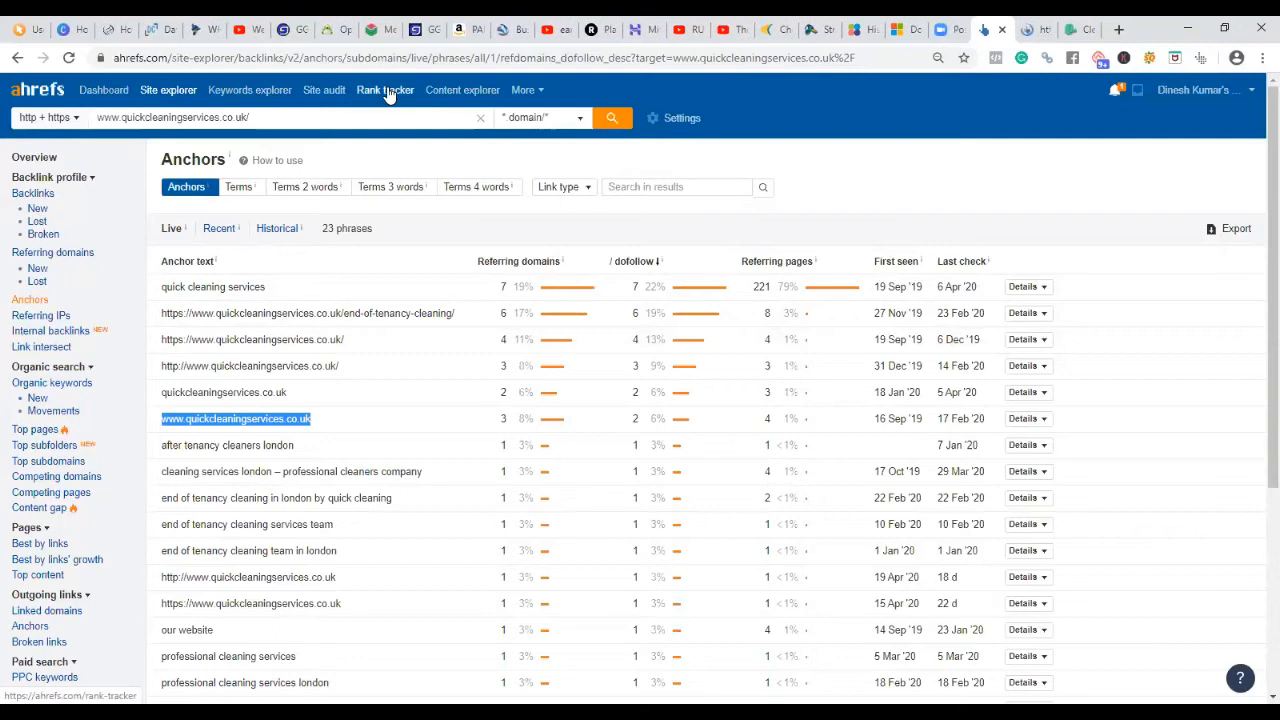
{"action": "mouse_move", "coordinate": [205, 374]}
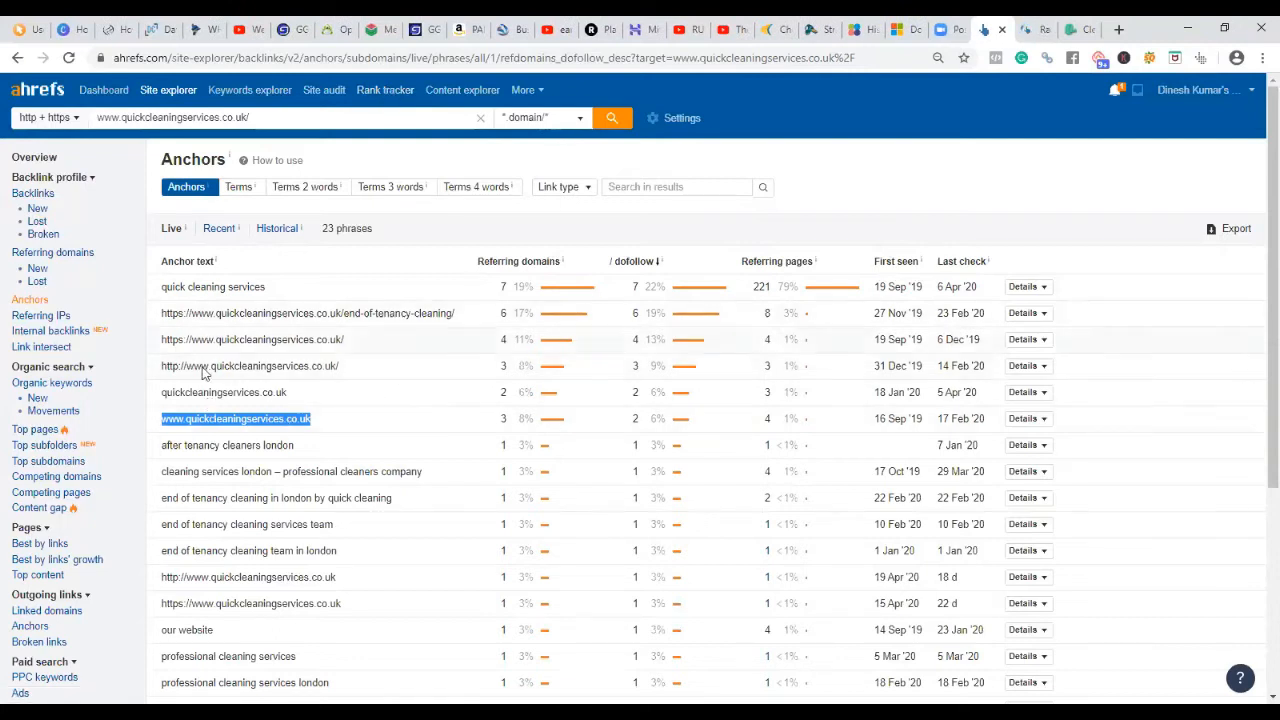
{"action": "mouse_move", "coordinate": [52, 252]}
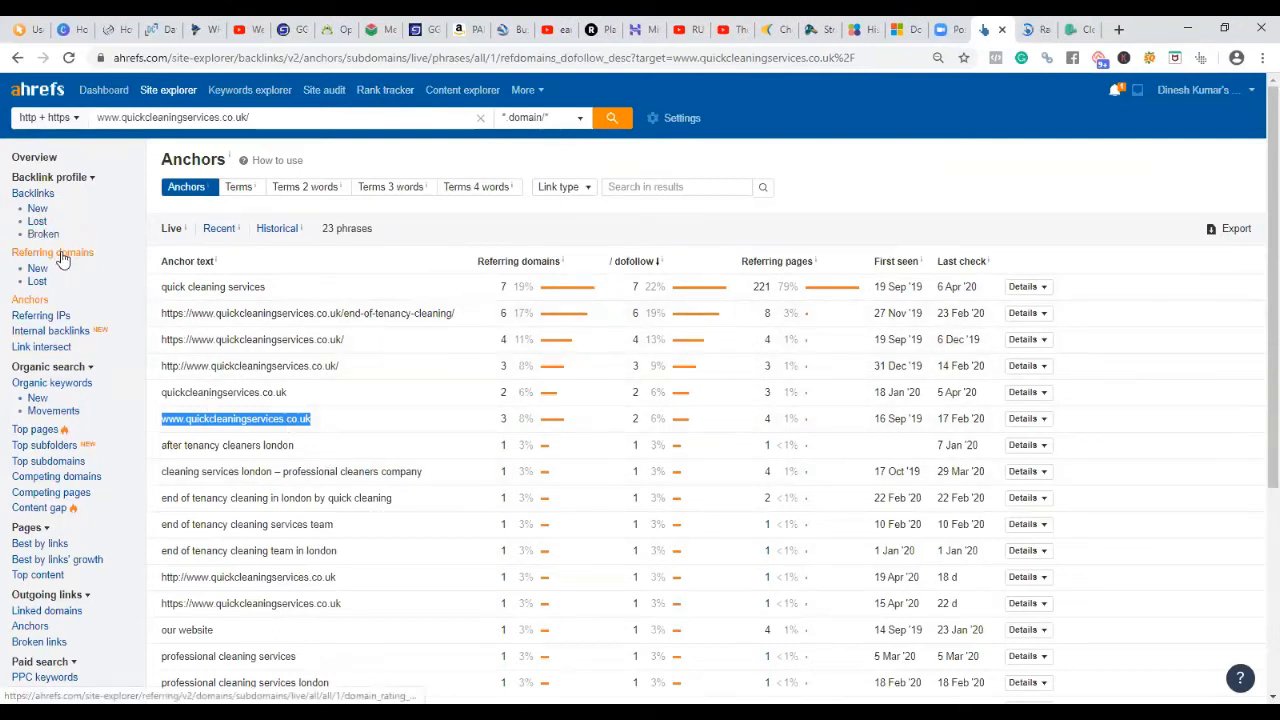
Step: Open the Referring domains report from the left sidebar
{"action": "left_click", "coordinate": [52, 252]}
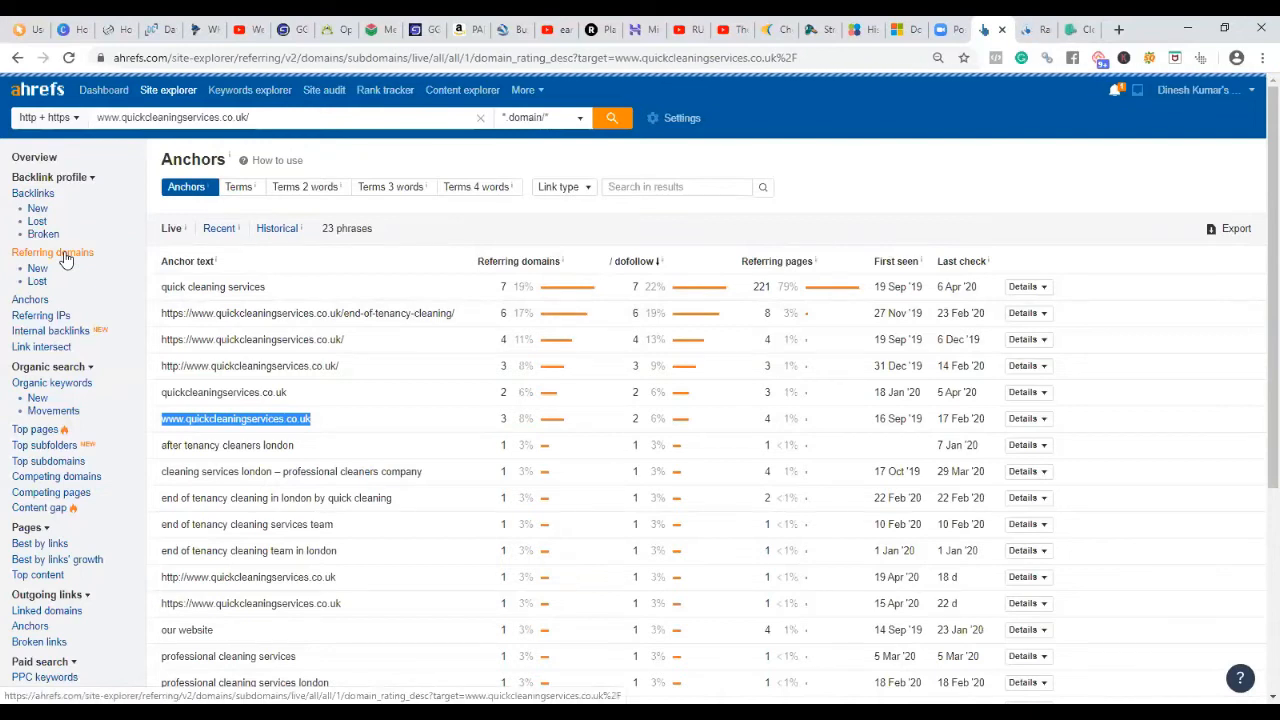
Step: Review the 36 referring domains, then view the site Overview (DR 11, 288 backlinks)
{"action": "left_click", "coordinate": [52, 252]}
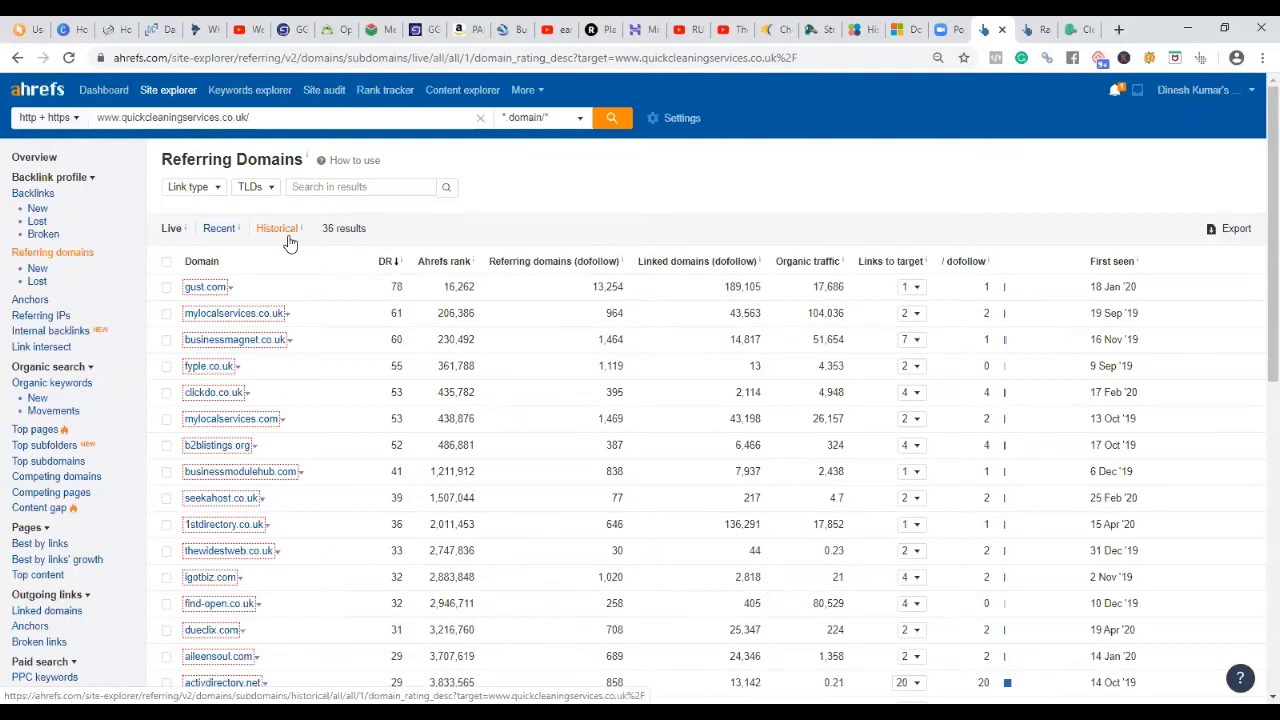
{"action": "mouse_move", "coordinate": [1000, 29]}
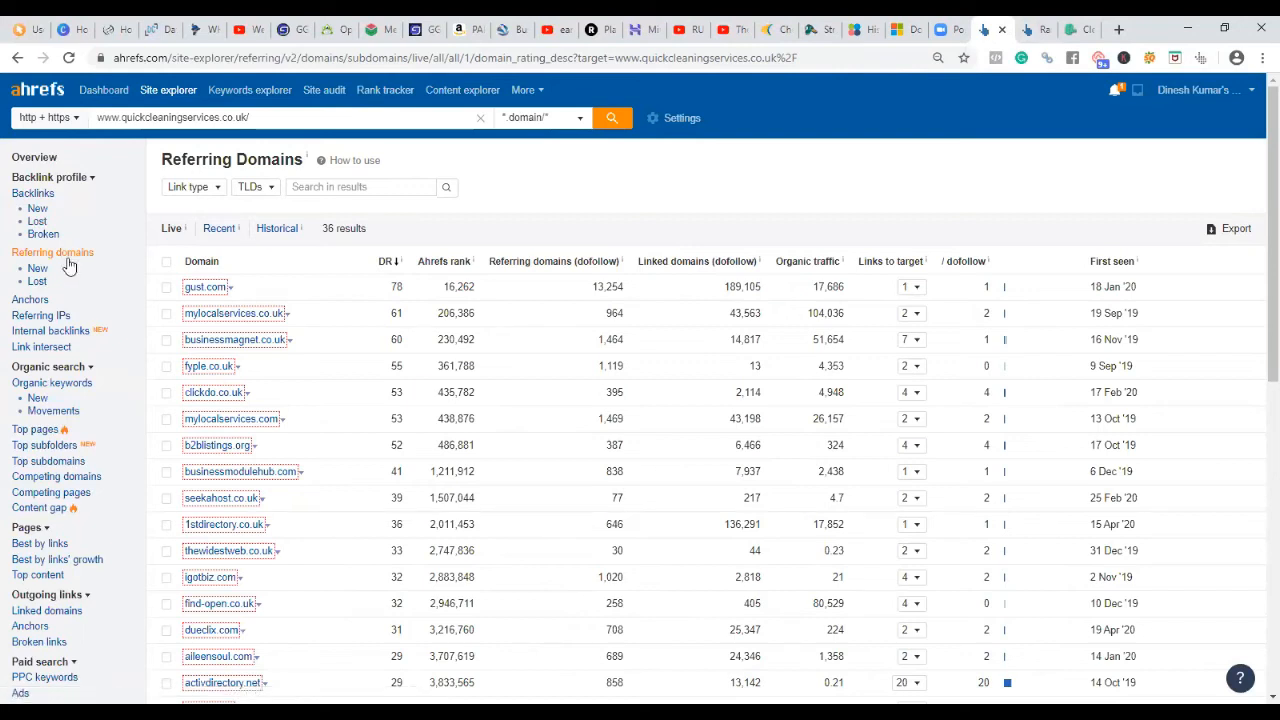
{"action": "left_click", "coordinate": [34, 157]}
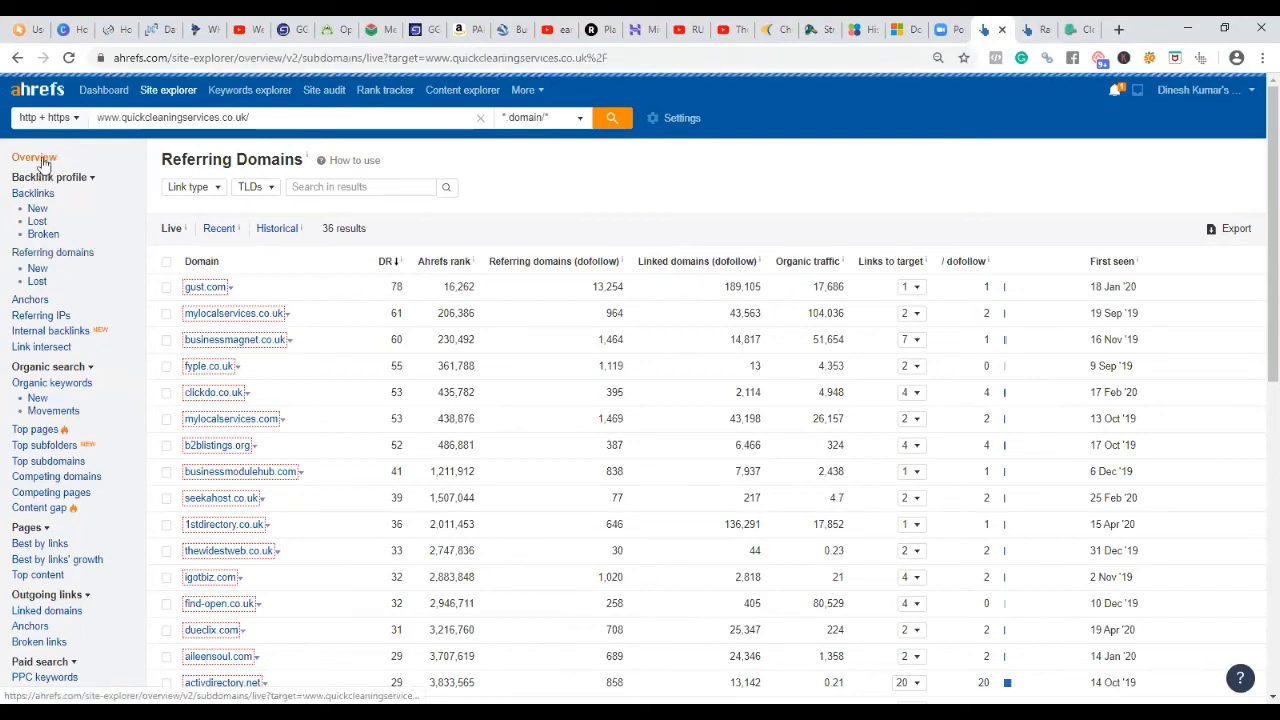
{"action": "left_click", "coordinate": [34, 157]}
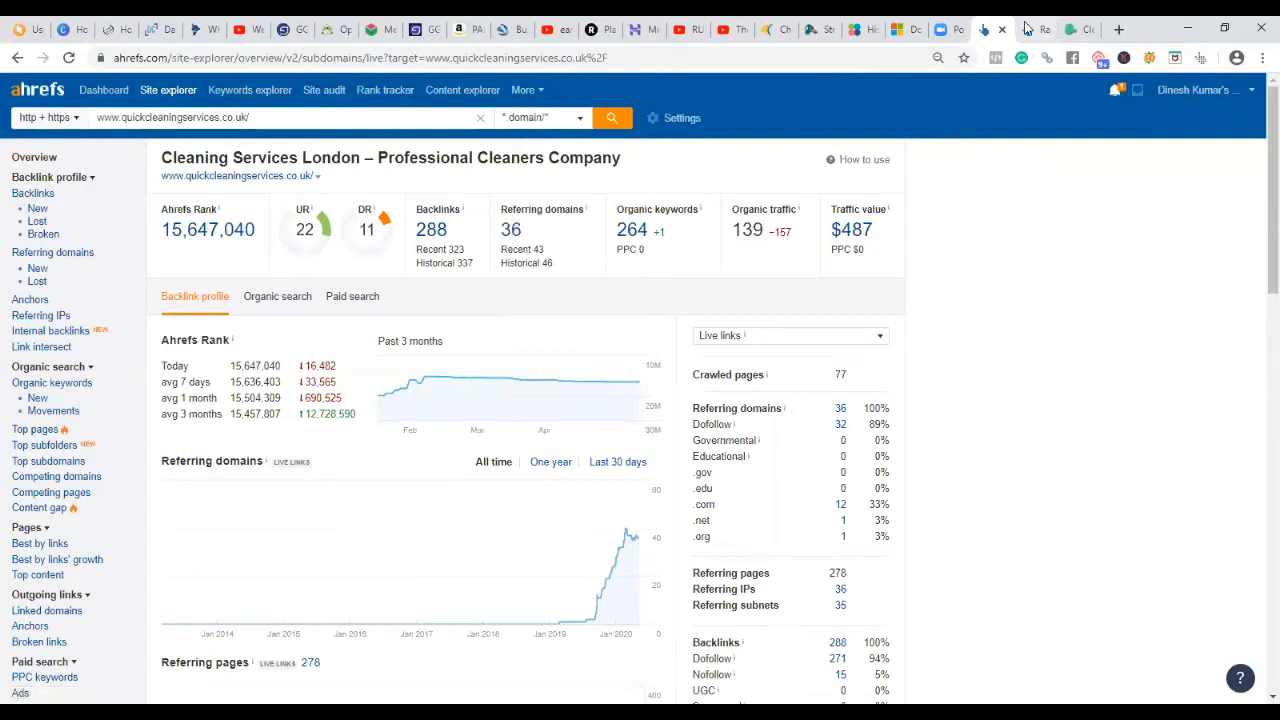
Step: Open the Quickcleaningservices.co.uk project in Rank Tracker
{"action": "left_click", "coordinate": [385, 90]}
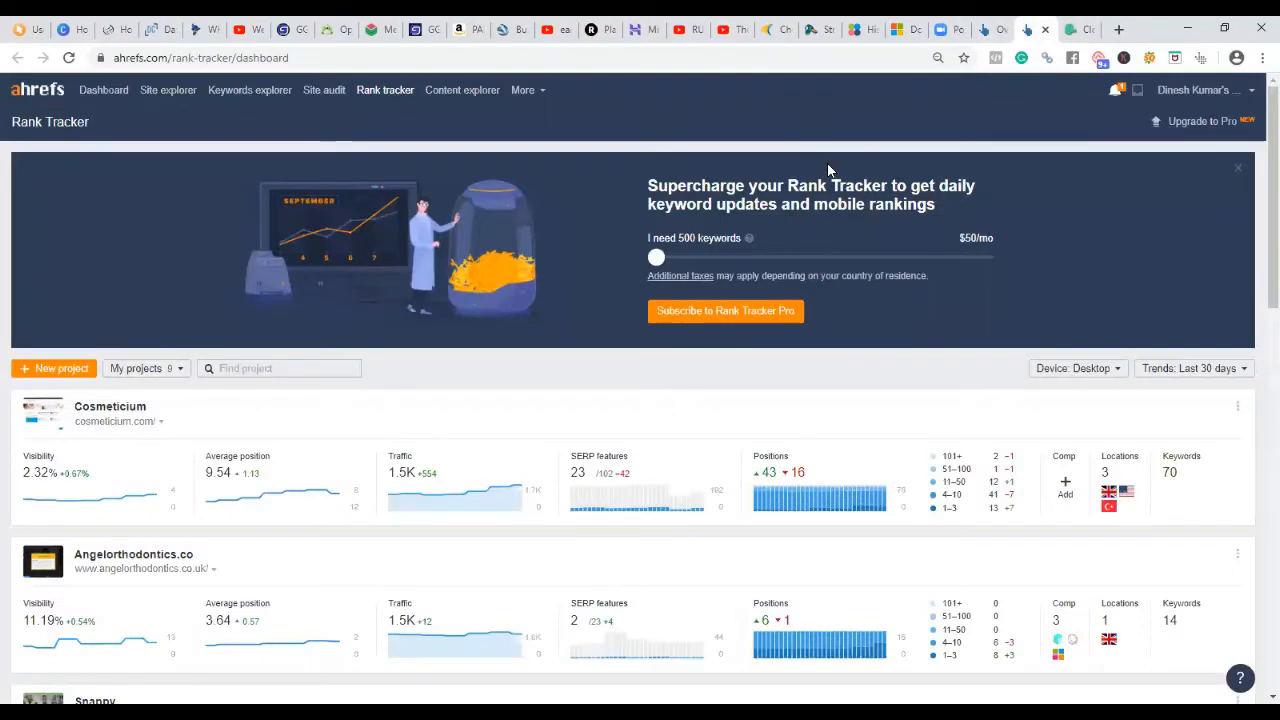
{"action": "scroll", "scroll_direction": "down", "scroll_amount": 3}
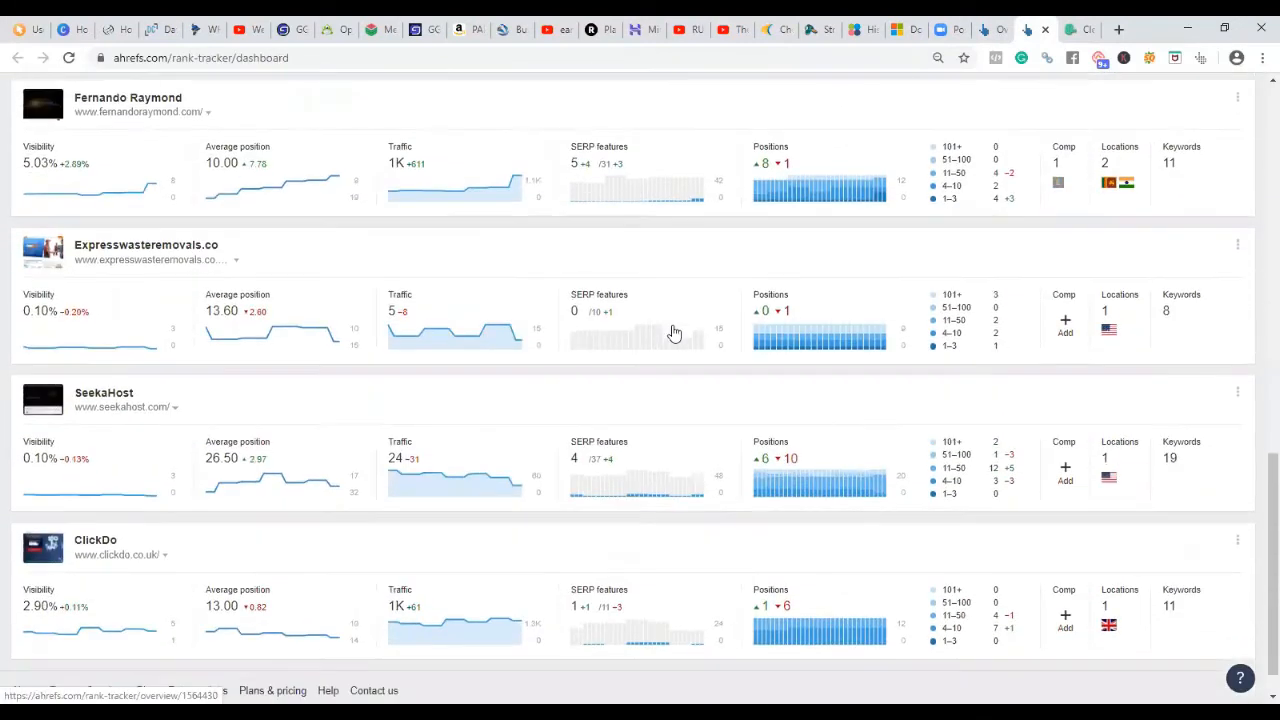
{"action": "scroll", "scroll_direction": "up", "scroll_amount": 3}
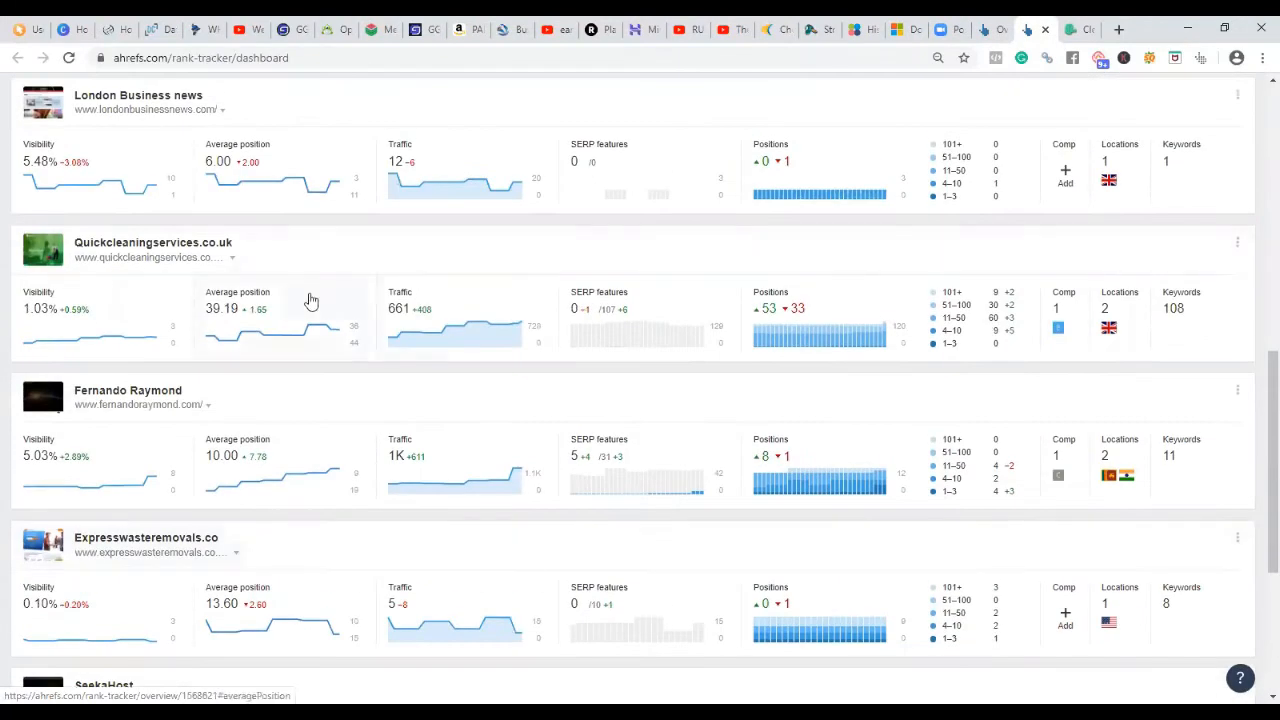
{"action": "left_click", "coordinate": [152, 242]}
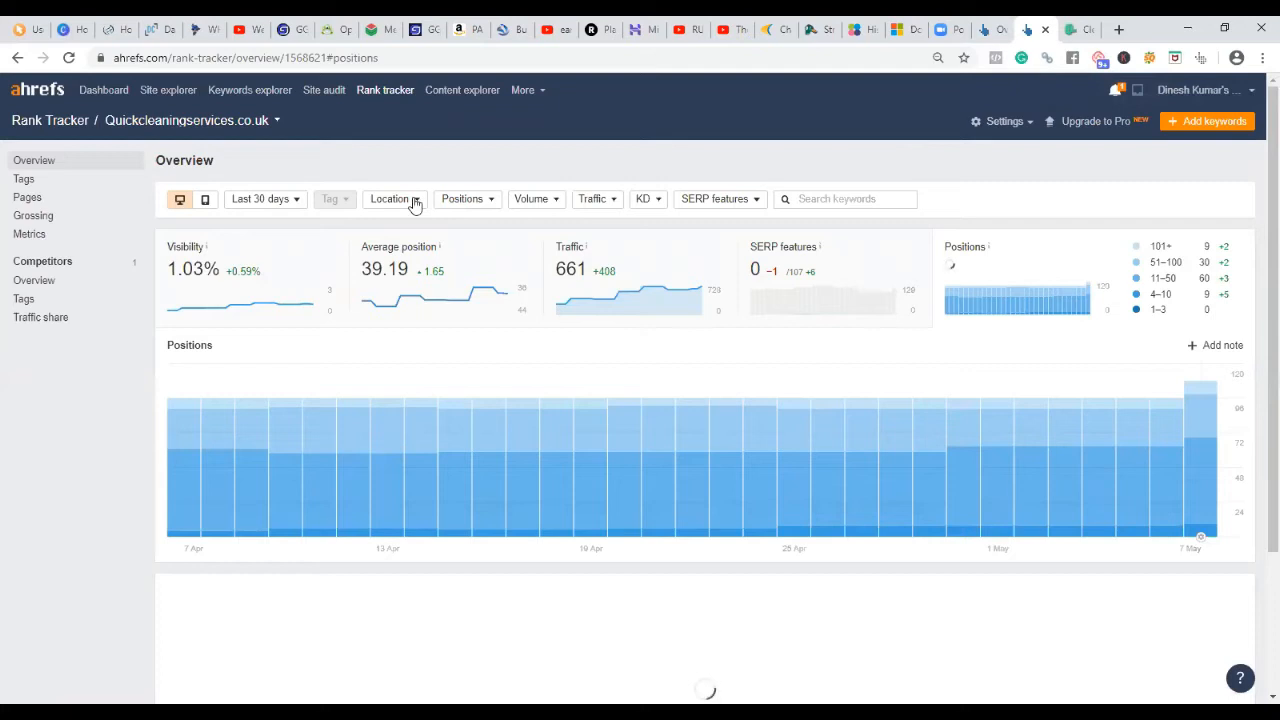
Step: Limit the overview to the last 7 days and London, England only
{"action": "left_click", "coordinate": [393, 198]}
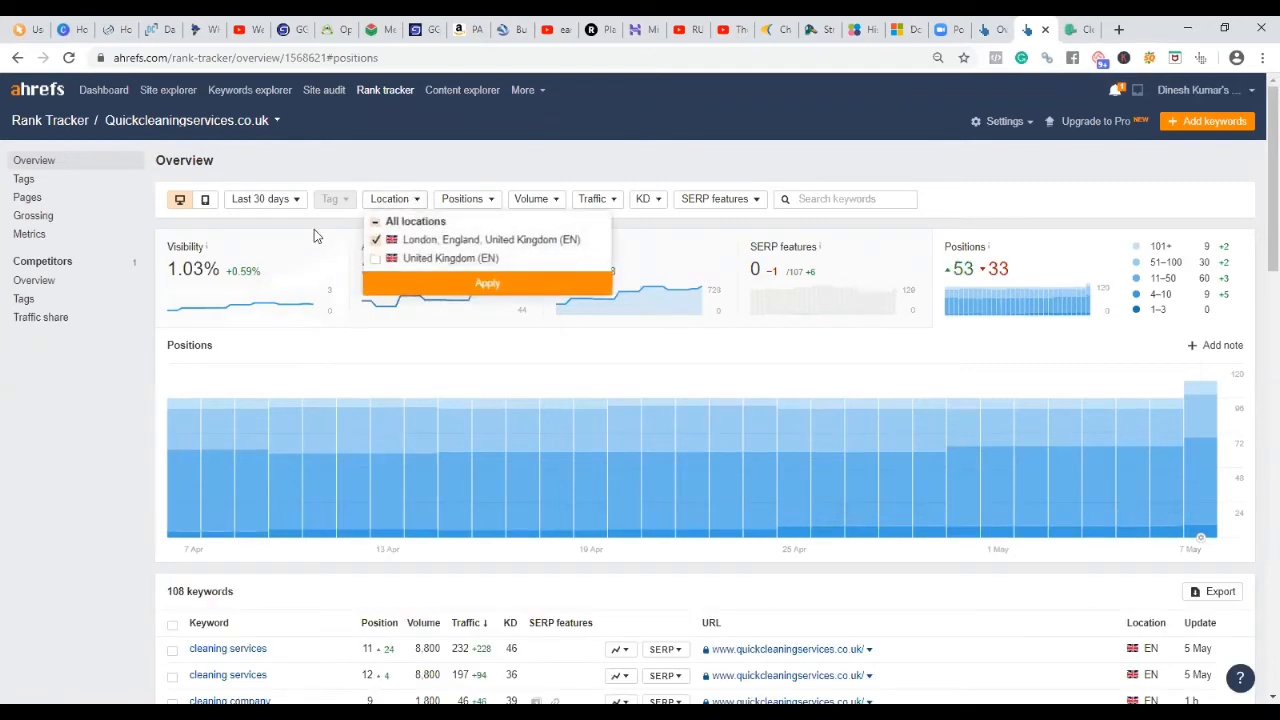
{"action": "left_click", "coordinate": [265, 198]}
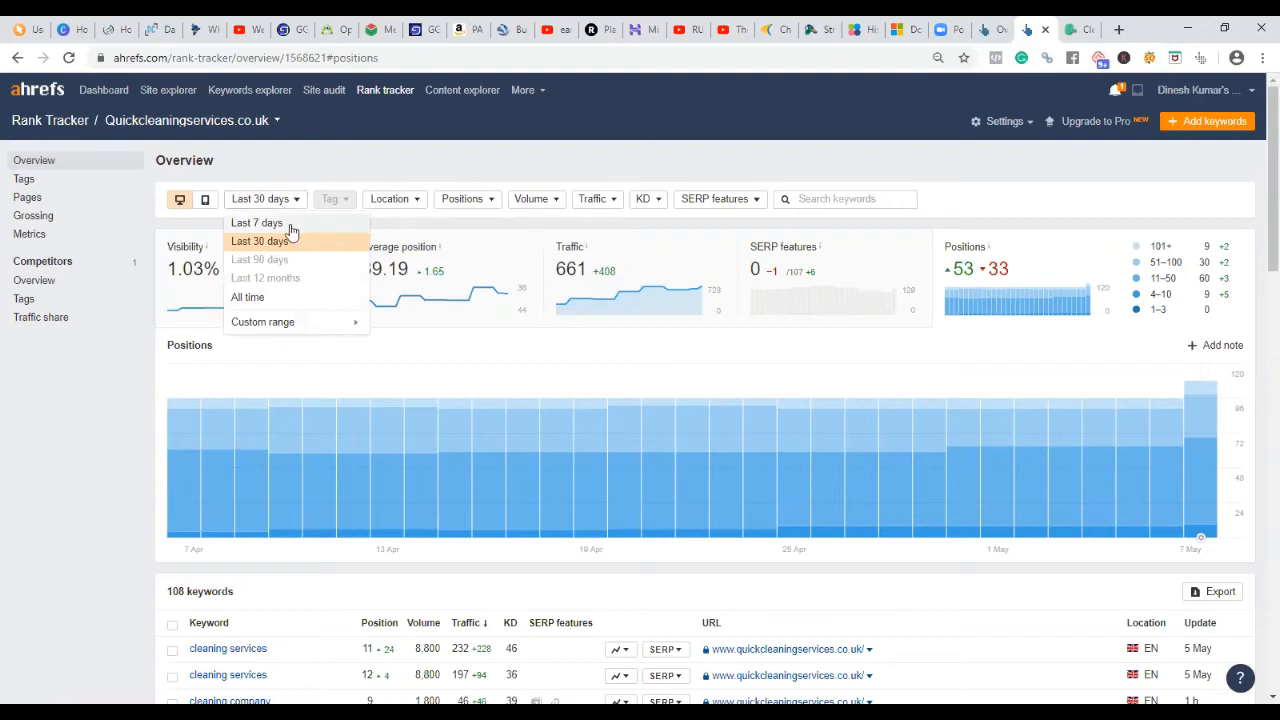
{"action": "left_click", "coordinate": [256, 222]}
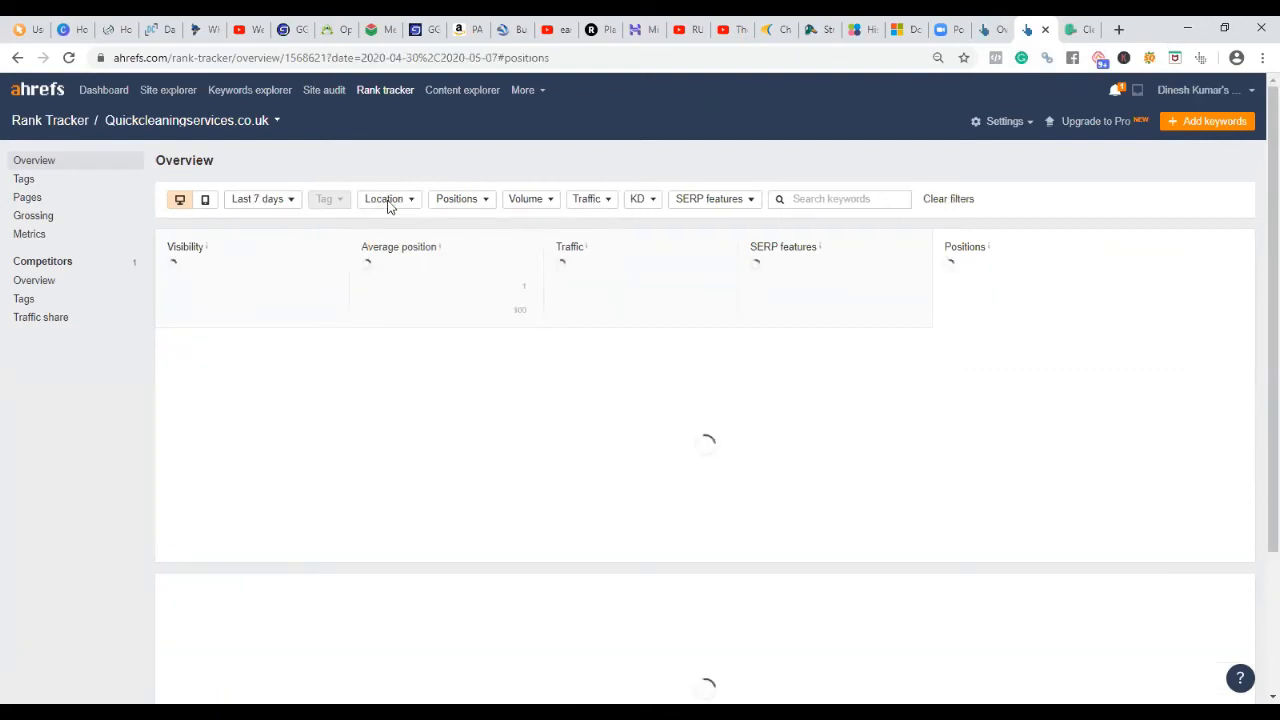
{"action": "left_click", "coordinate": [388, 198]}
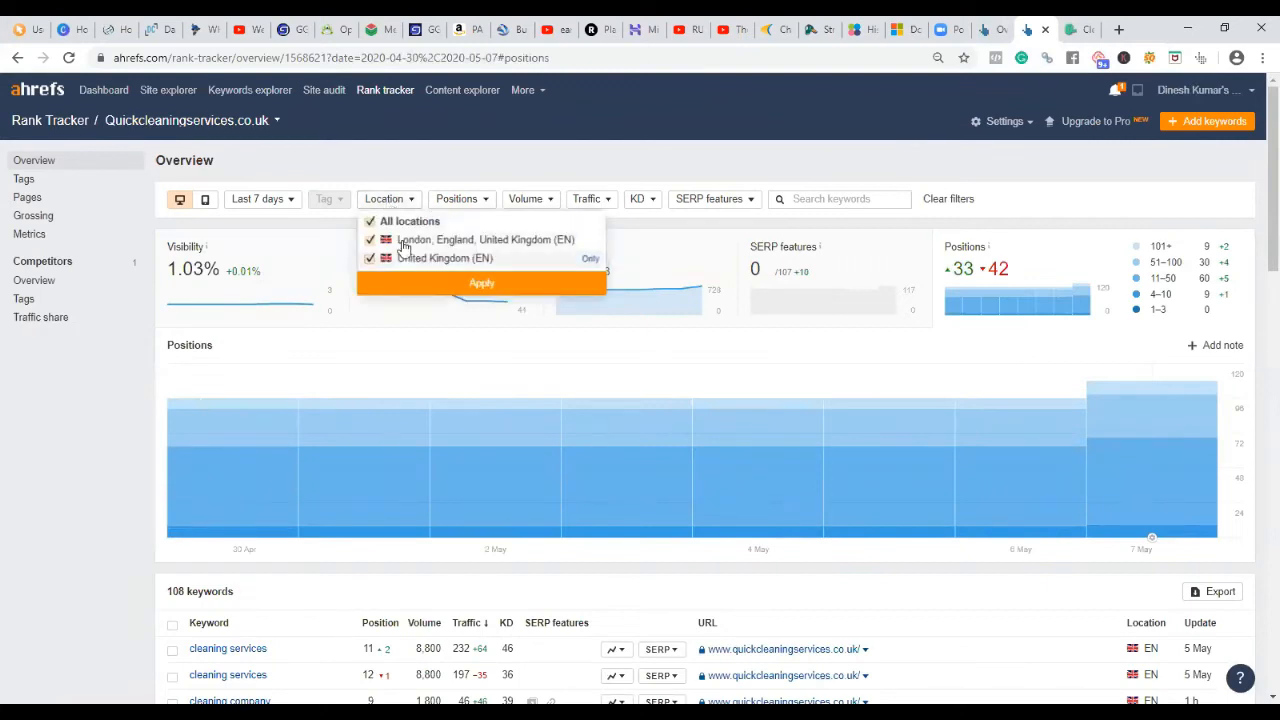
{"action": "left_click", "coordinate": [481, 283]}
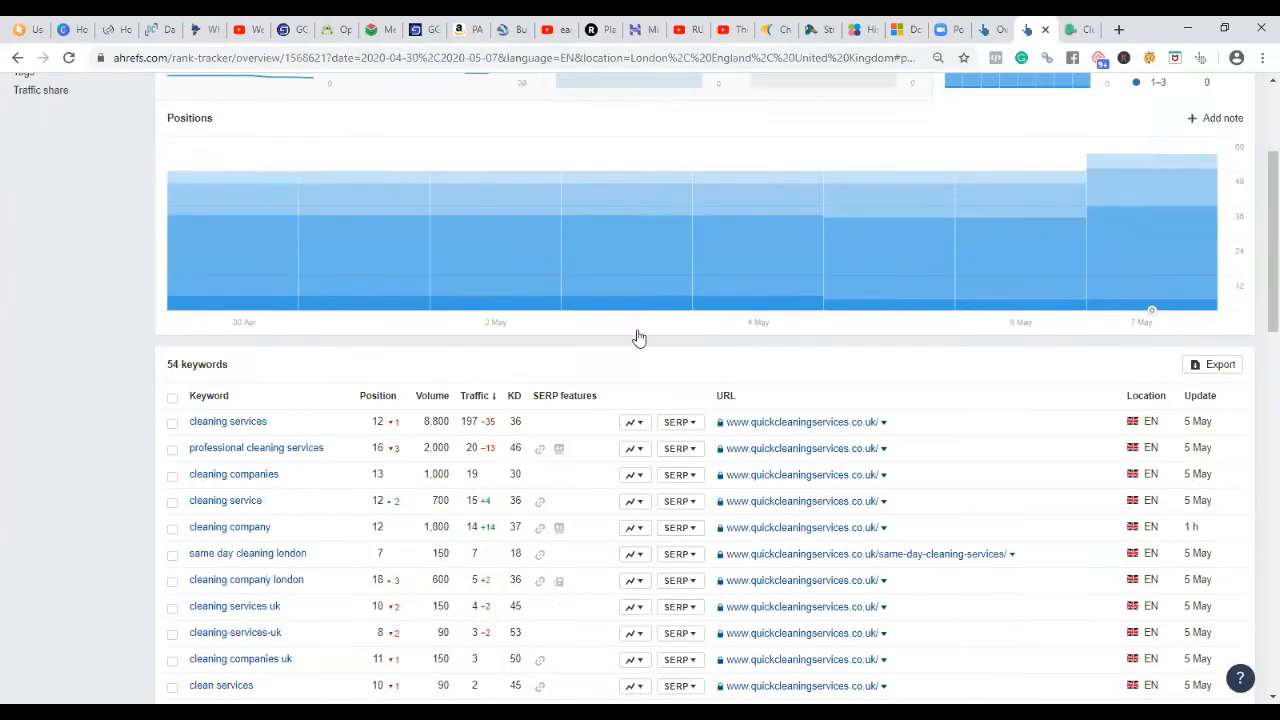
Step: Highlight the 8,800 search volume for 'cleaning services' in the keyword table
{"action": "scroll", "scroll_direction": "down", "scroll_amount": 3}
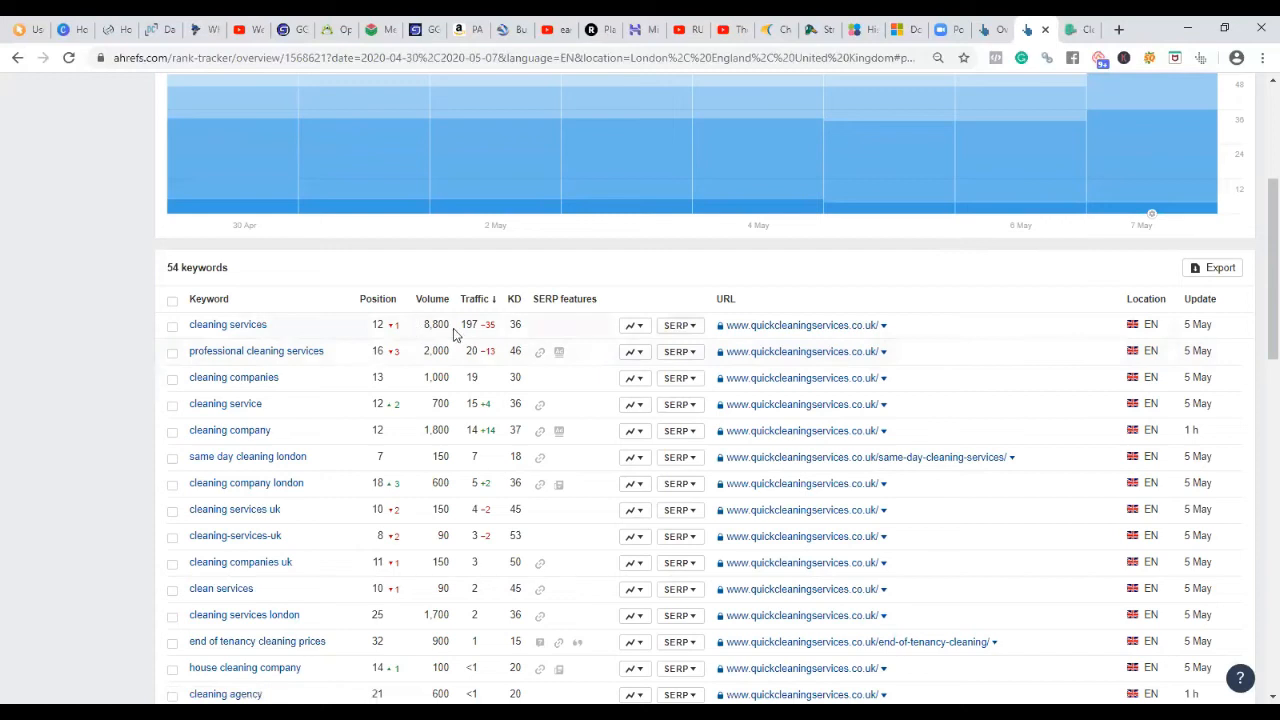
{"action": "double_click", "coordinate": [435, 324]}
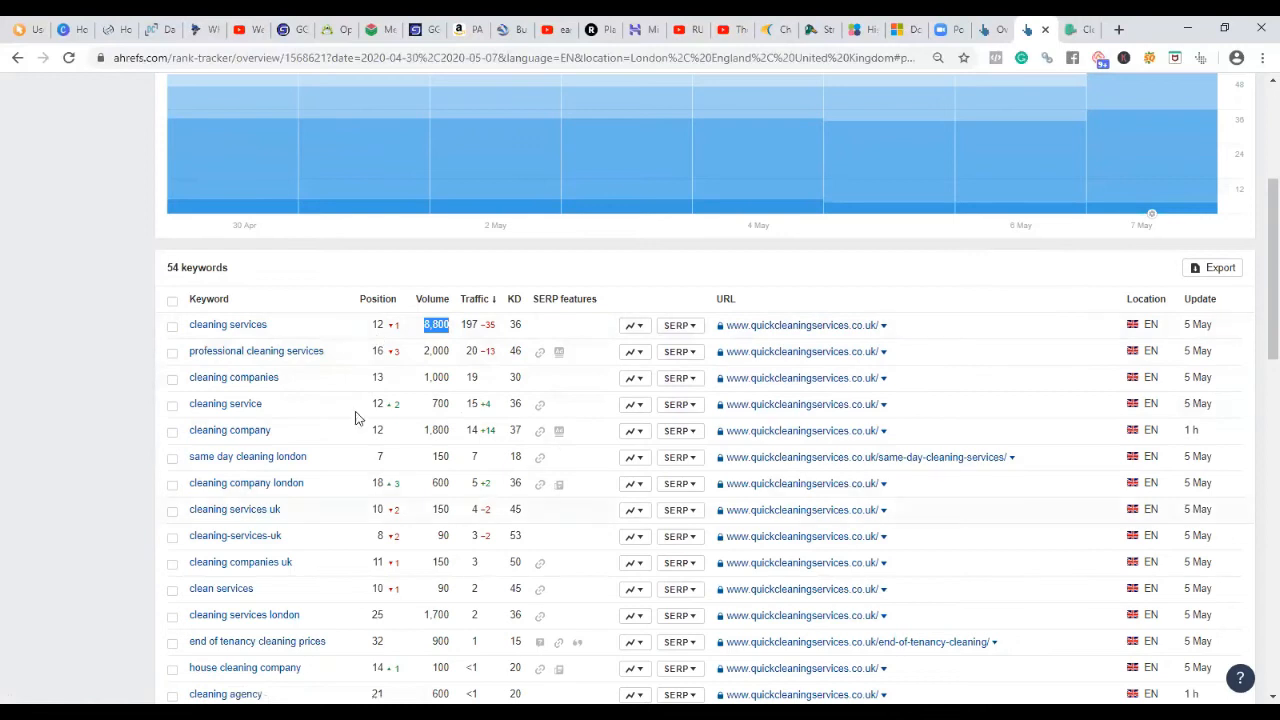
{"action": "mouse_move", "coordinate": [448, 334]}
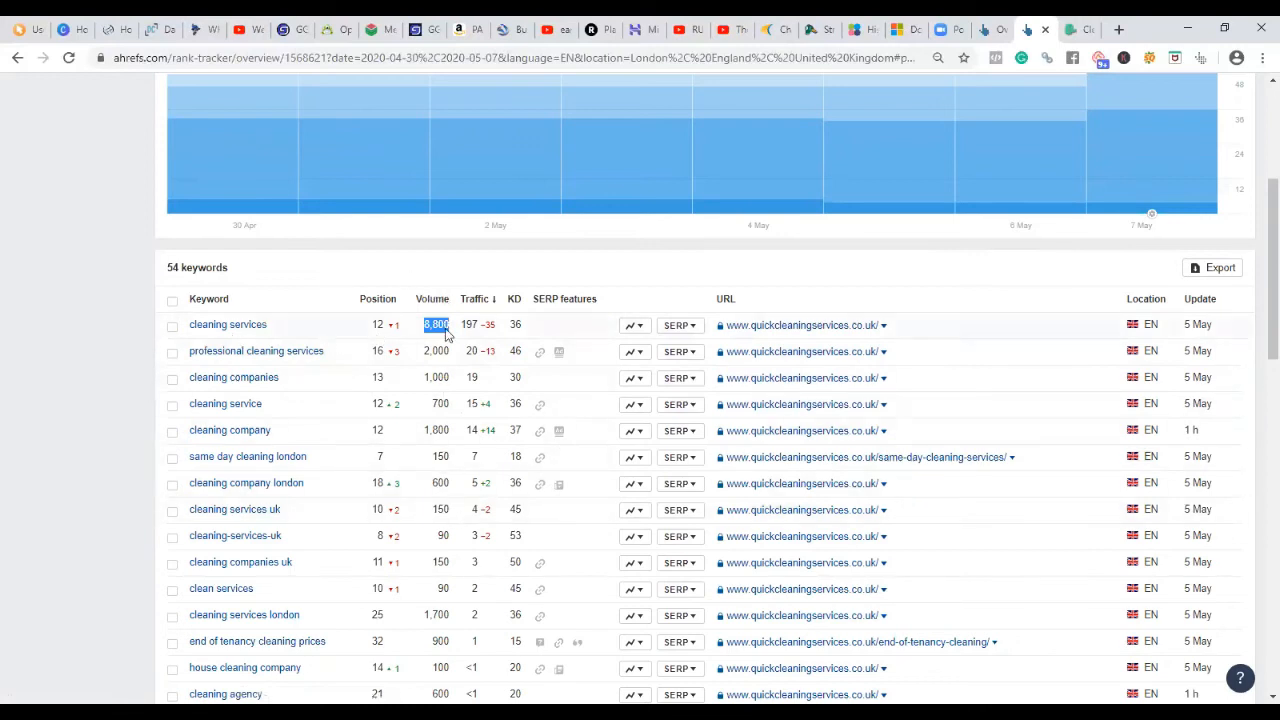
{"action": "mouse_move", "coordinate": [424, 352]}
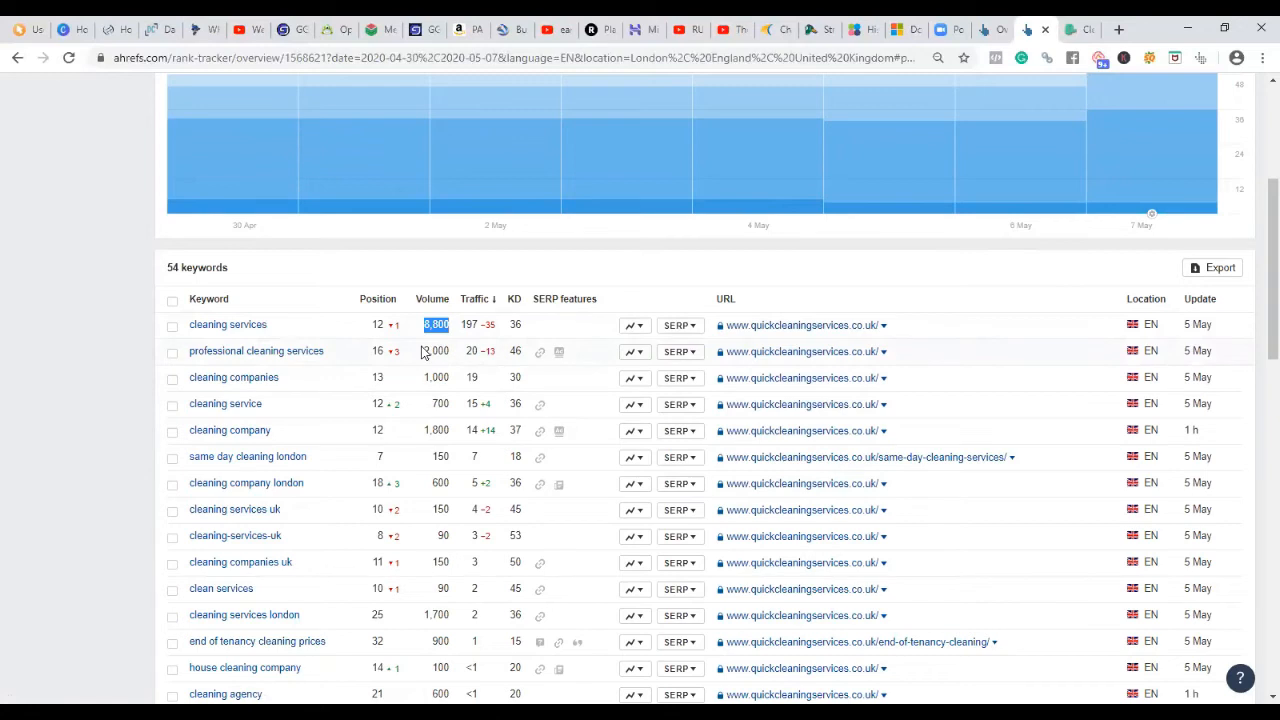
{"action": "mouse_move", "coordinate": [472, 382]}
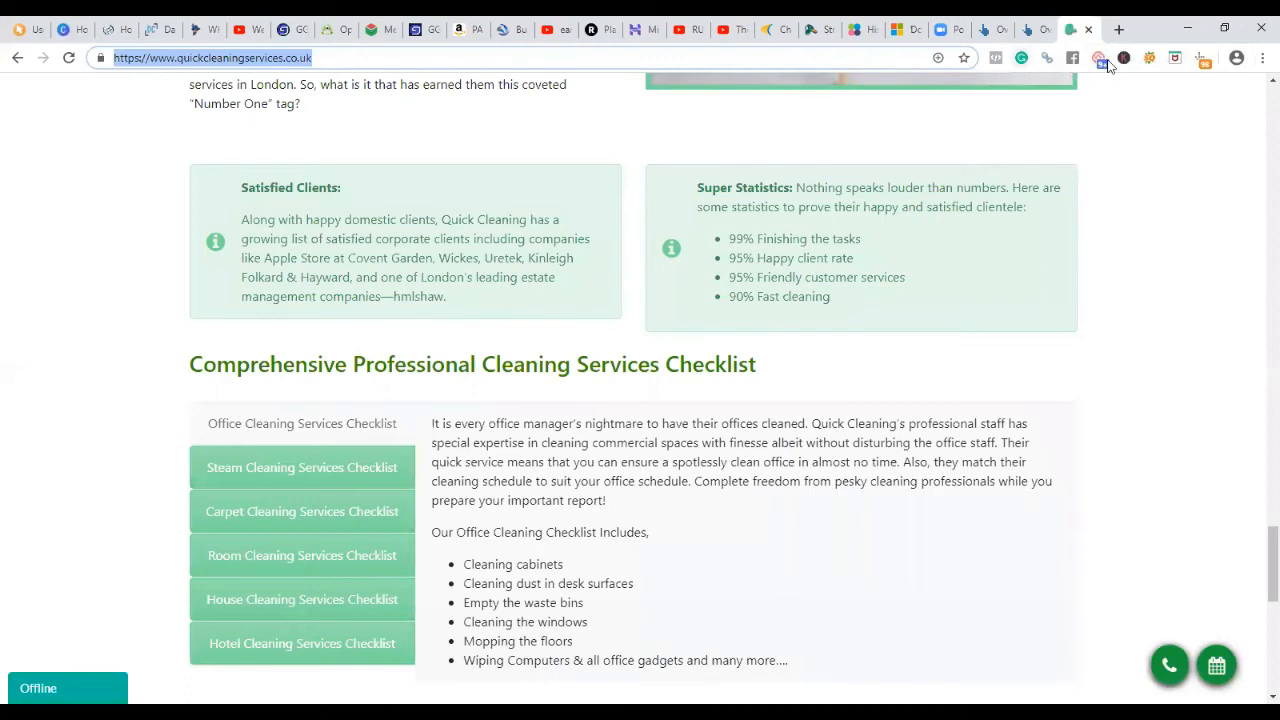
Step: Search Google for 'cleaning services' in a new tab and go to results page 2
{"action": "left_click", "coordinate": [1118, 29]}
{"action": "type", "text": "clenaing s"}
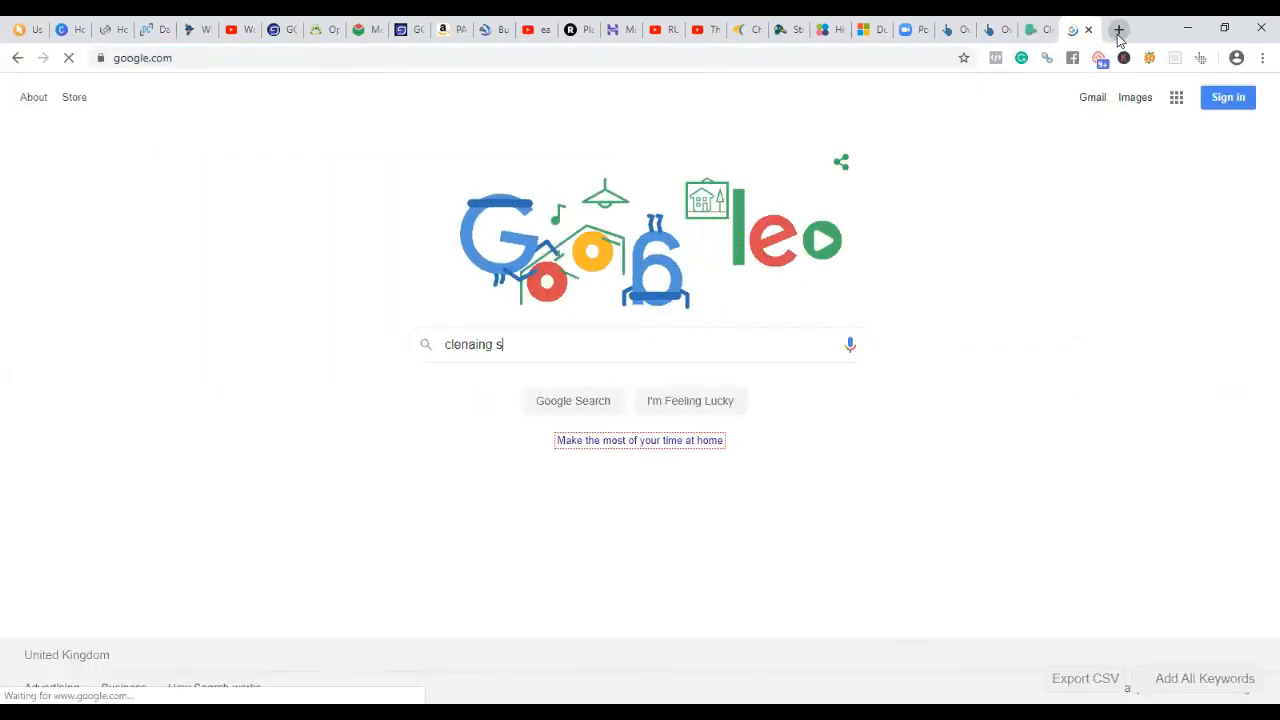
{"action": "key", "text": "Return"}
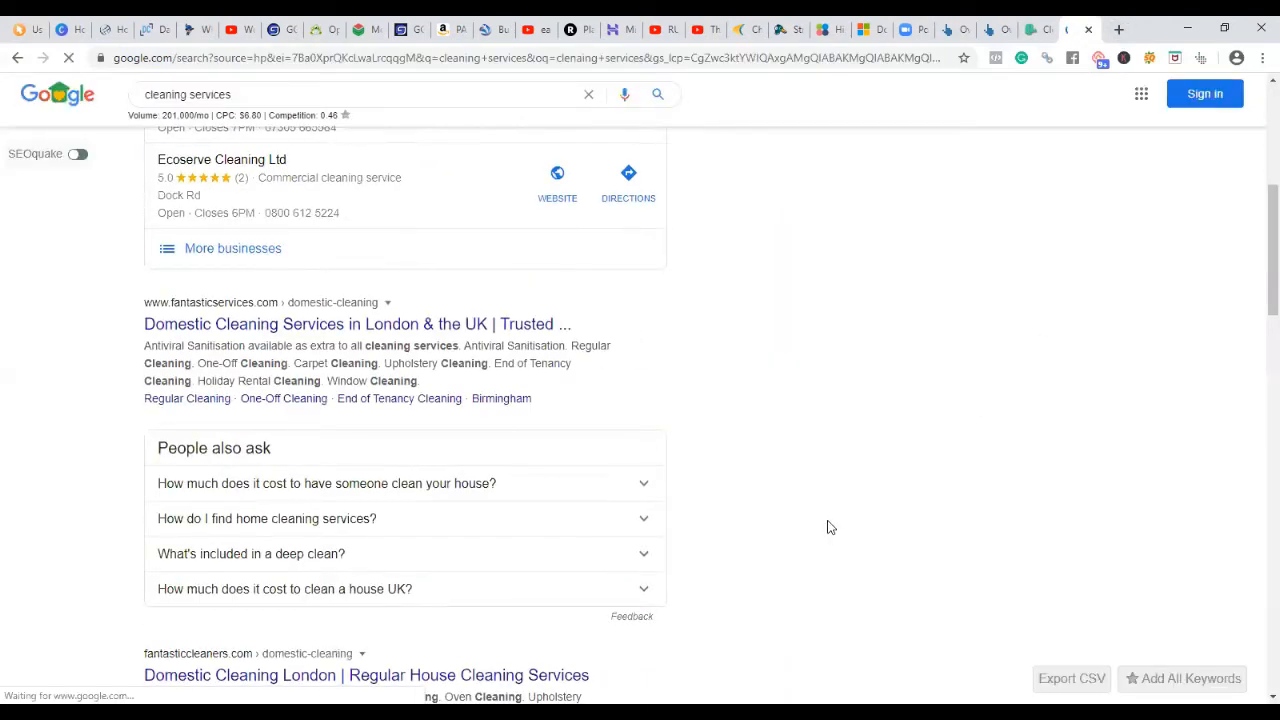
{"action": "scroll", "scroll_direction": "down", "scroll_amount": 3}
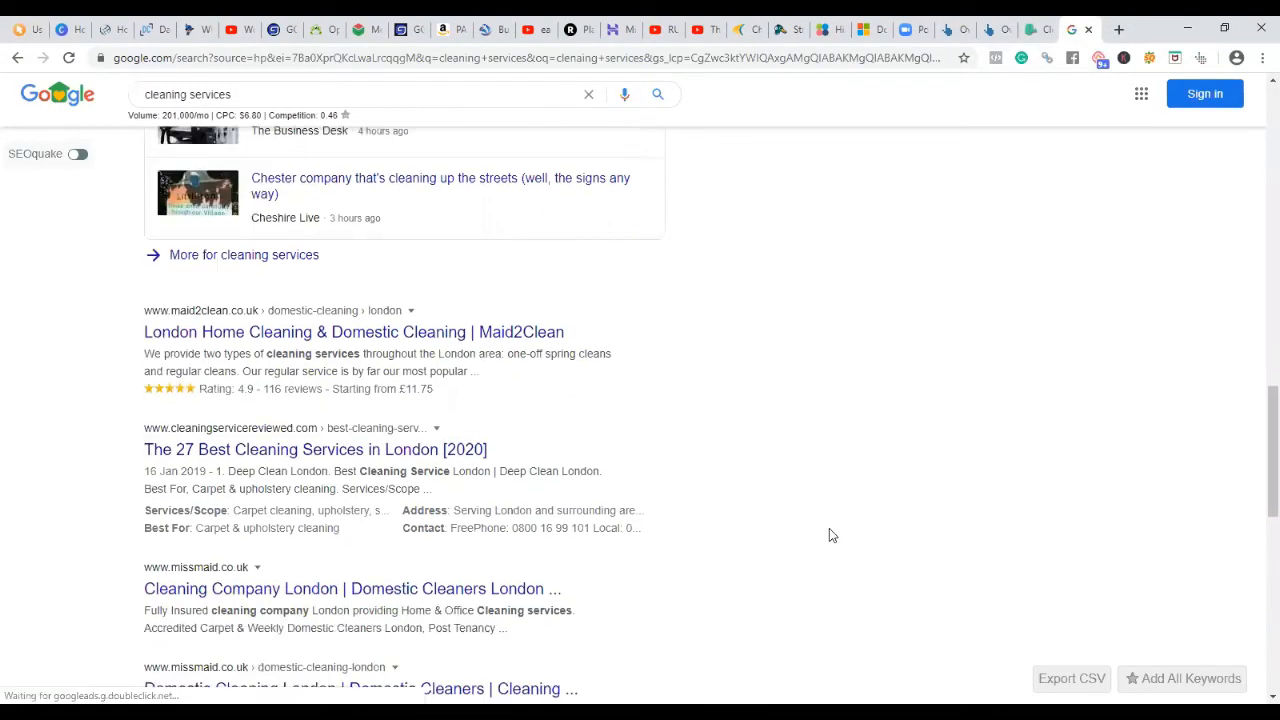
{"action": "scroll", "scroll_direction": "down", "scroll_amount": 3}
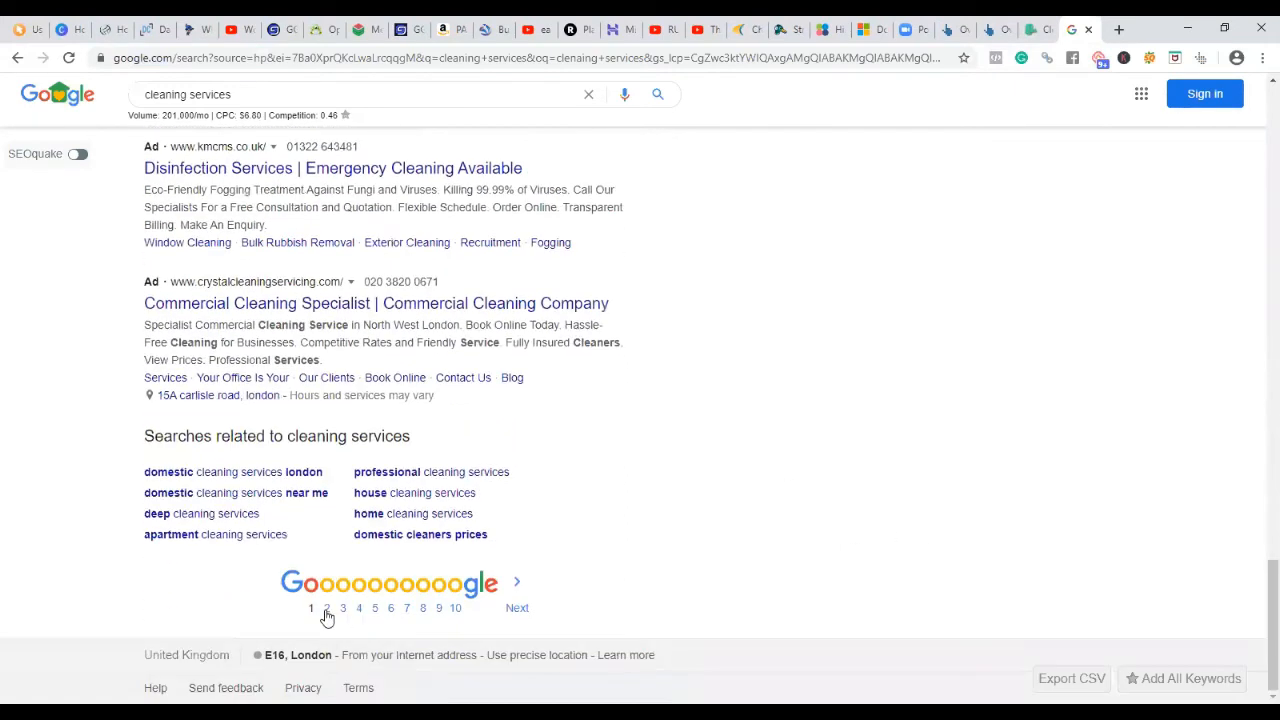
{"action": "left_click", "coordinate": [327, 608]}
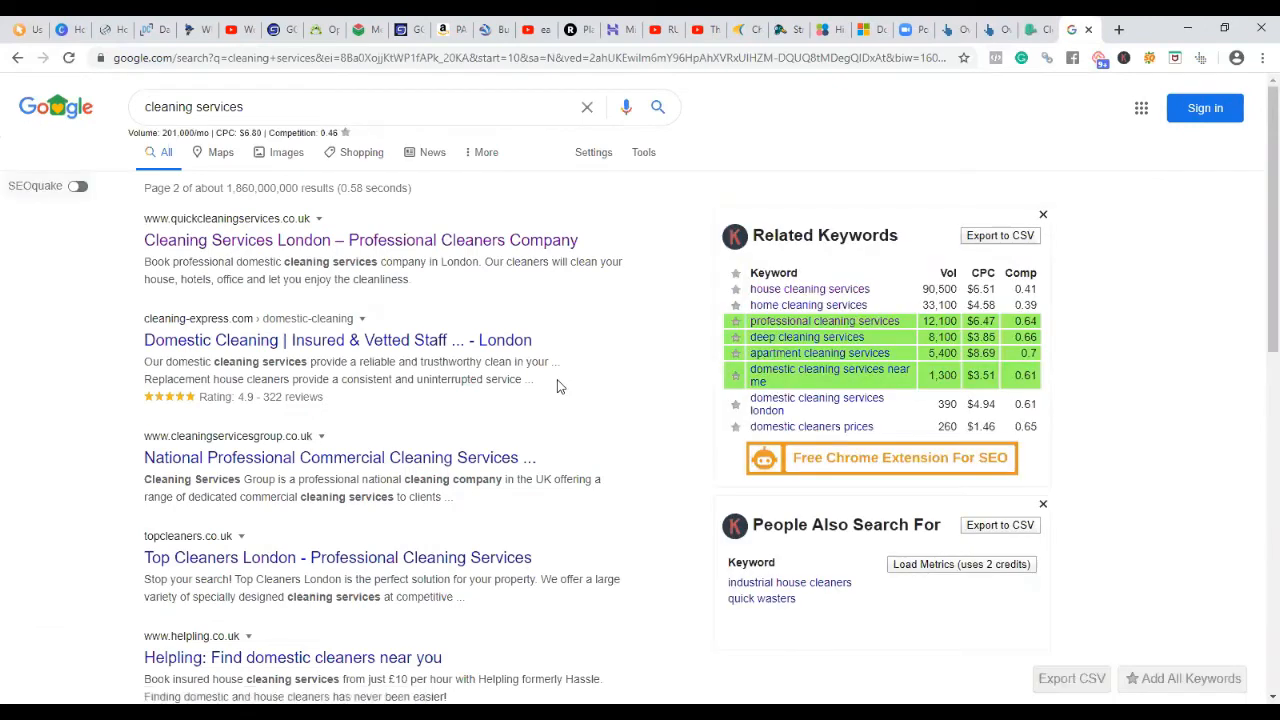
Step: Return to the Quick Cleaning website tab after reviewing page 2 results
{"action": "left_click", "coordinate": [996, 29]}
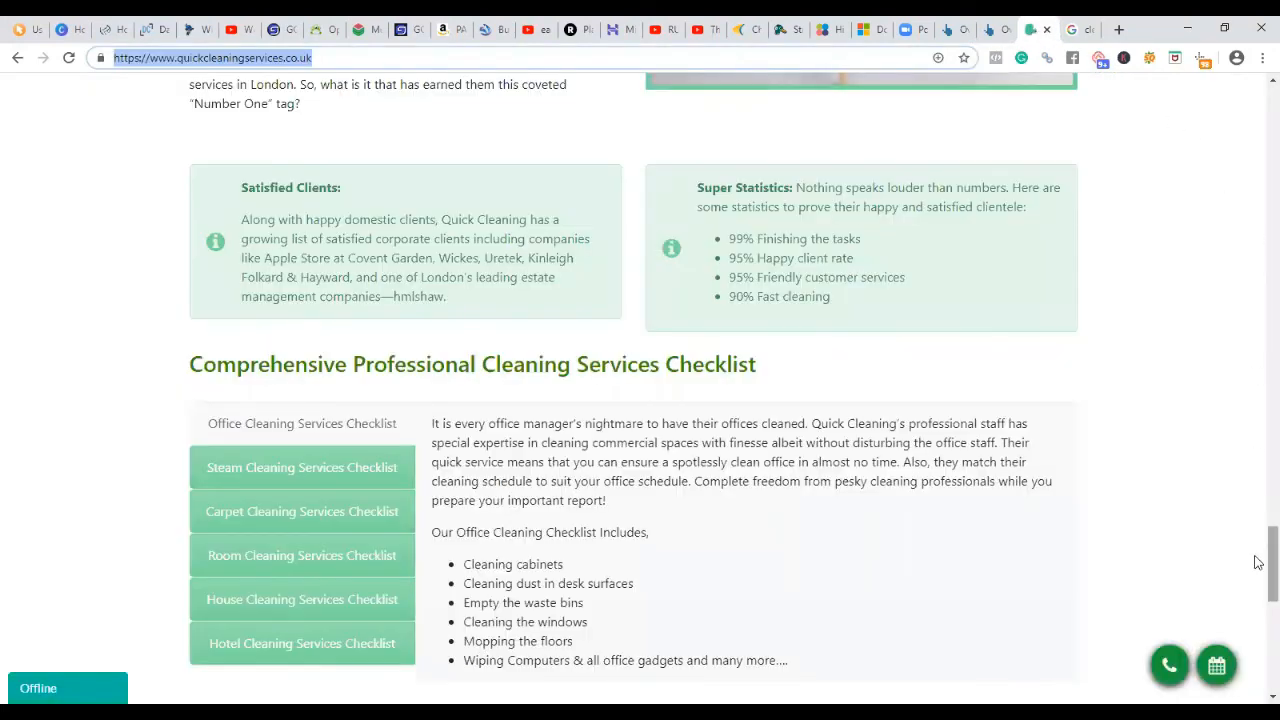
Step: Reload the Quick Cleaning homepage via its logo, then return to the Ahrefs Rank Tracker overview
{"action": "scroll", "scroll_direction": "up", "scroll_amount": 3}
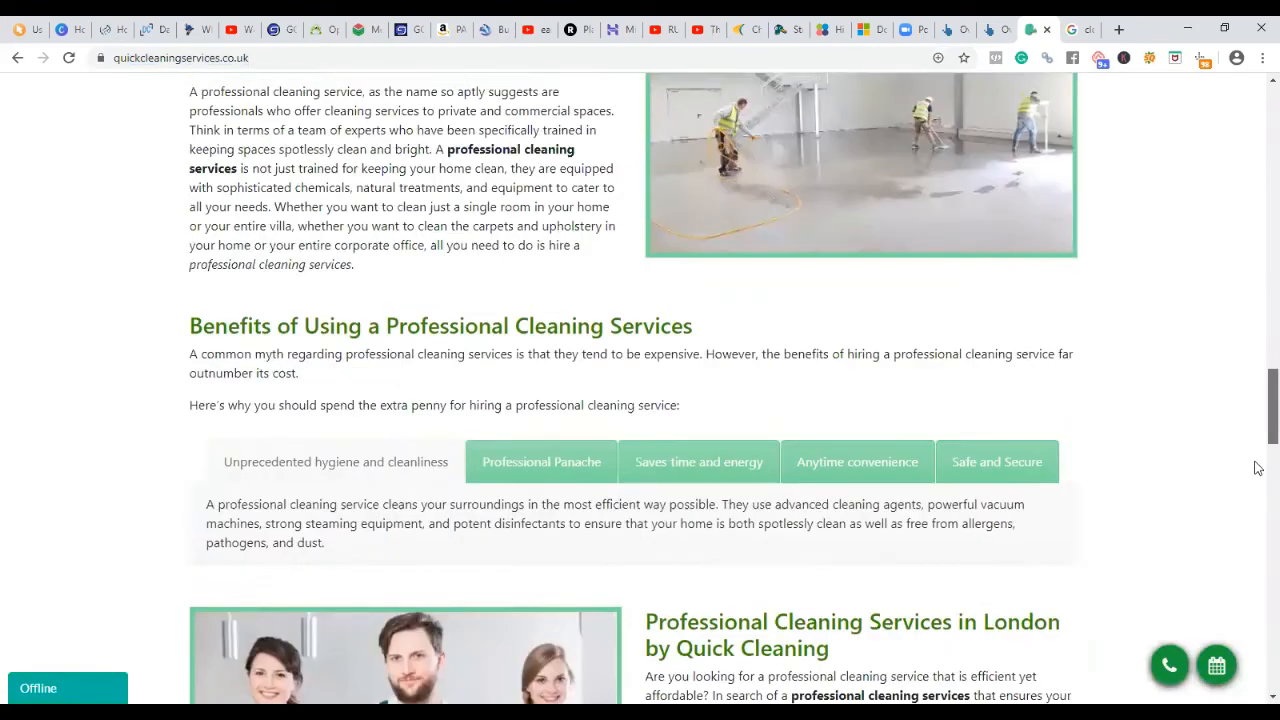
{"action": "scroll", "scroll_direction": "up", "scroll_amount": 3}
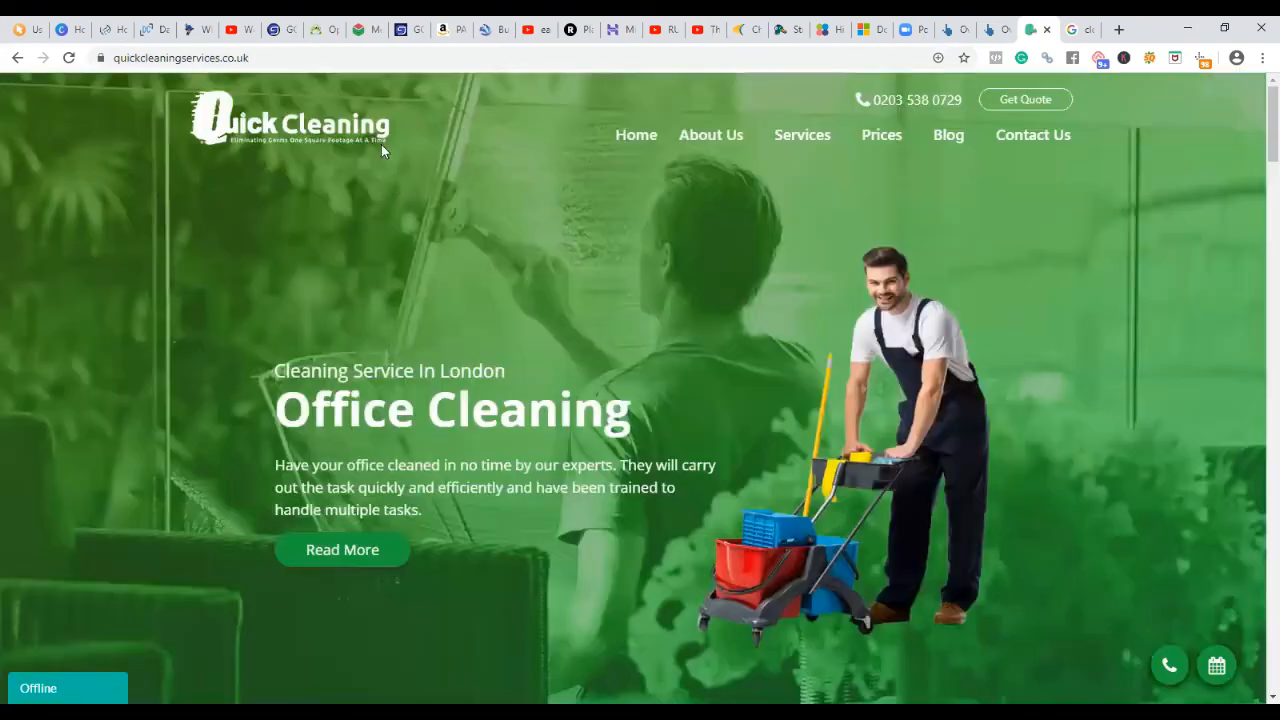
{"action": "left_click", "coordinate": [293, 120]}
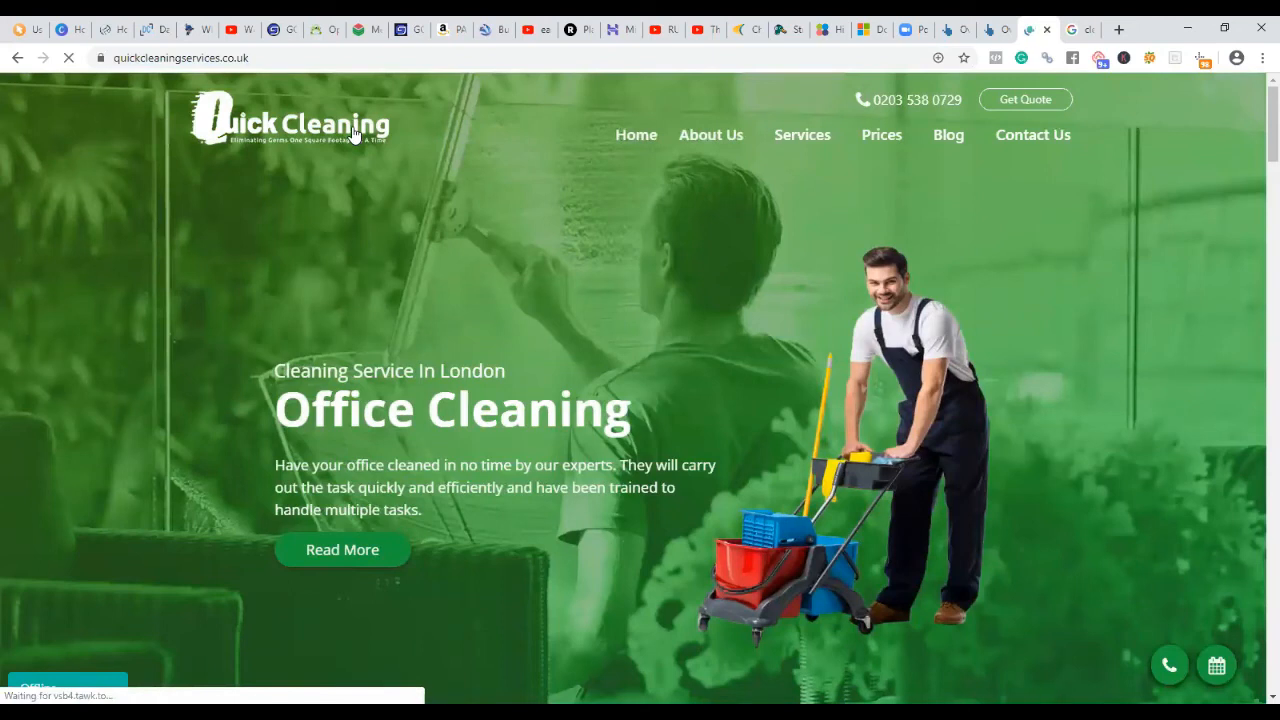
{"action": "left_click", "coordinate": [995, 29]}
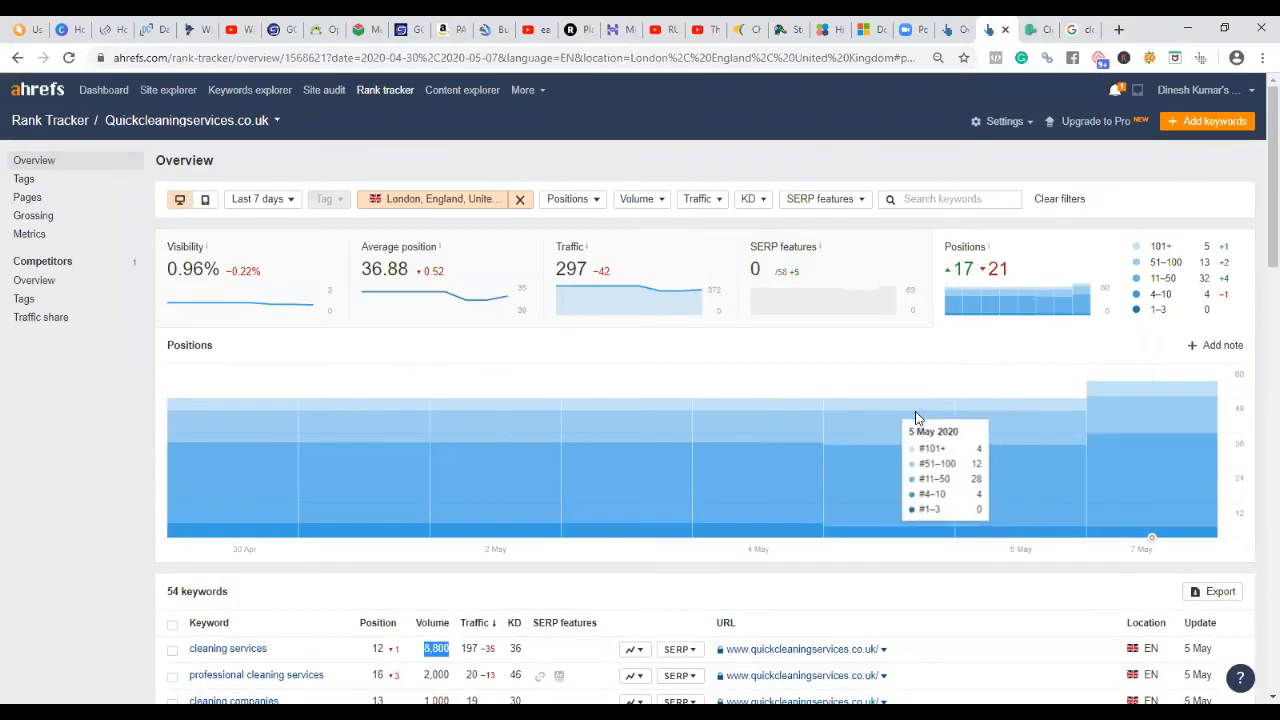
{"action": "mouse_move", "coordinate": [33, 160]}
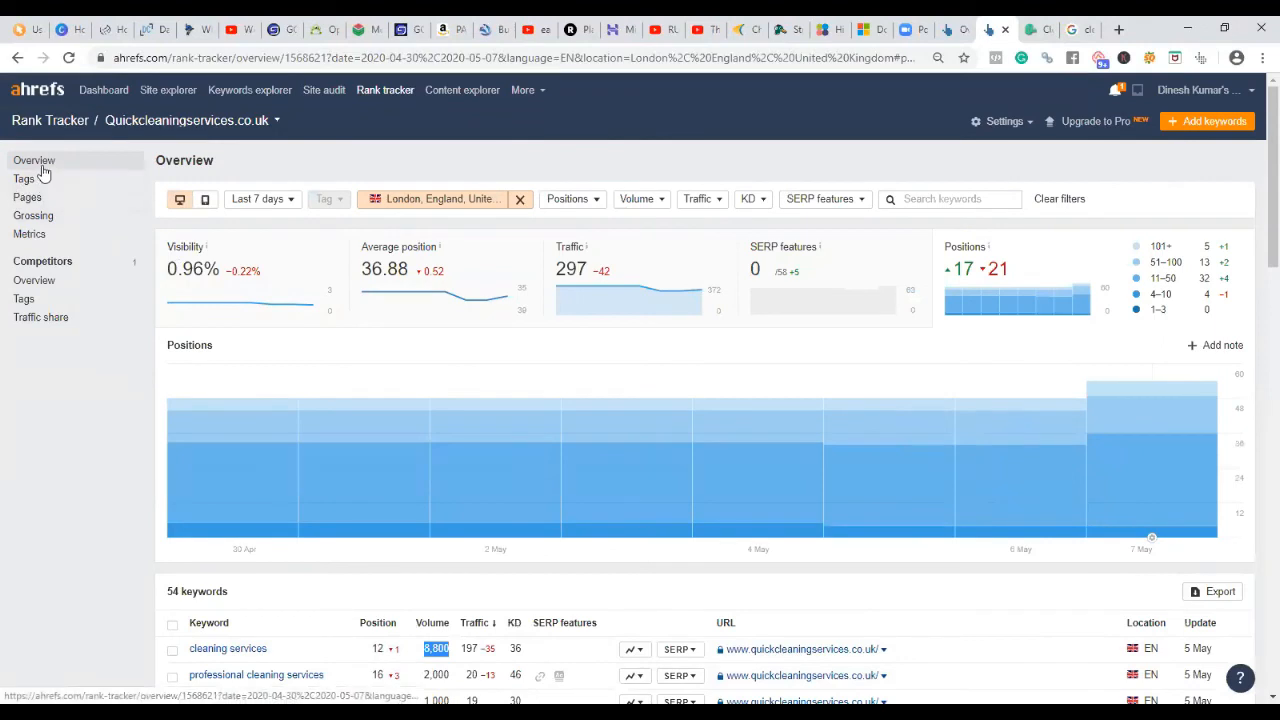
{"action": "mouse_move", "coordinate": [1085, 455]}
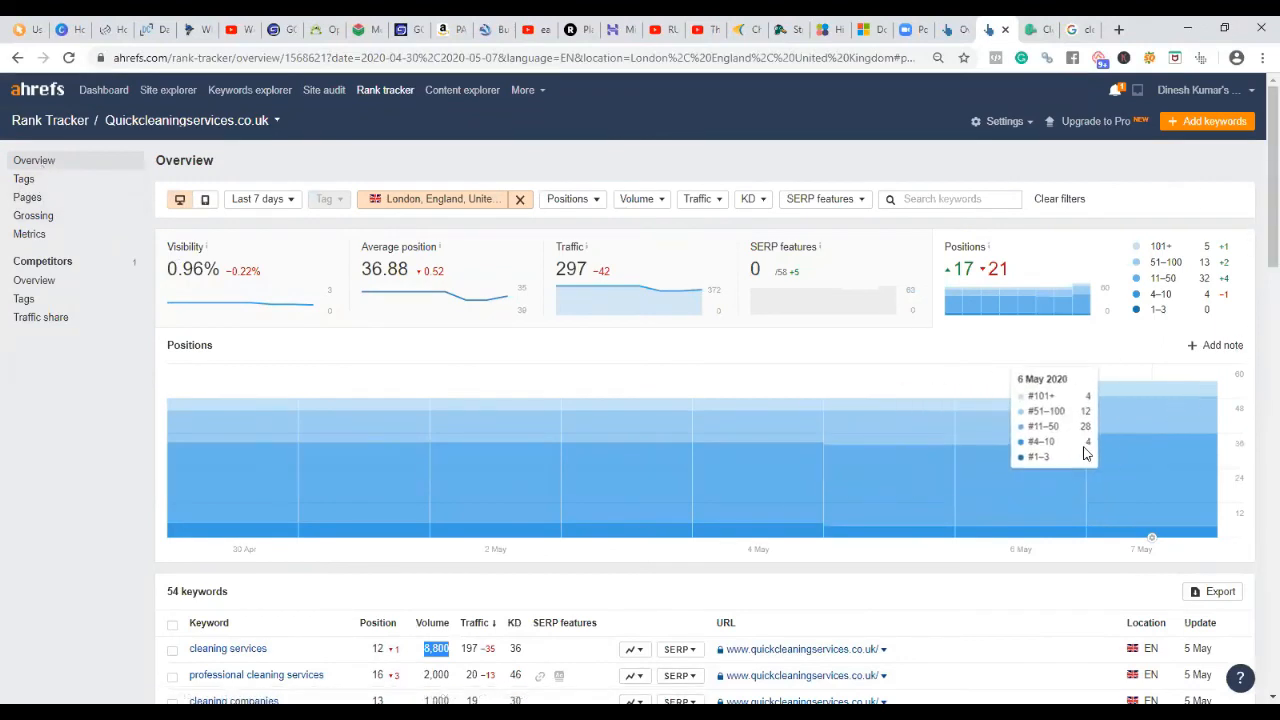
{"action": "scroll", "scroll_direction": "down", "scroll_amount": 3}
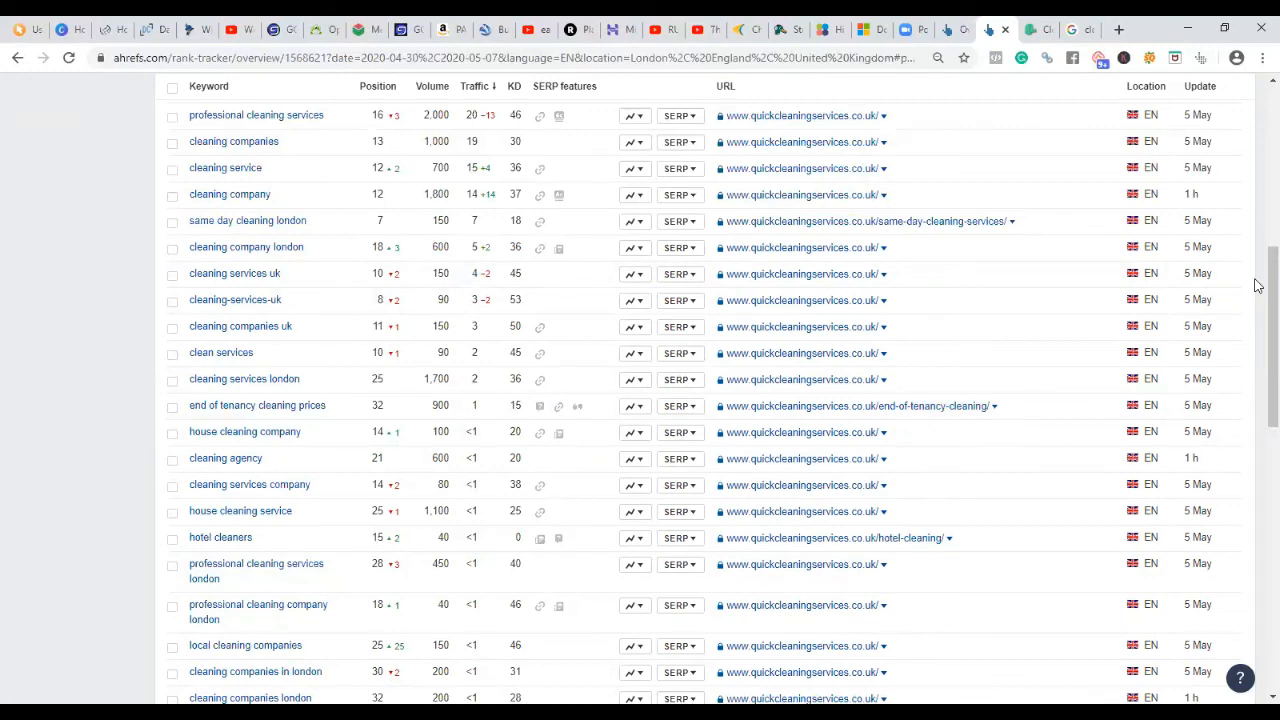
{"action": "mouse_move", "coordinate": [1220, 293]}
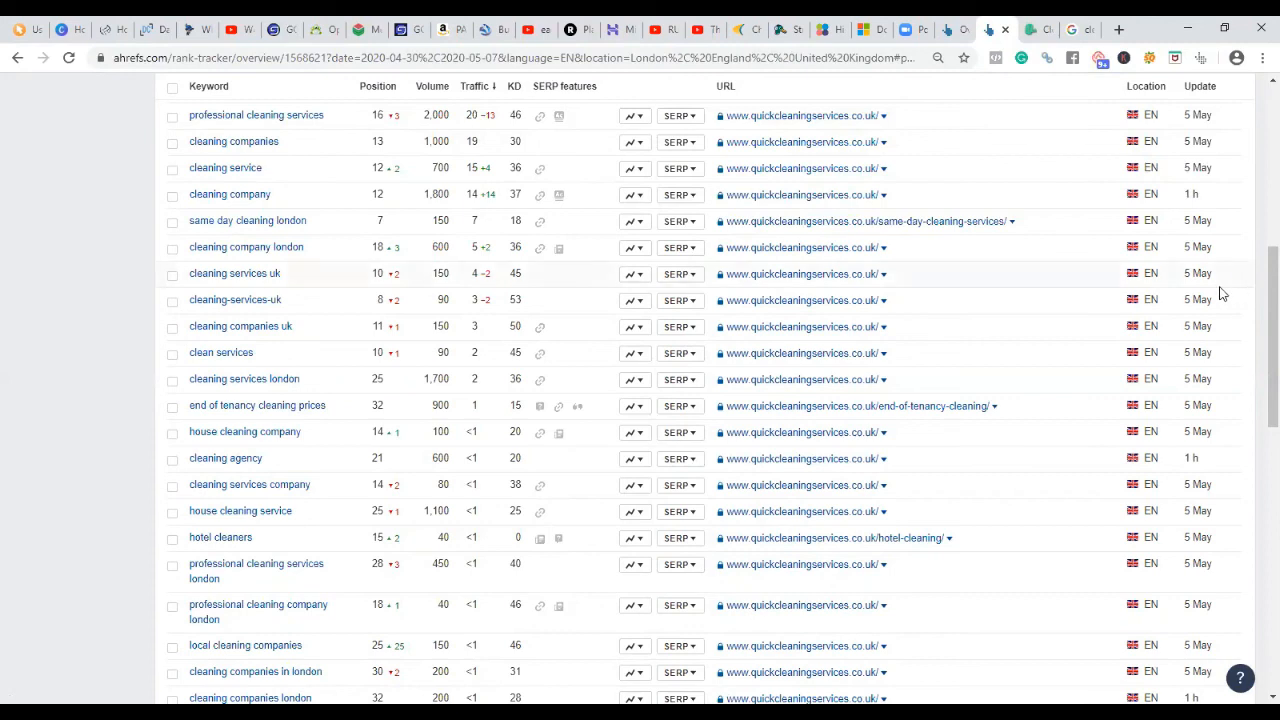